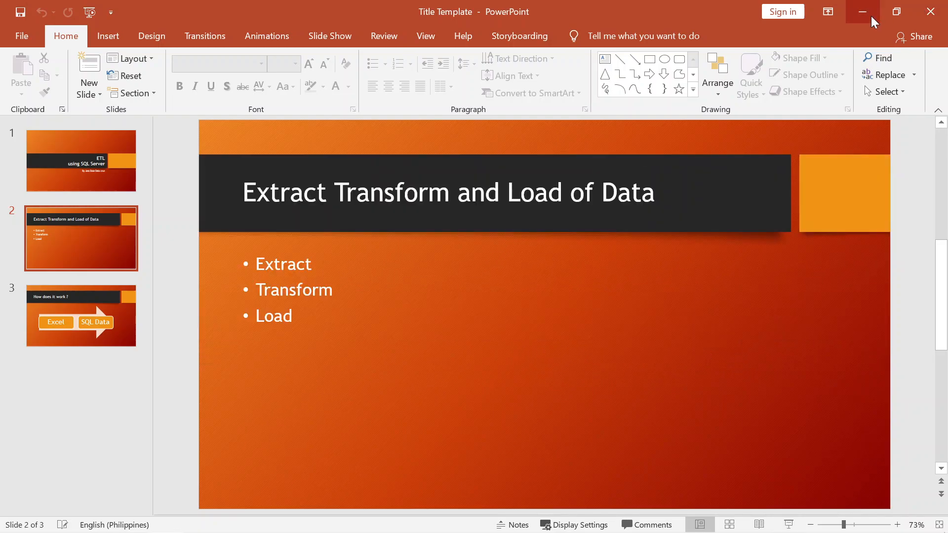
Minimize the three-slide ETL presentation in PowerPoint to reveal the desktop.
click(861, 12)
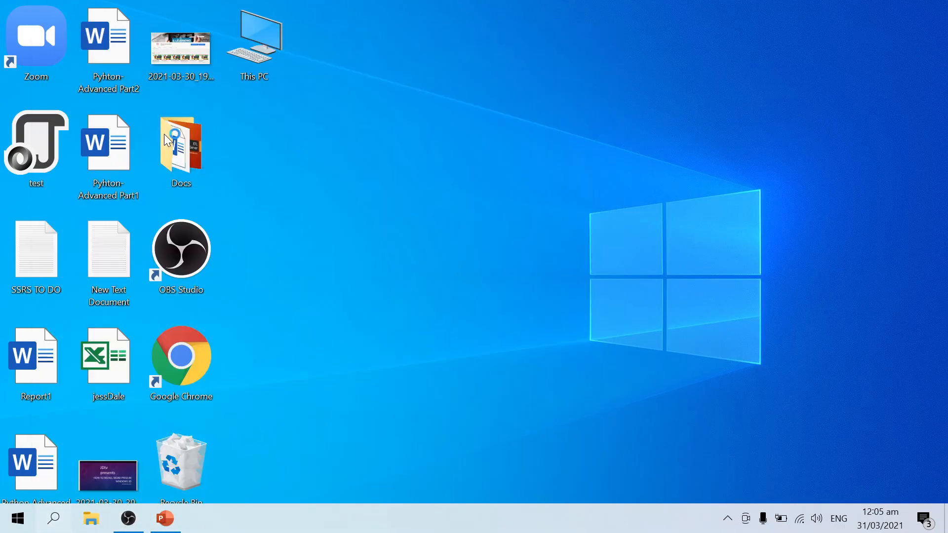
Connect to the local server and open iMergeDB's dbo.tbl_JessDale rows (dale, jojo).
click(181, 148)
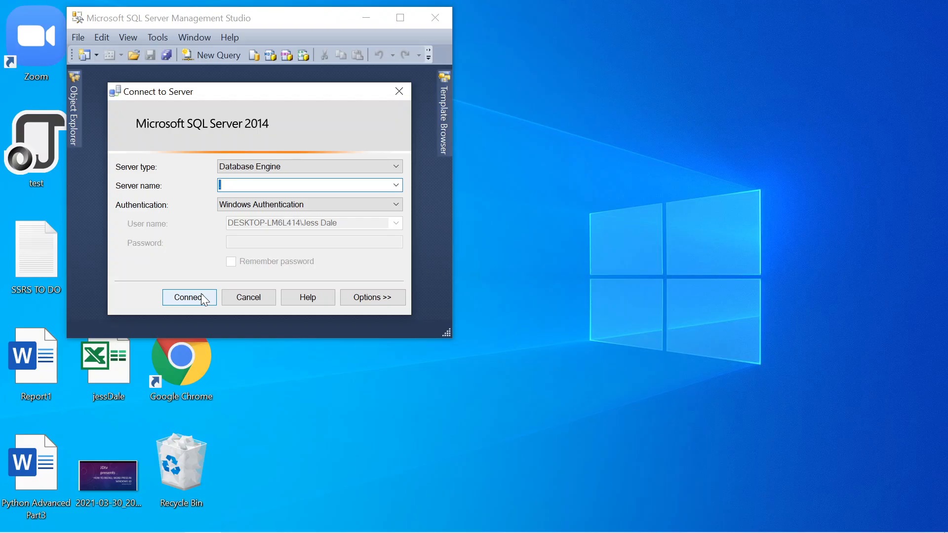
click(188, 296)
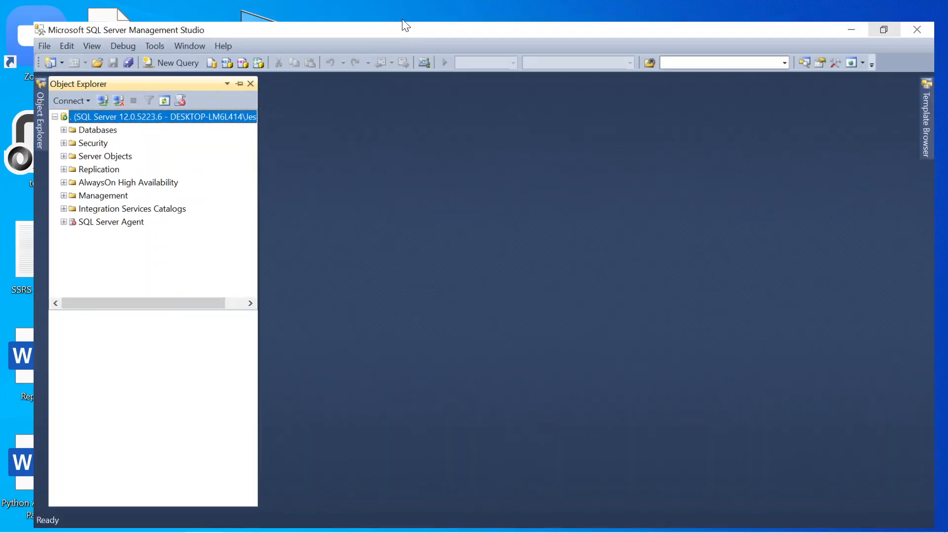
click(63, 129)
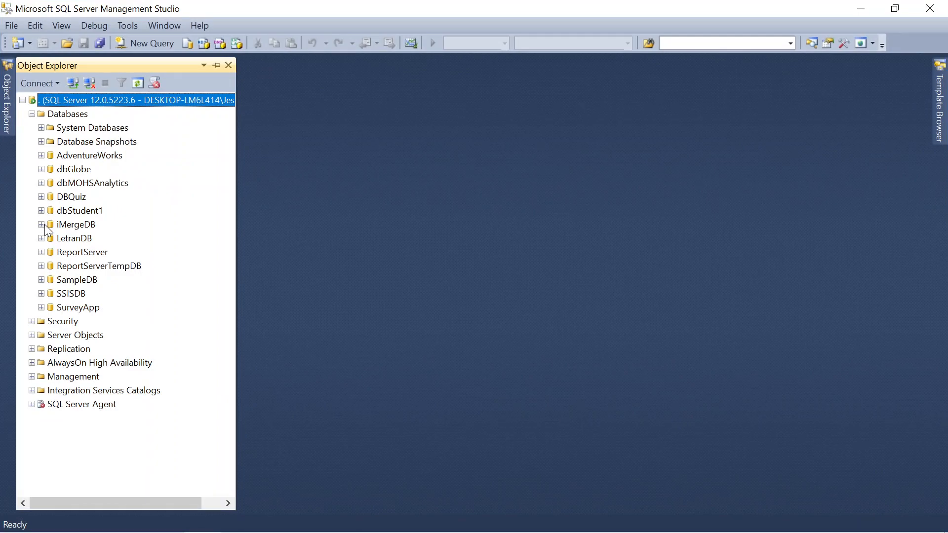
click(41, 224)
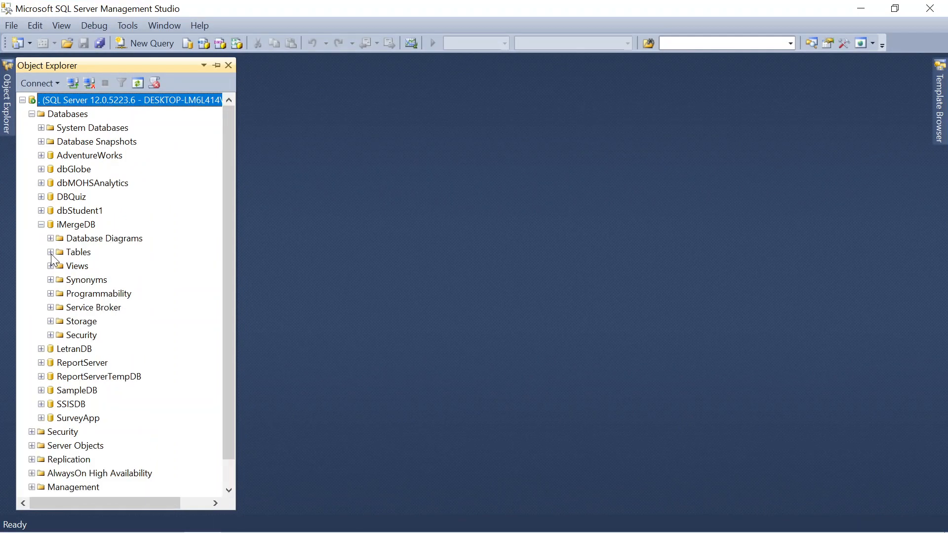
click(52, 252)
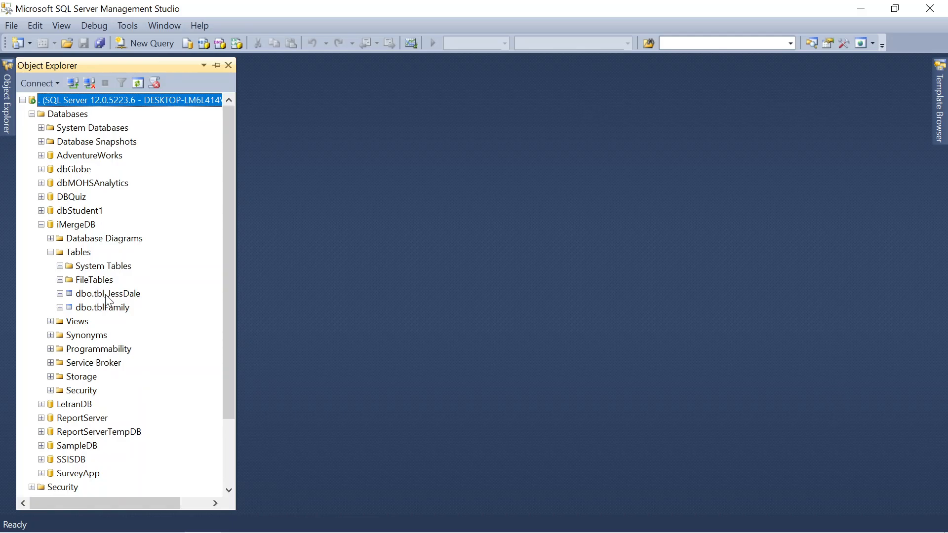
mouse_move(100, 304)
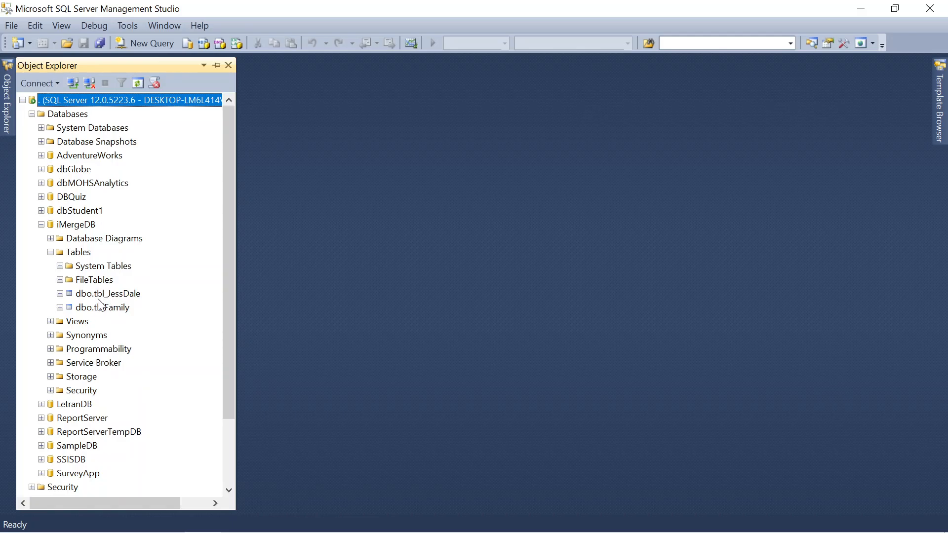
click(107, 293)
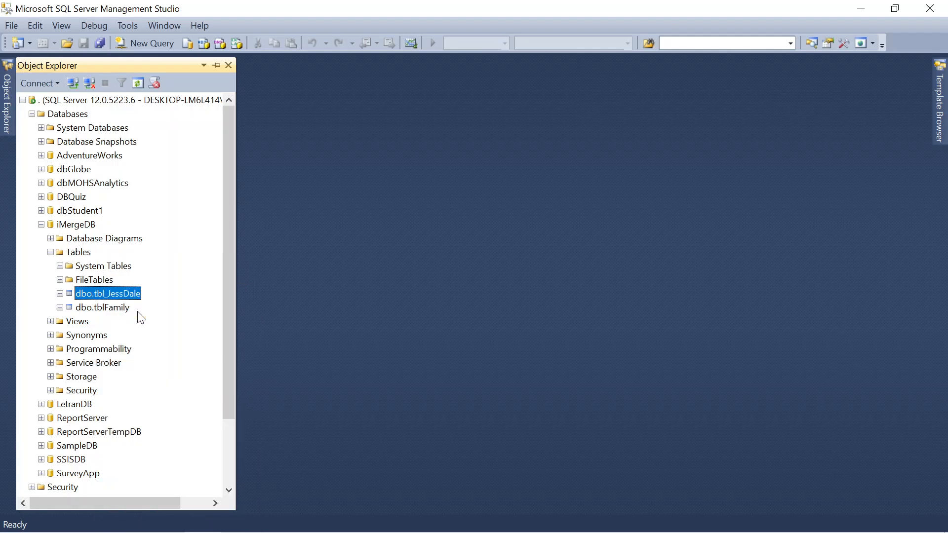
double_click(107, 294)
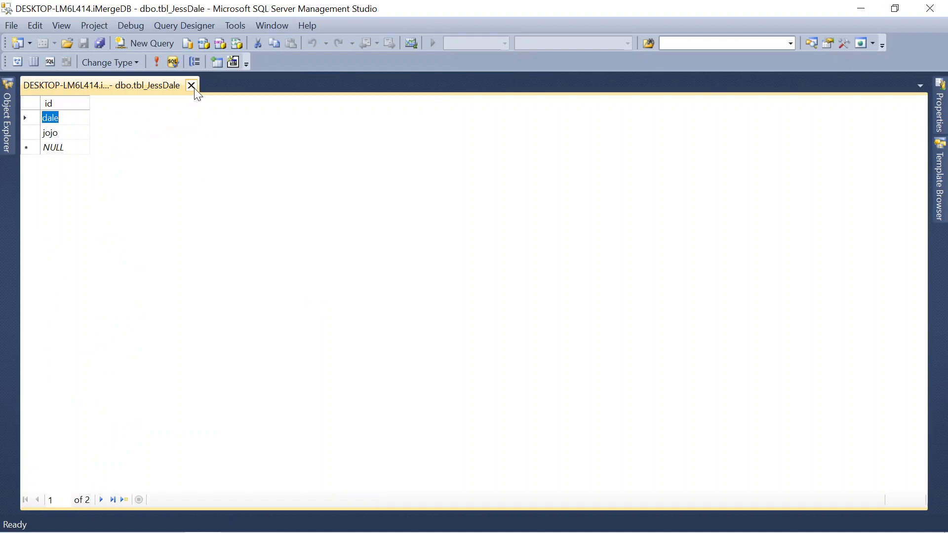
Run TRUNCATE TABLE on dbo.tbl_JessDale, then write SELECT * FROM [dbo].[tbl_JessDale].
click(192, 86)
text(tr)
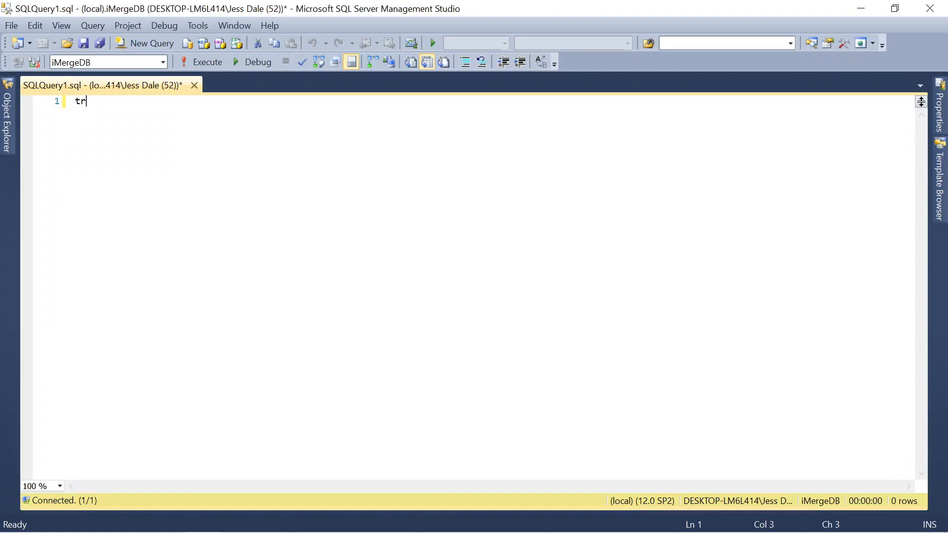
text(uncate)
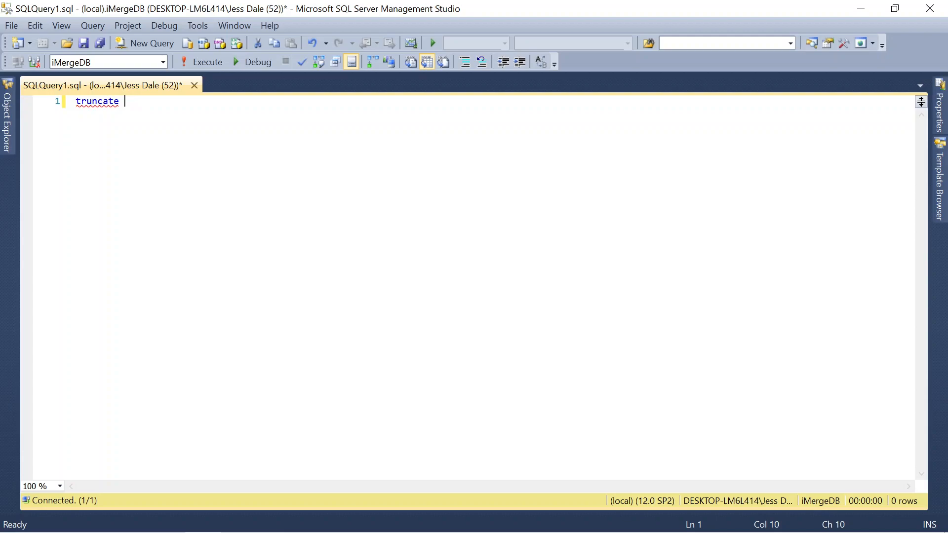
text(ta)
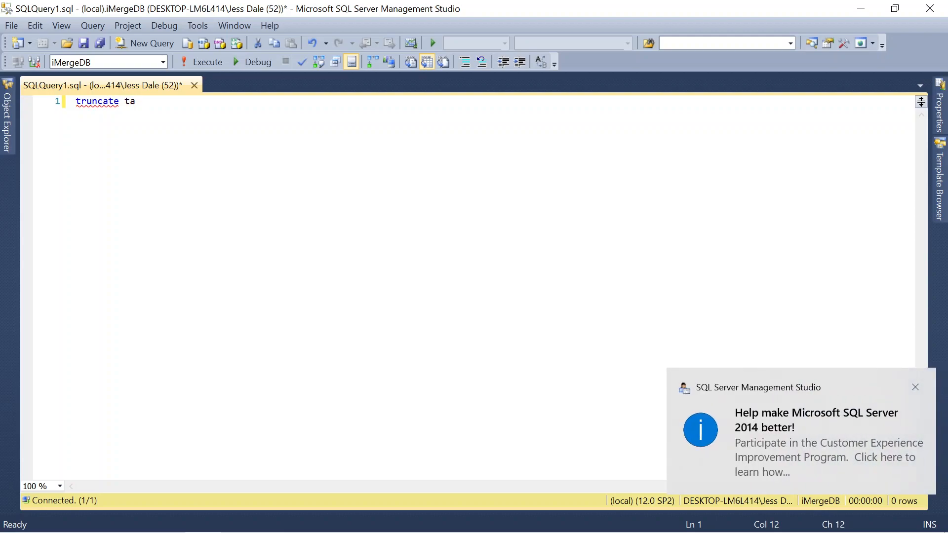
text(bl)
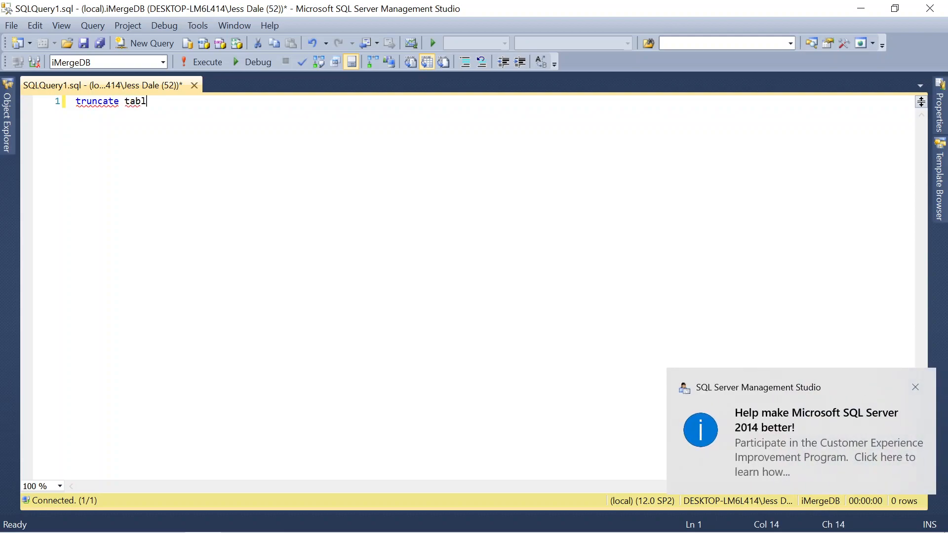
text(e [dbo].[tbl_JessDale)
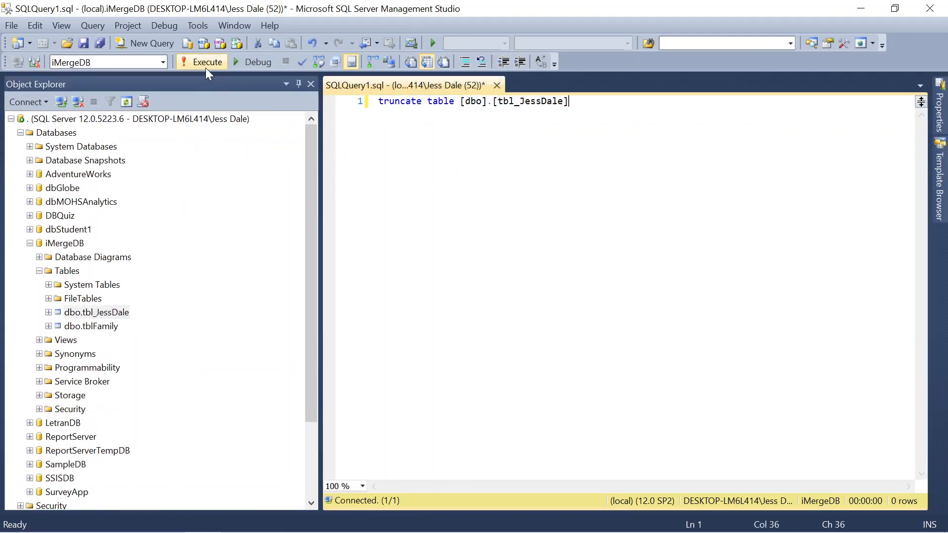
click(208, 62)
text(s)
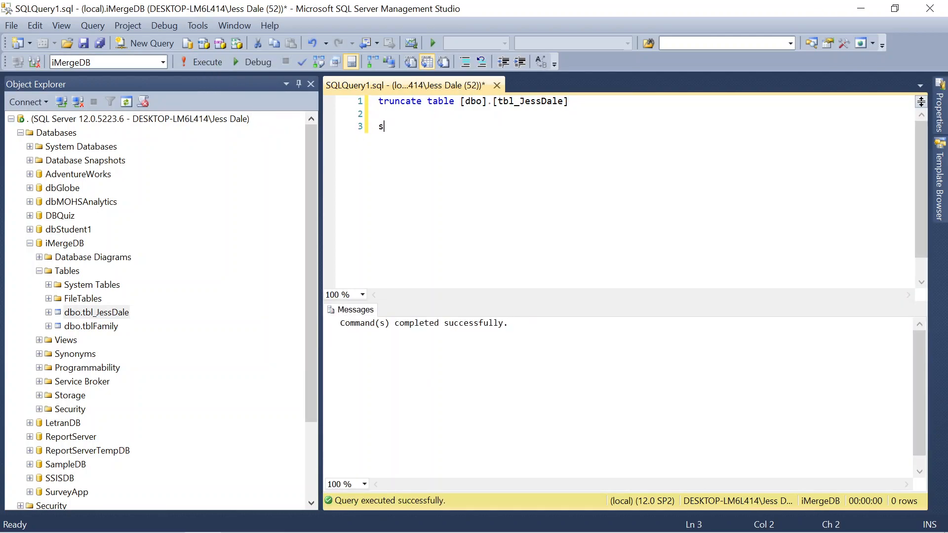
text(elect  [dbo].[tbl_JessDale)
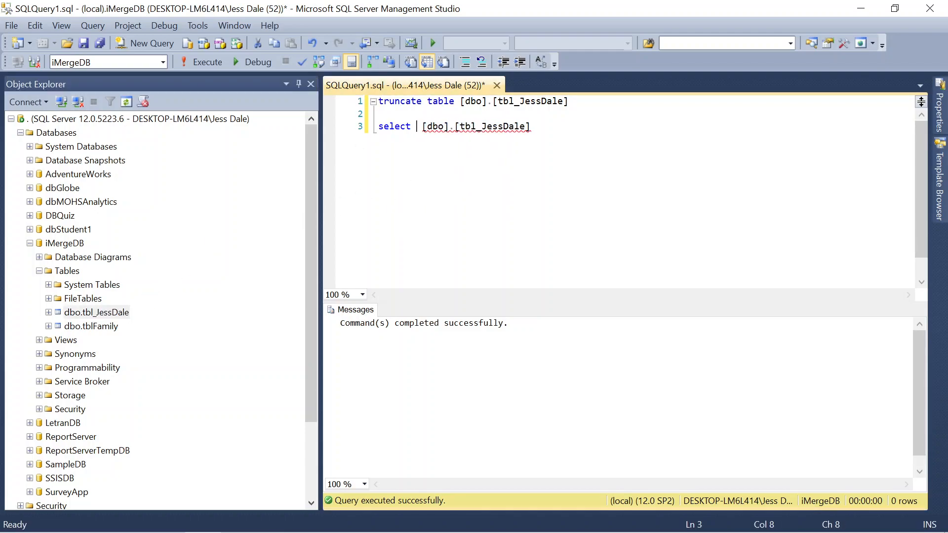
text(* from)
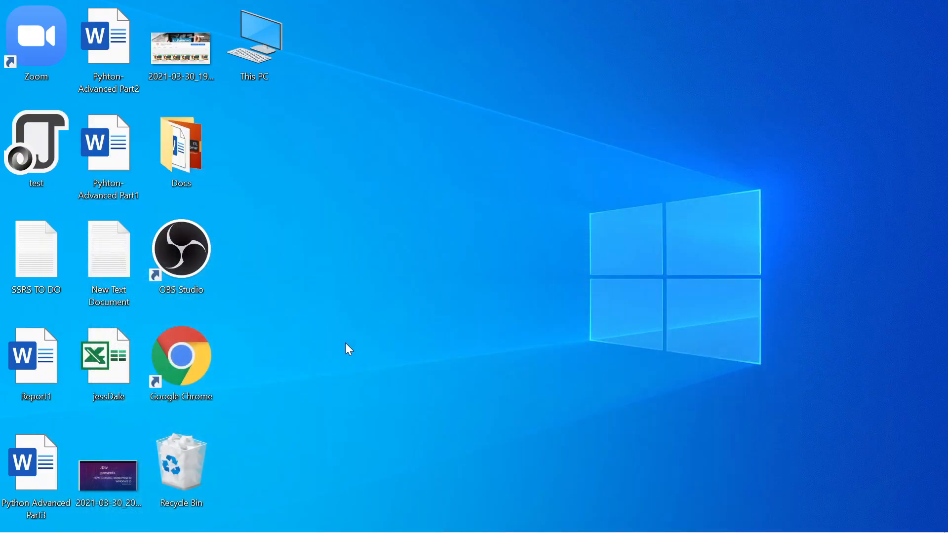
Open jessDale and enter rupert, seven, chlaire and jazz in cells A3–A6.
click(108, 358)
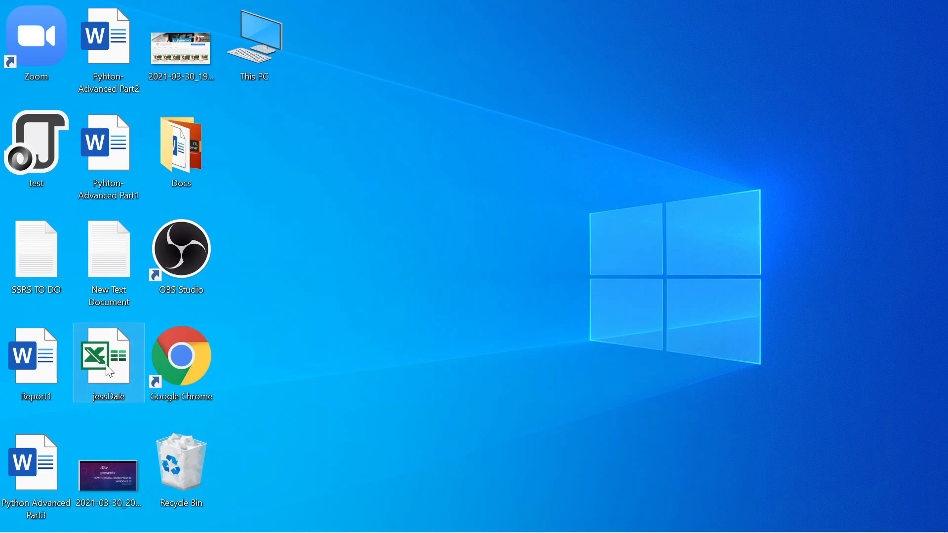
double_click(108, 356)
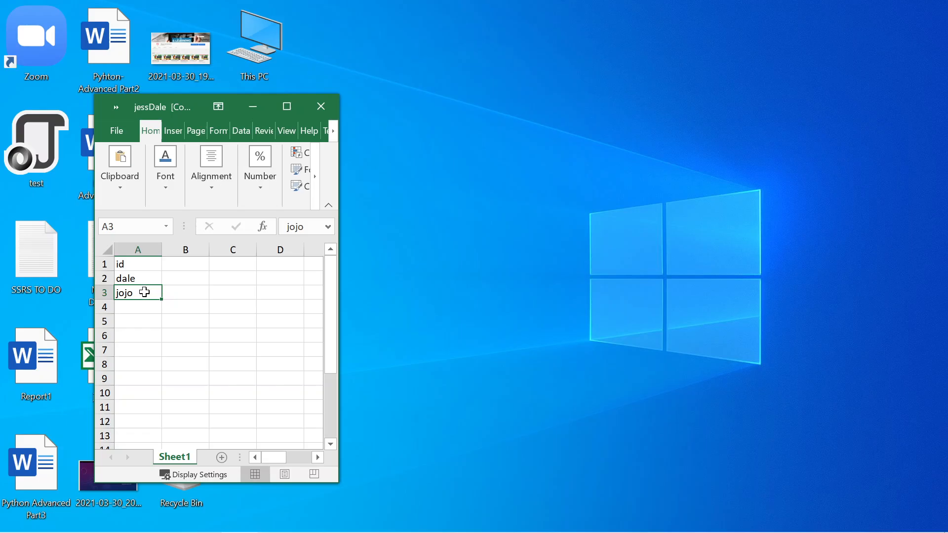
text(rupert)
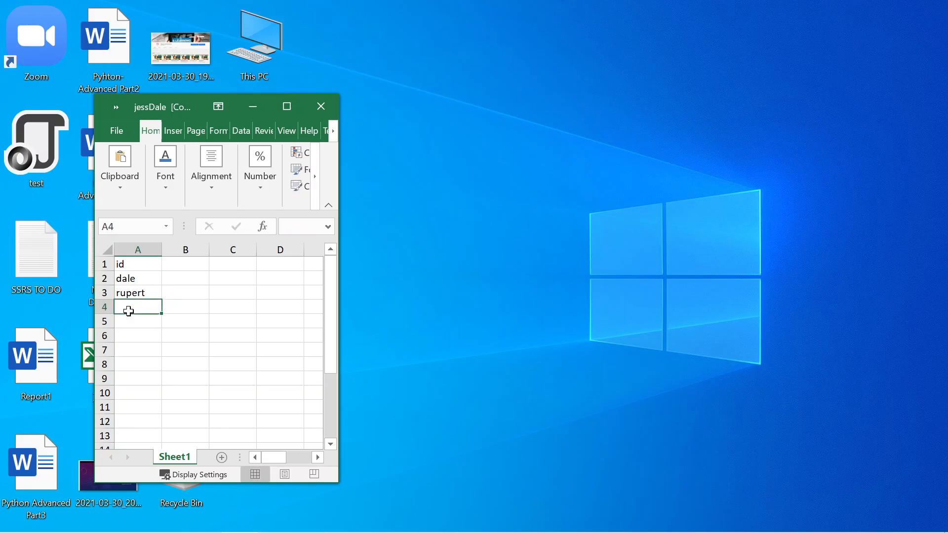
text(seven)
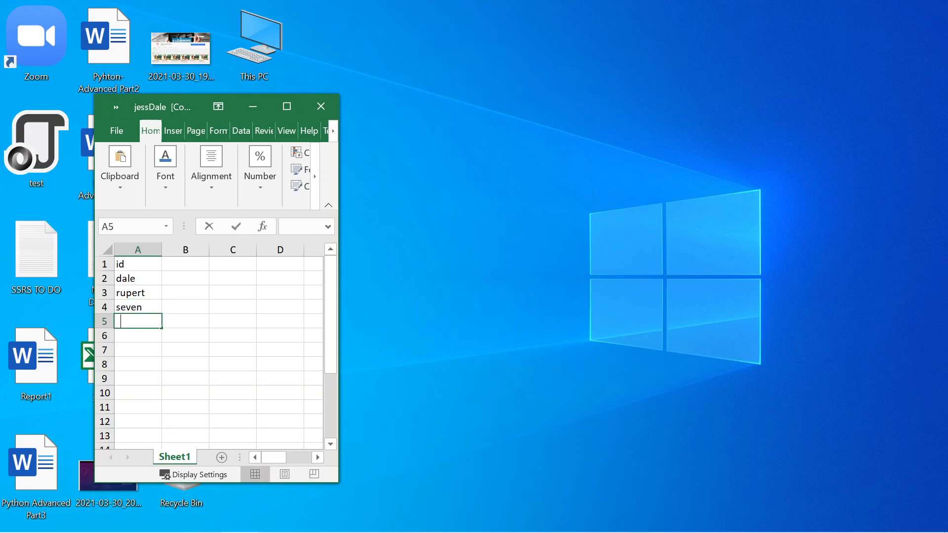
text(chalire)
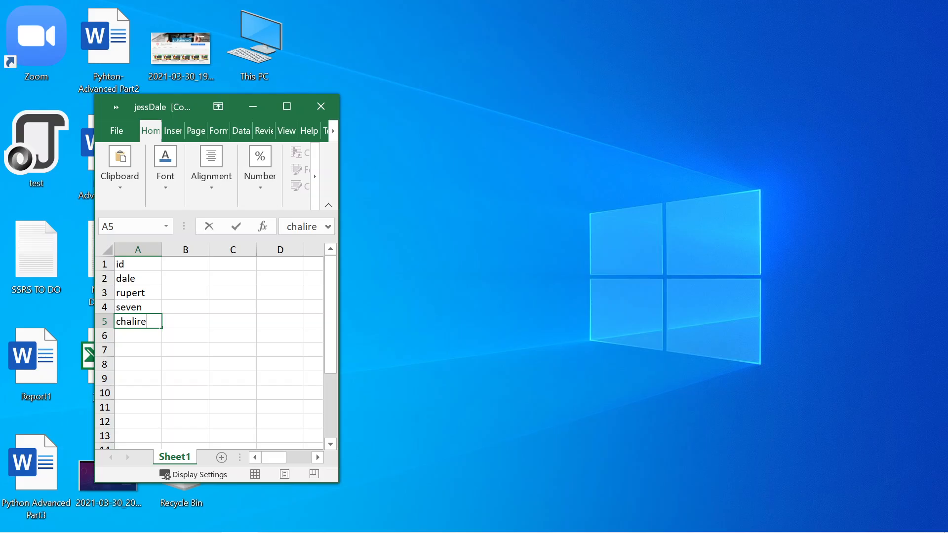
key(BackSpace)
text(l)
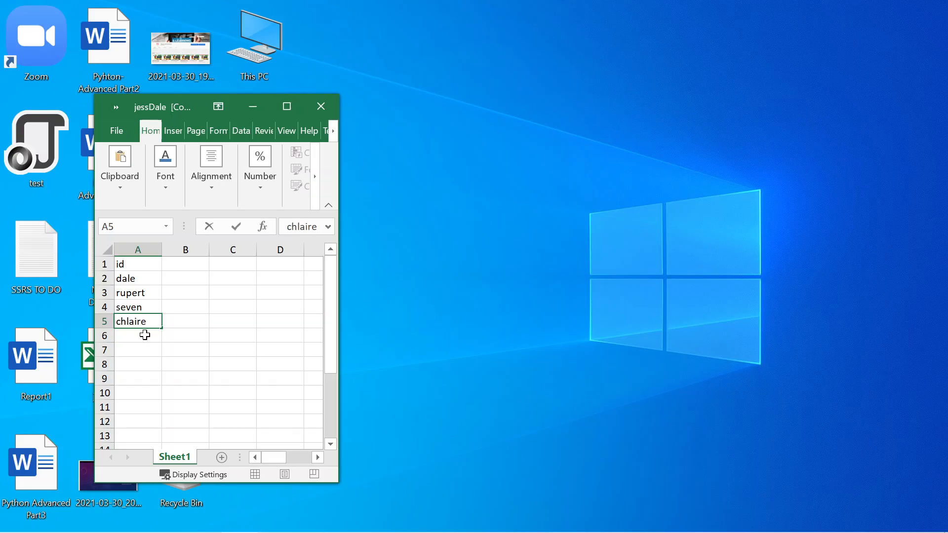
click(137, 335)
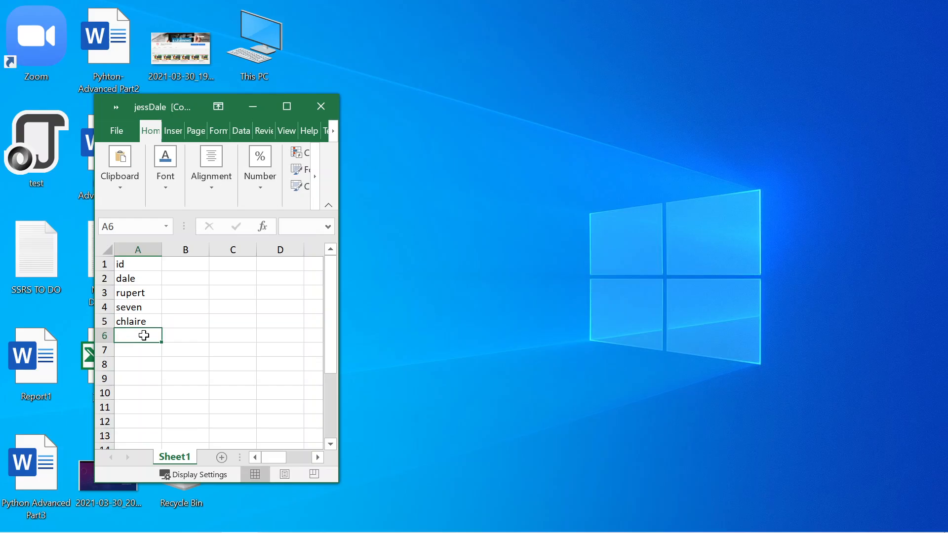
text(jazz)
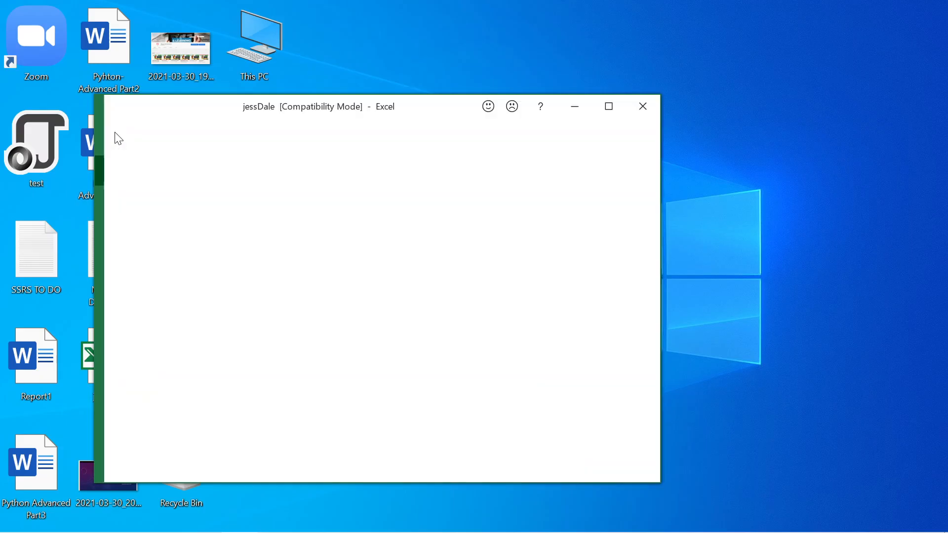
Close the jessDale workbook.
click(121, 139)
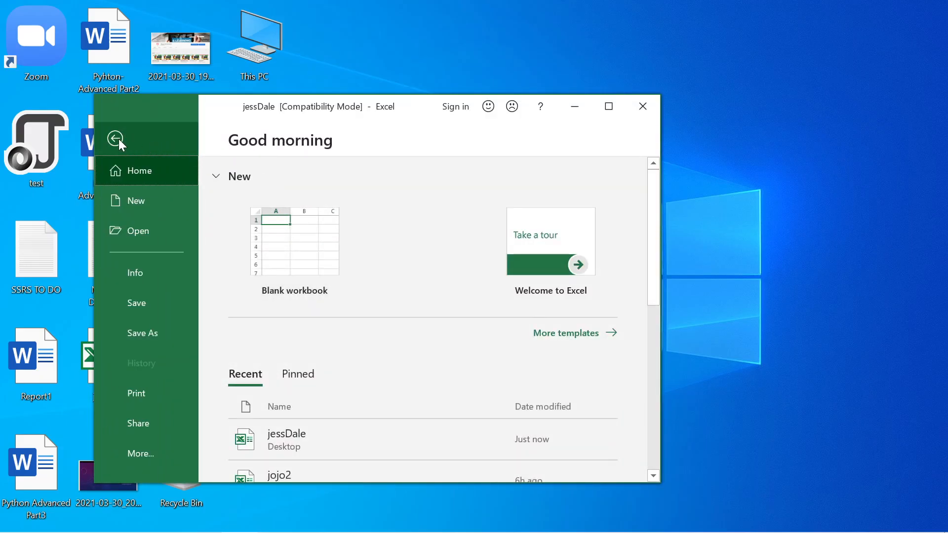
click(118, 139)
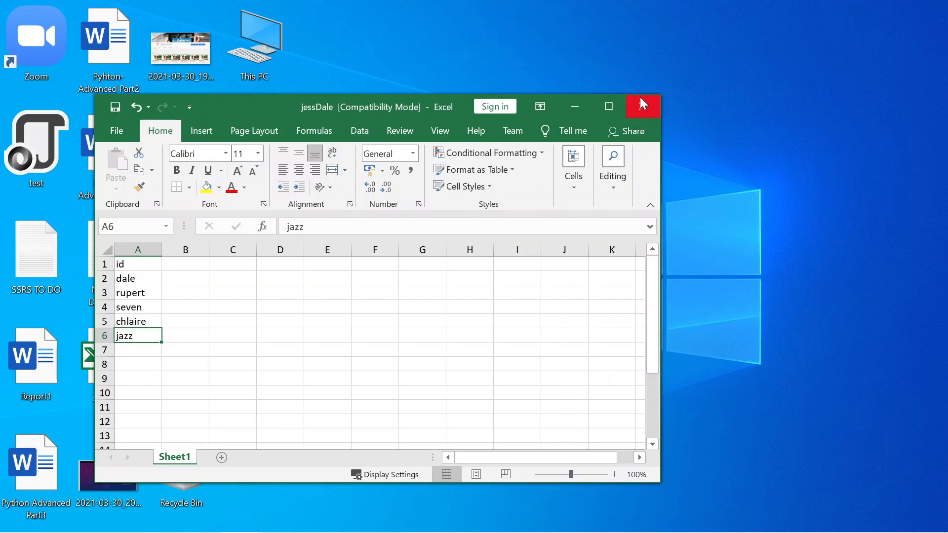
click(641, 107)
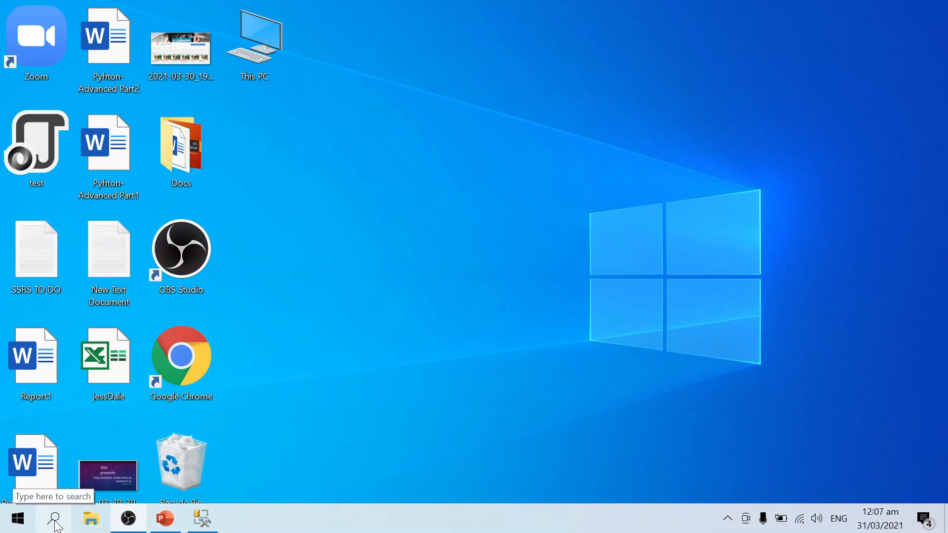
Search 'visual' and run Visual Studio 2017 (SSDT) as administrator.
click(54, 518)
text(visual)
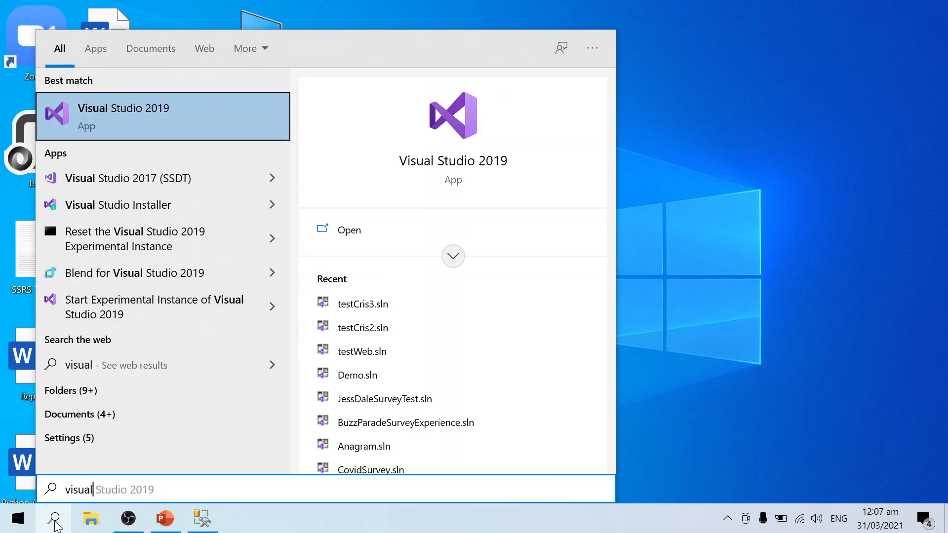
right_click(127, 177)
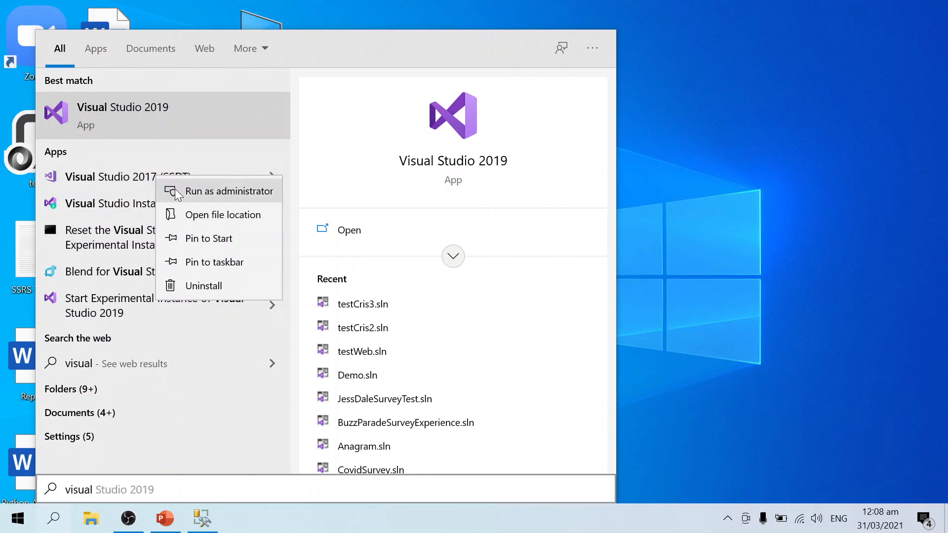
click(229, 191)
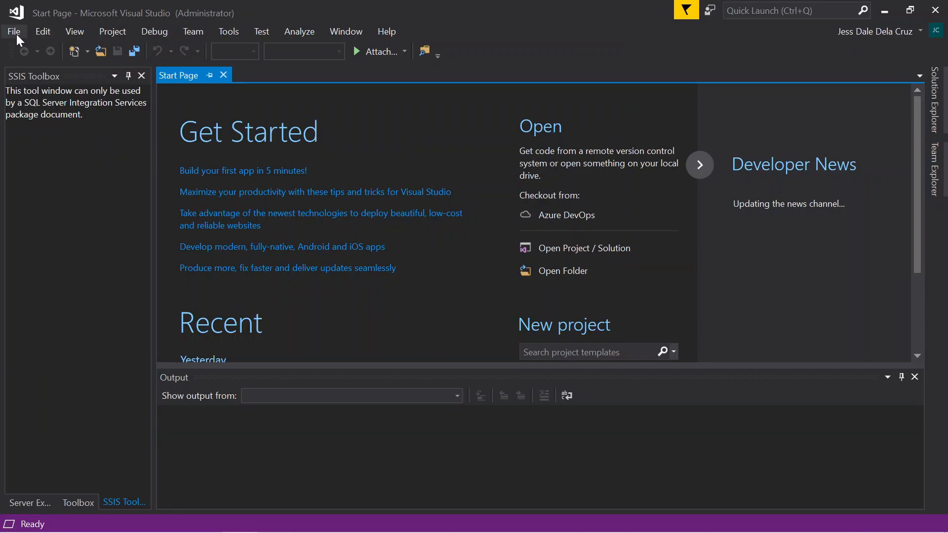
Create an Integration Services Project named ImergeBossDale from File > New > Project.
click(13, 31)
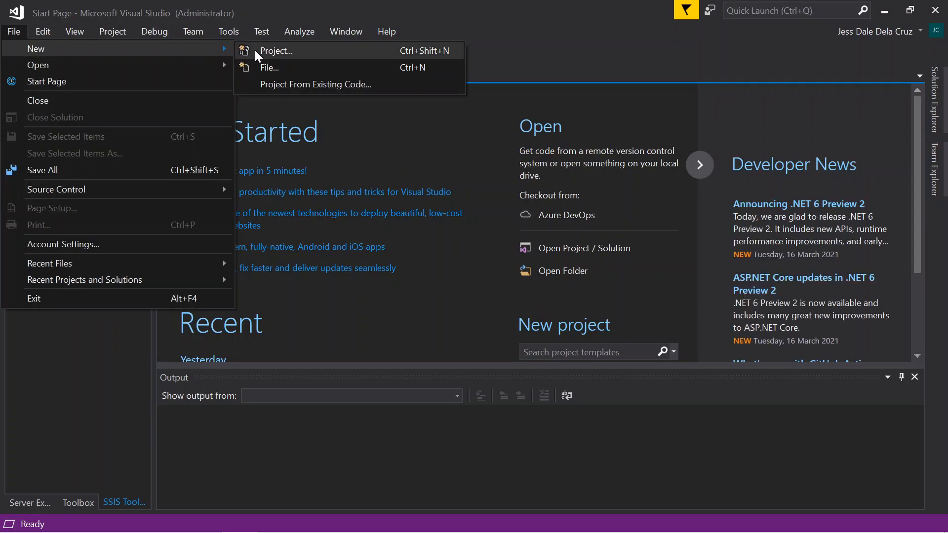
click(275, 50)
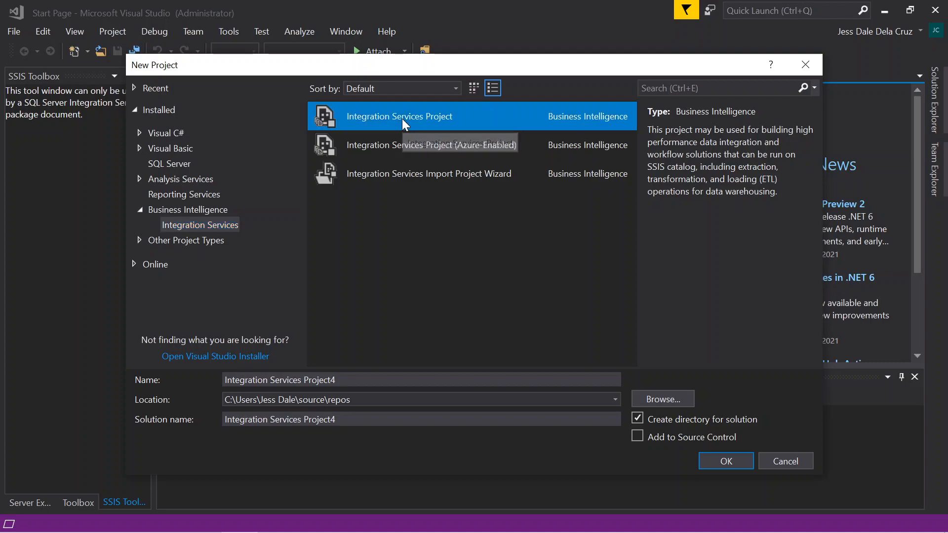
click(420, 380)
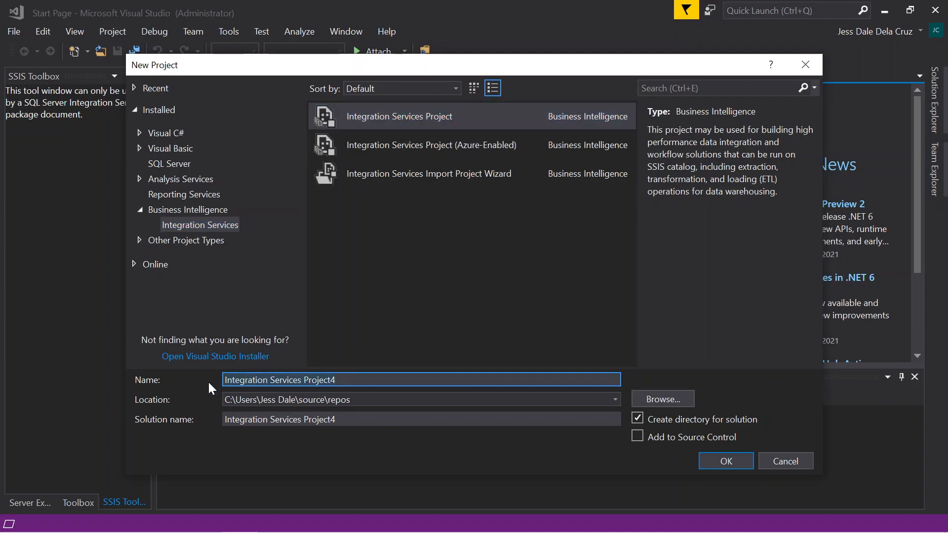
text(Im)
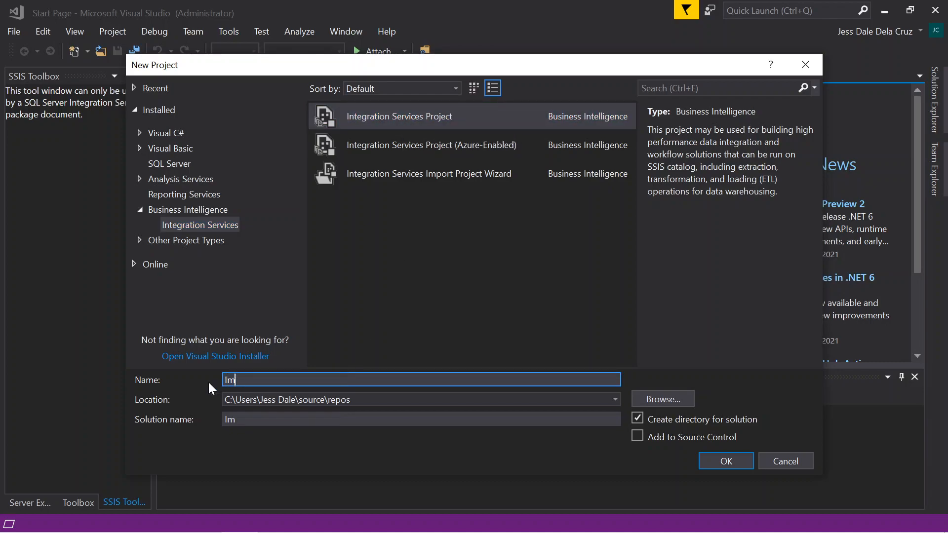
text(ergeBossA)
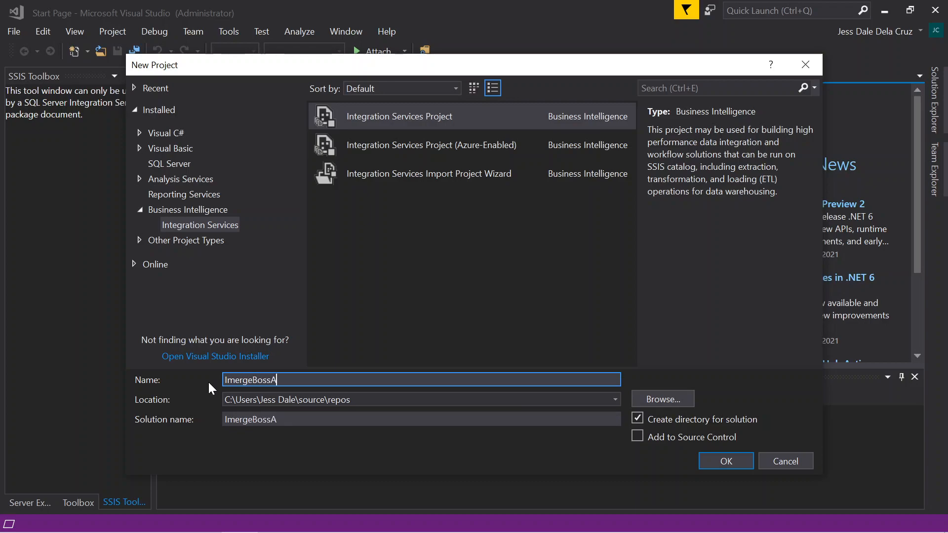
text(Dale)
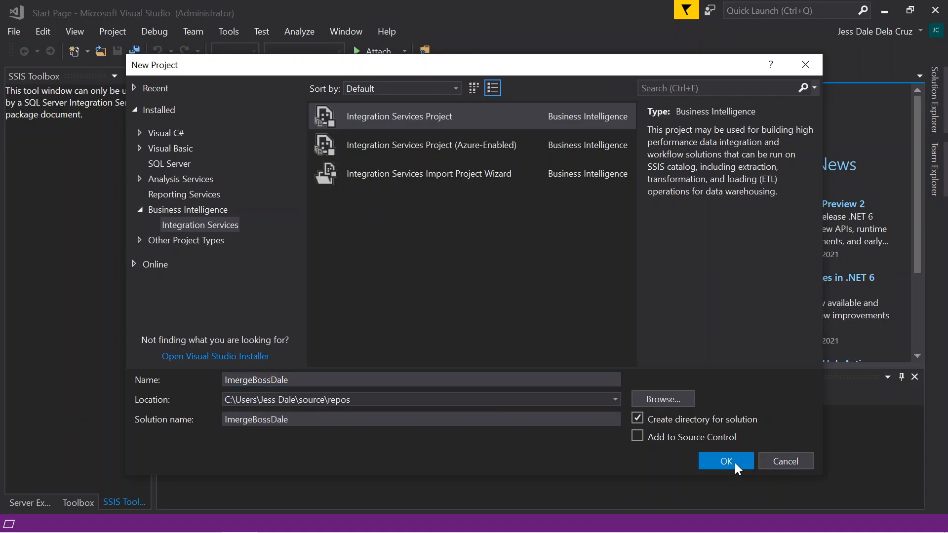
click(725, 460)
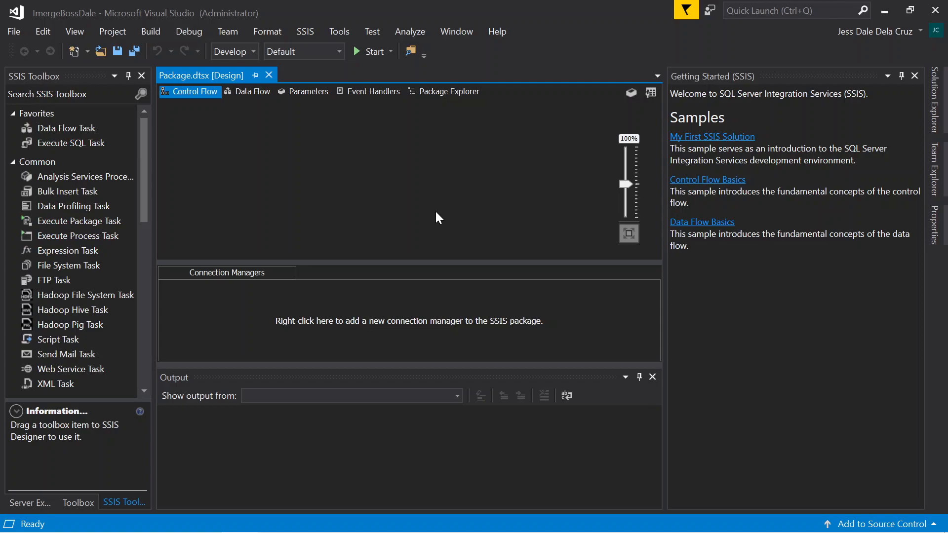
mouse_move(279, 193)
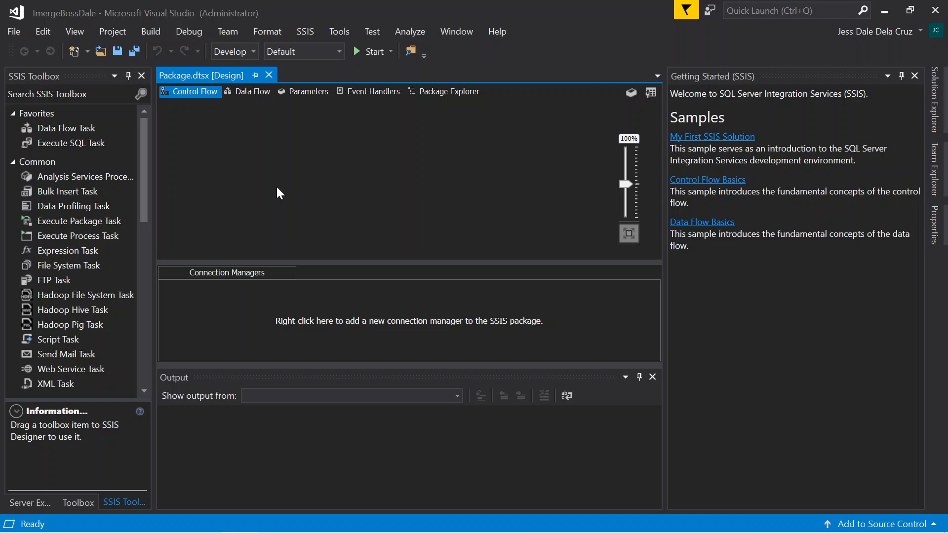
mouse_move(80, 134)
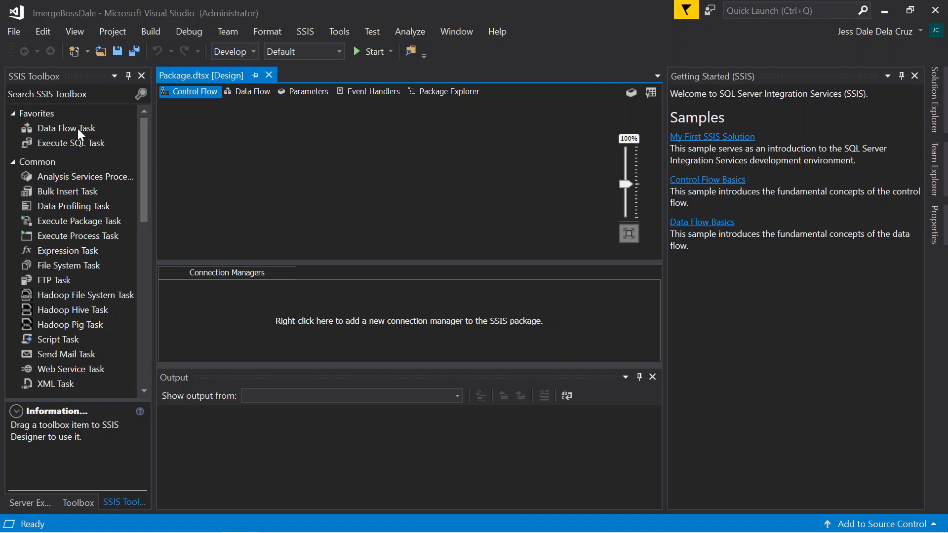
Place a Data Flow Task from the SSIS Toolbox onto the Control Flow surface.
click(66, 128)
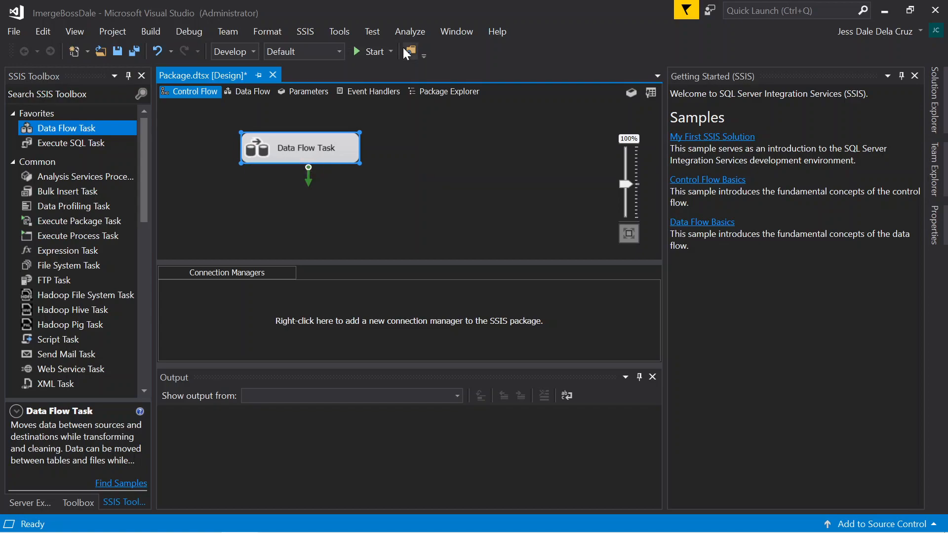
On the Data Flow canvas, add SQL Server Destination and Data Conversion under the Excel Source.
click(252, 91)
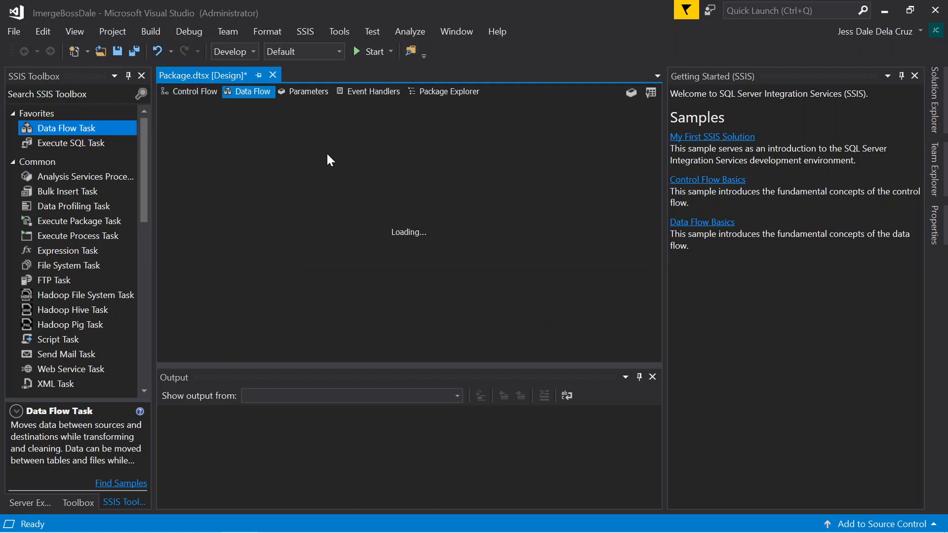
click(248, 91)
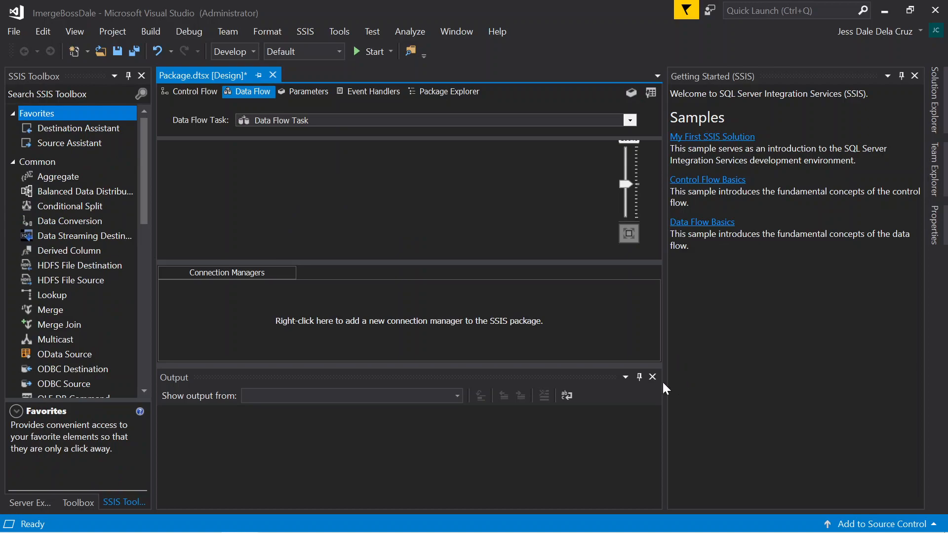
click(651, 377)
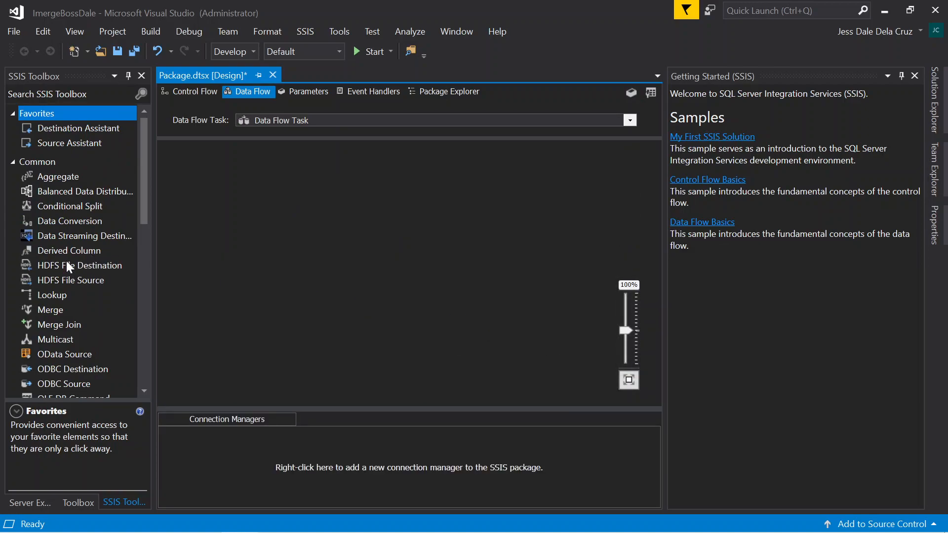
scroll(down, 3)
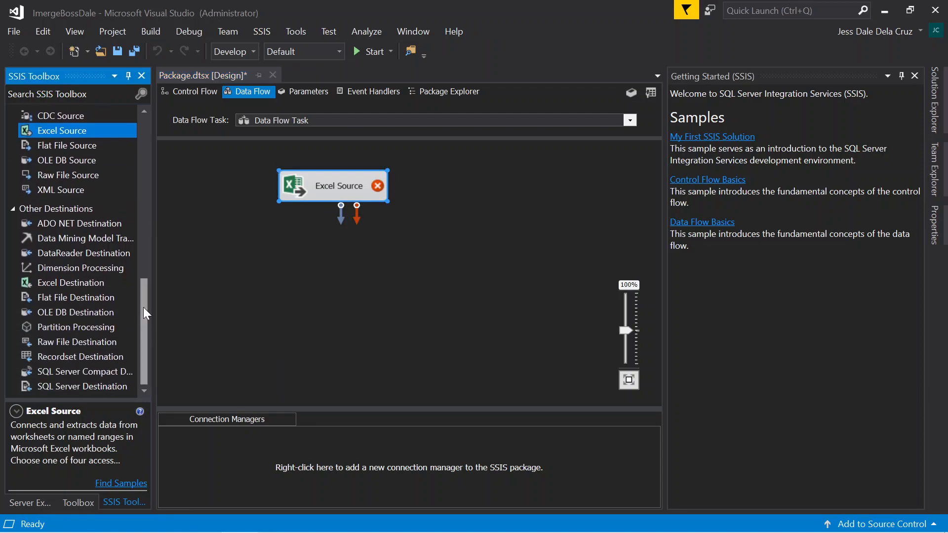
click(83, 386)
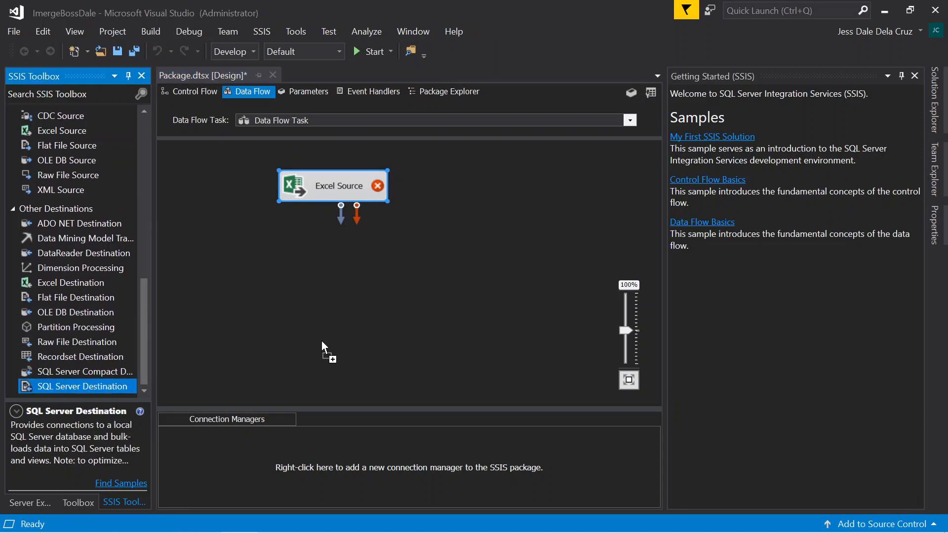
drag(78, 385, 396, 349)
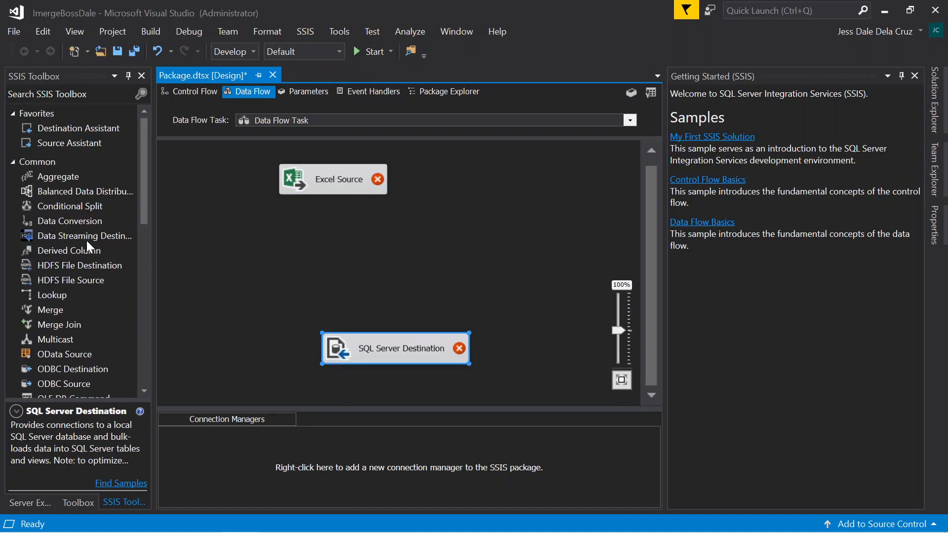
drag(70, 221, 391, 263)
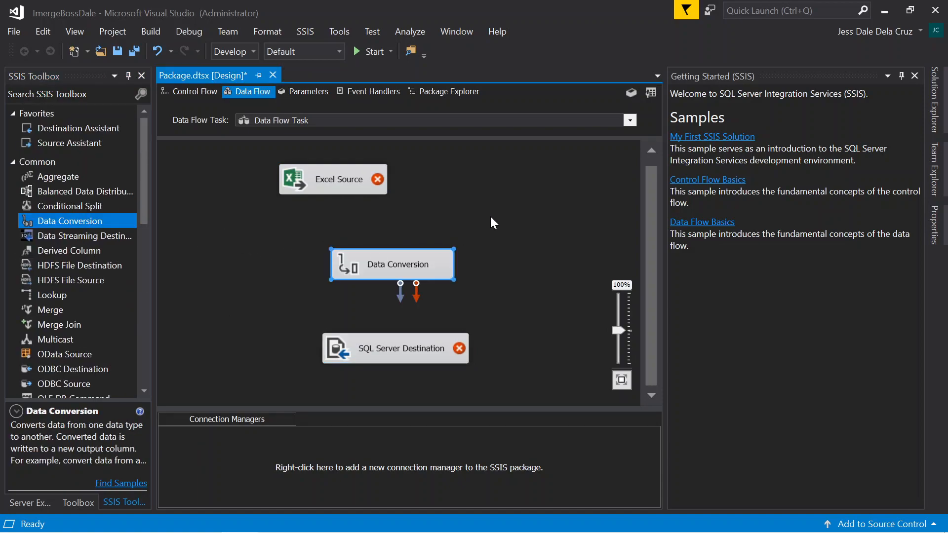
click(332, 178)
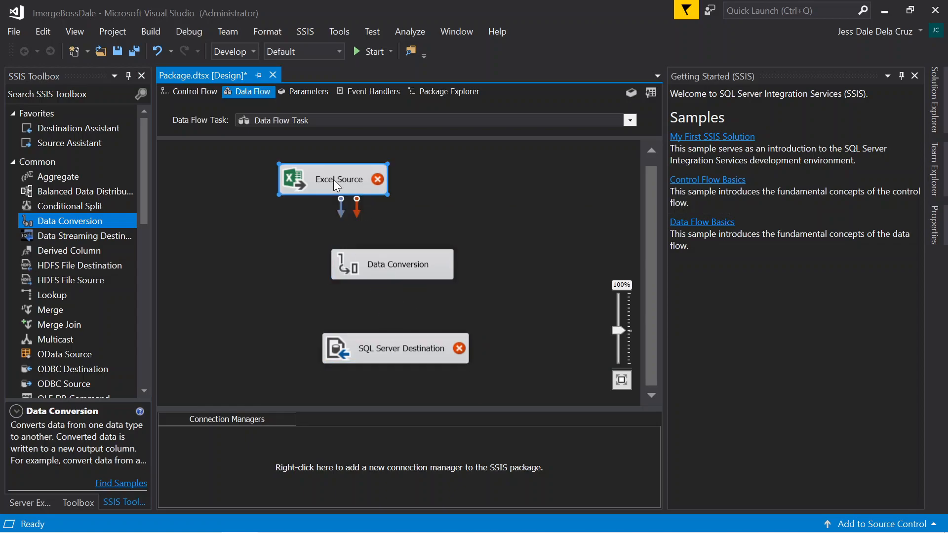
Create a new Excel connection for the Excel Source using the jessDale workbook.
double_click(334, 178)
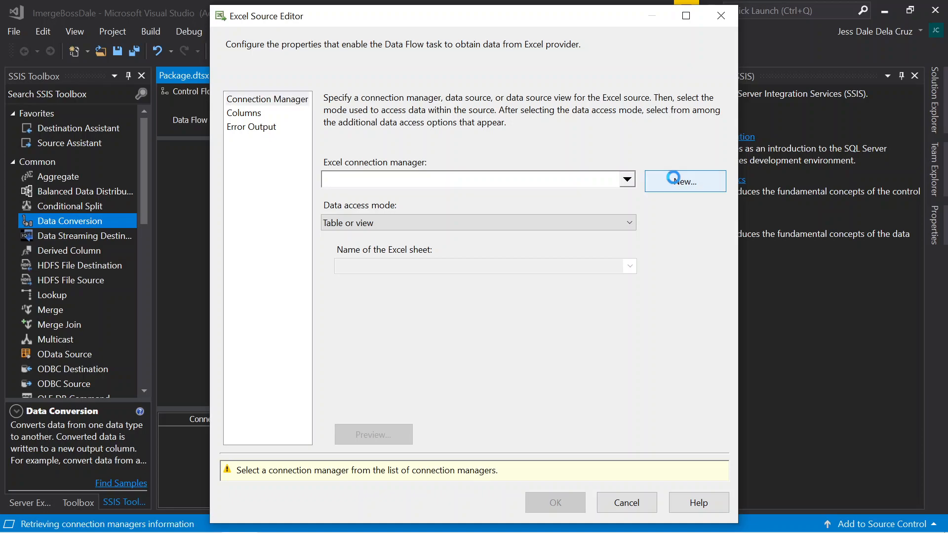
click(684, 181)
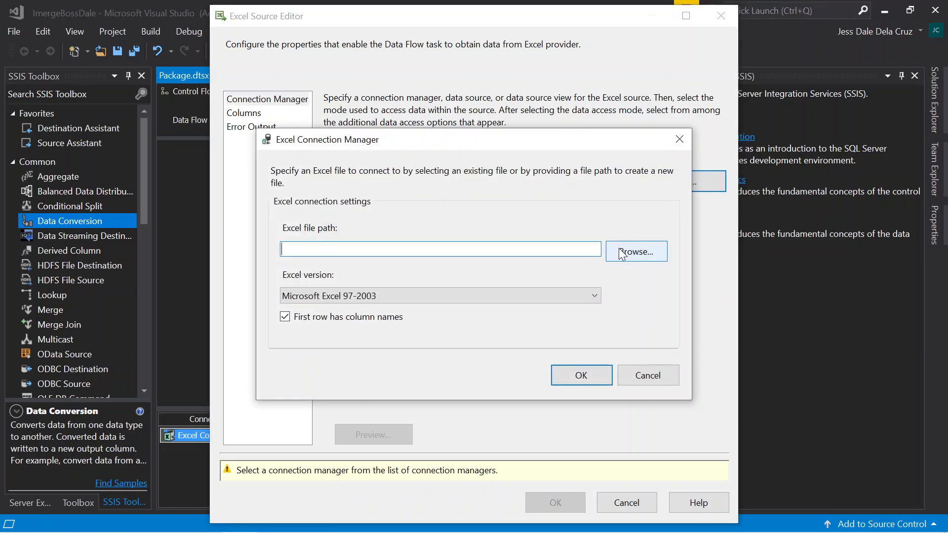
click(635, 252)
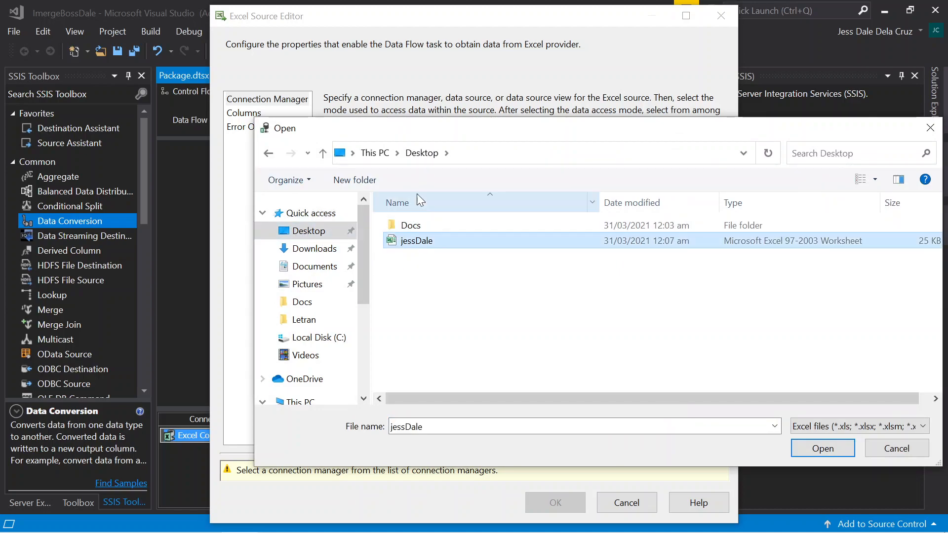
click(822, 448)
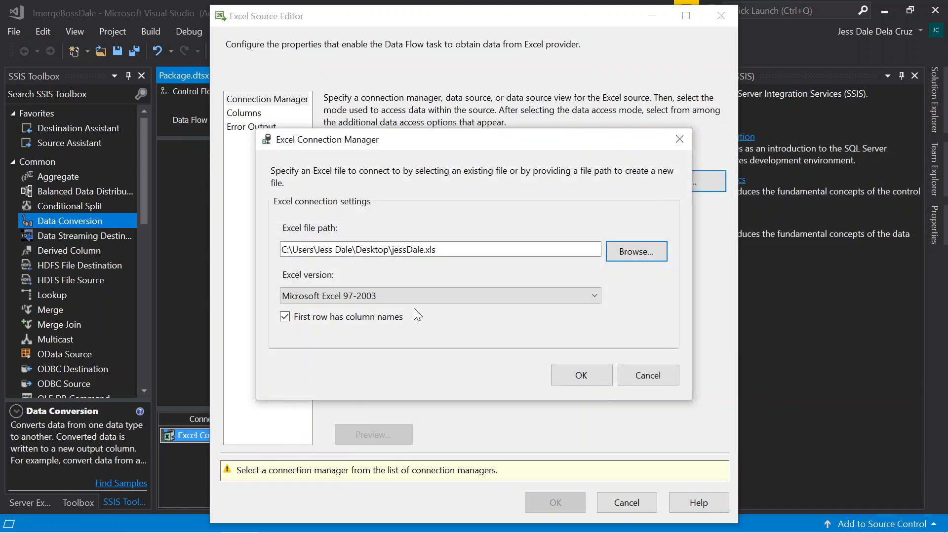
click(440, 295)
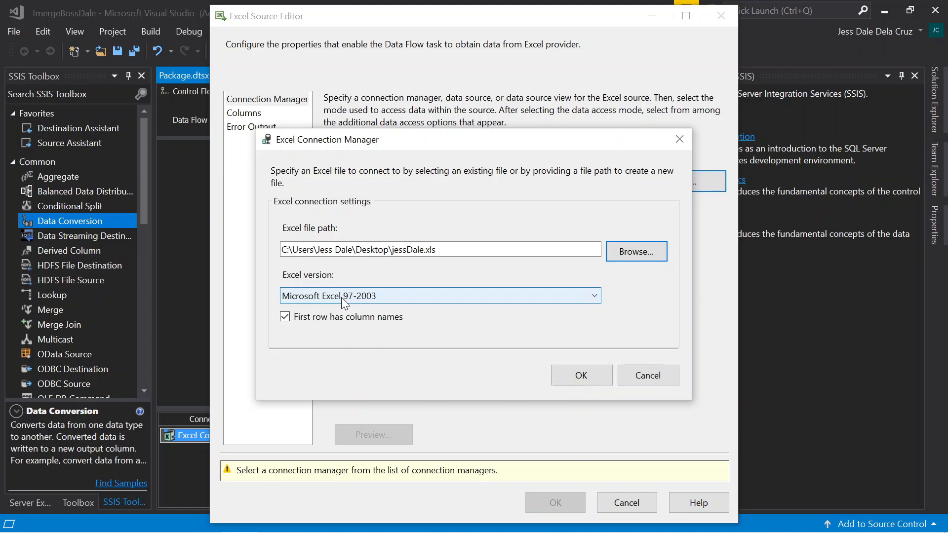
mouse_move(385, 310)
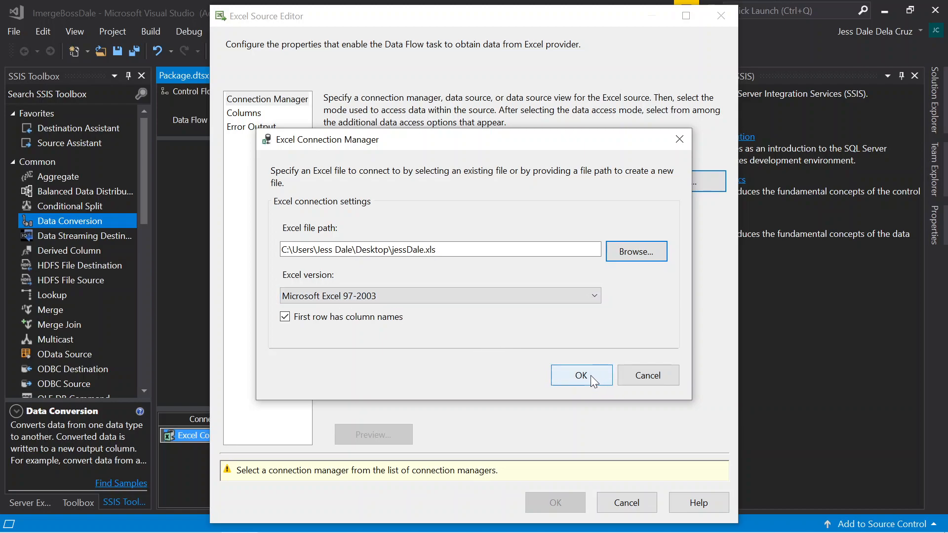
click(580, 375)
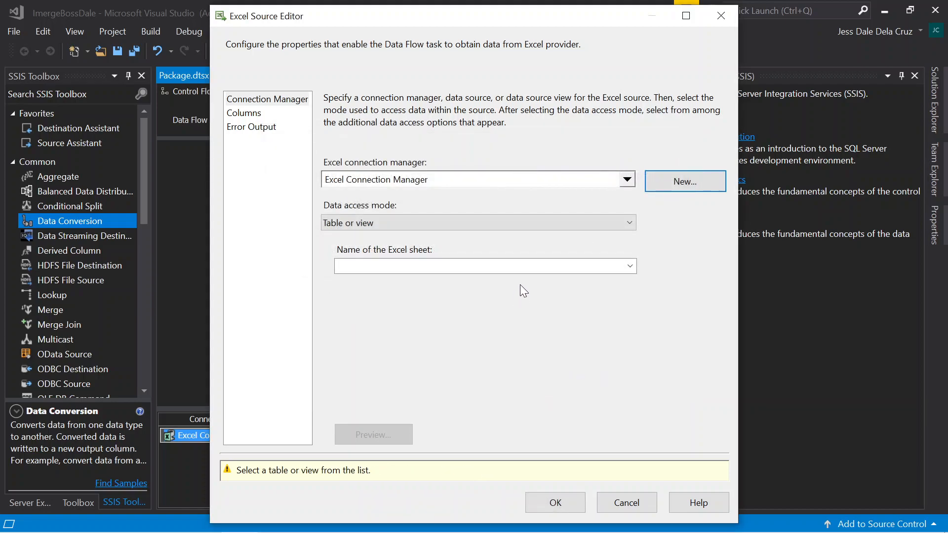
Read Sheet1$ in the Excel Source, then link Data Conversion to SQL Server Destination.
click(628, 266)
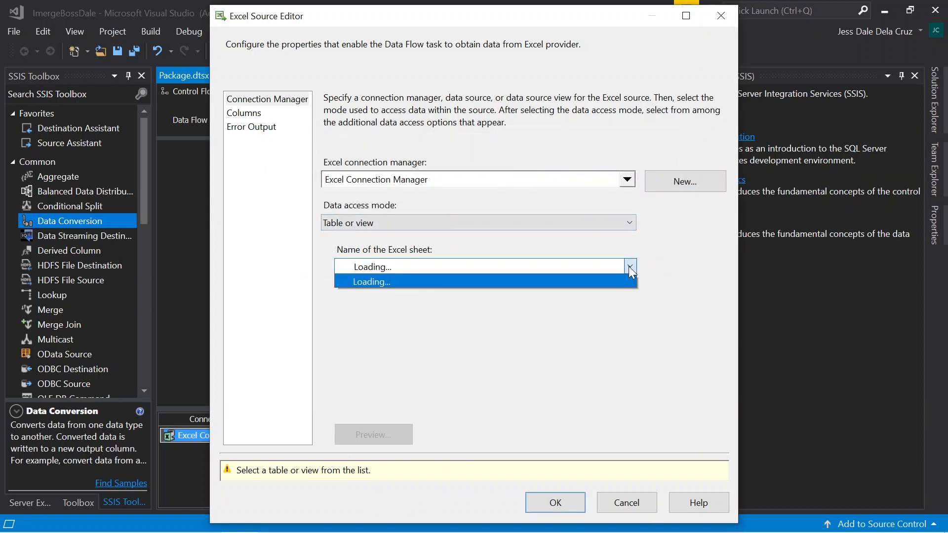
click(484, 267)
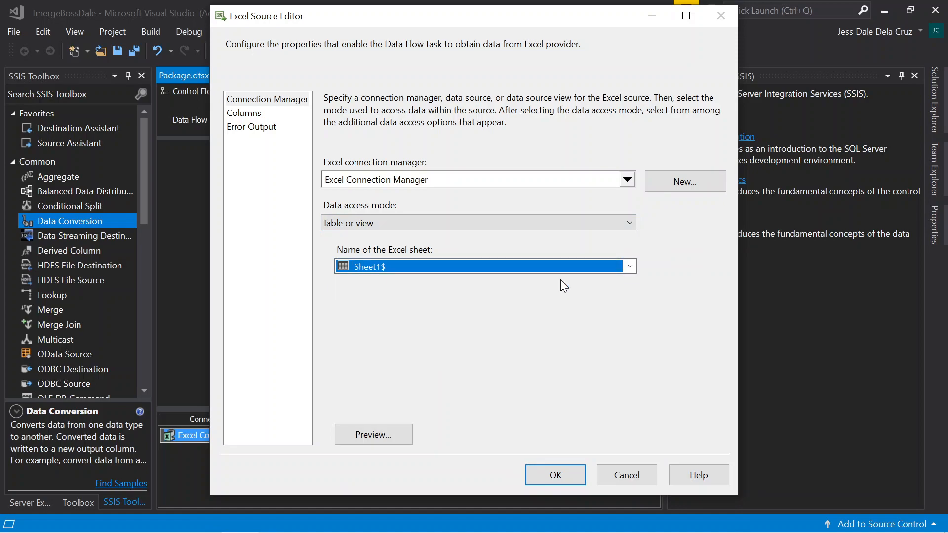
click(373, 434)
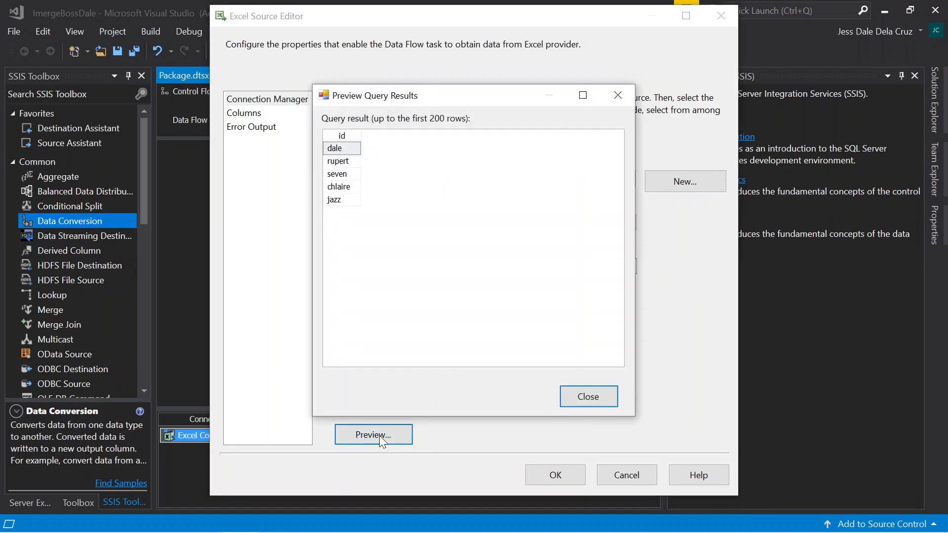
mouse_move(457, 323)
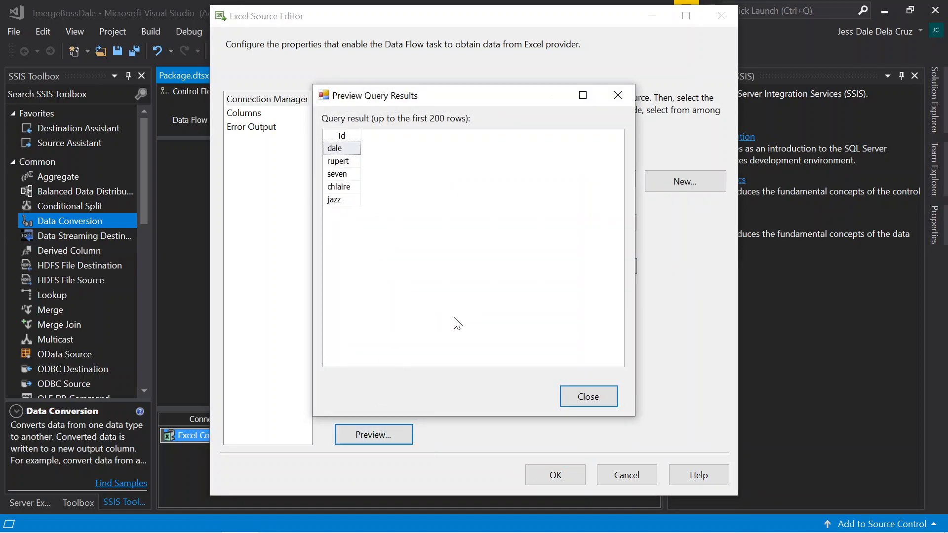
click(588, 396)
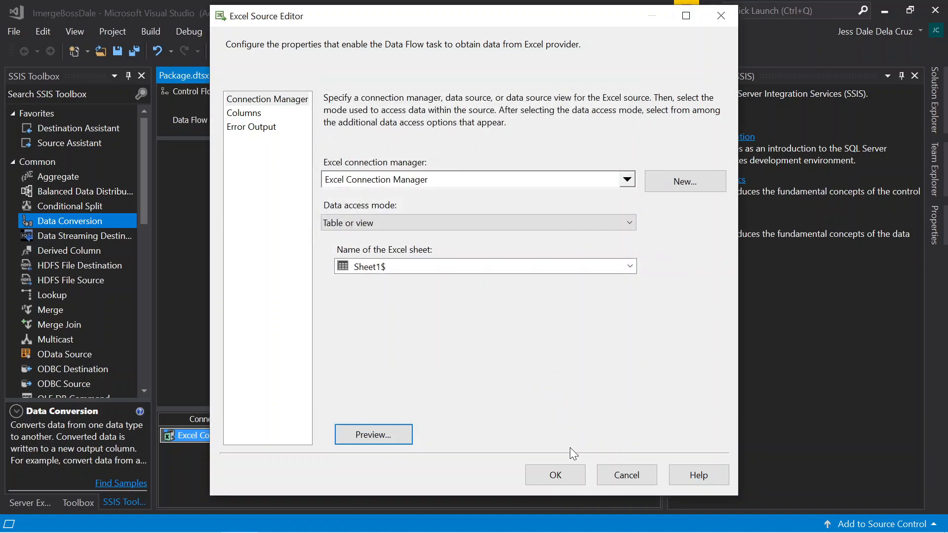
click(555, 475)
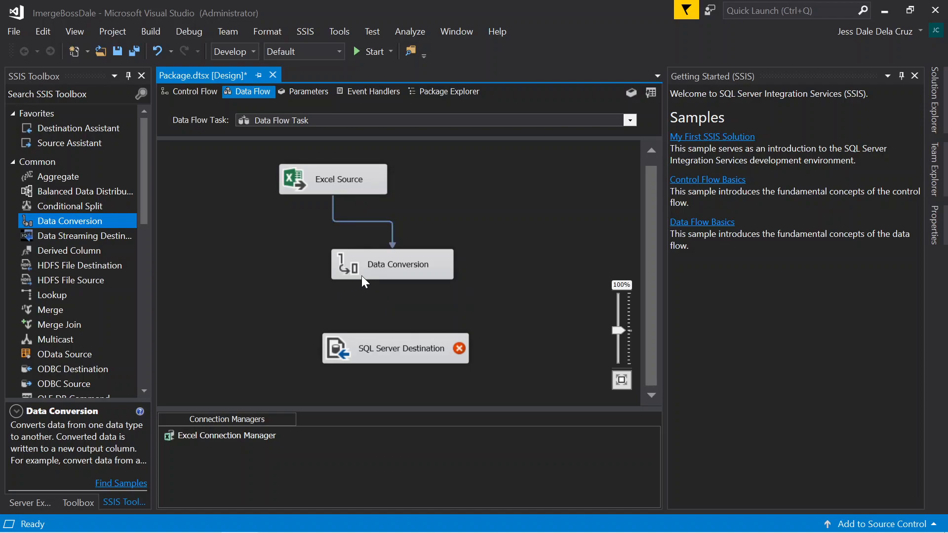
drag(393, 280, 393, 333)
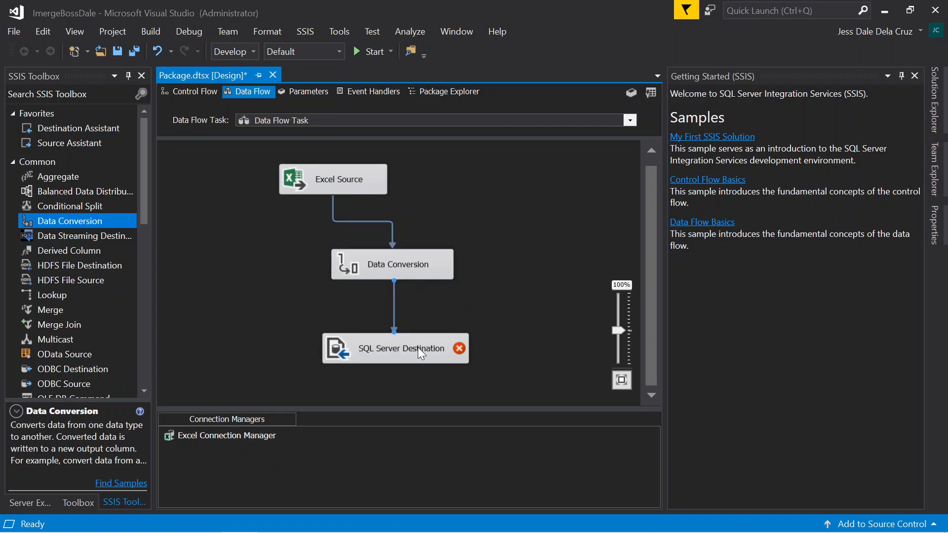
double_click(396, 348)
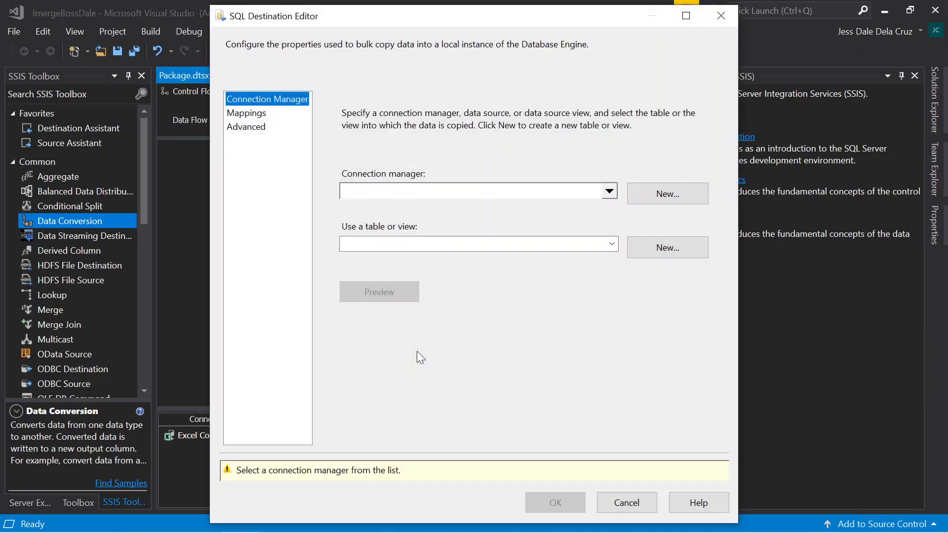
Create and test a LocalHost.iMergeDB connection (server '.') for the destination.
click(667, 193)
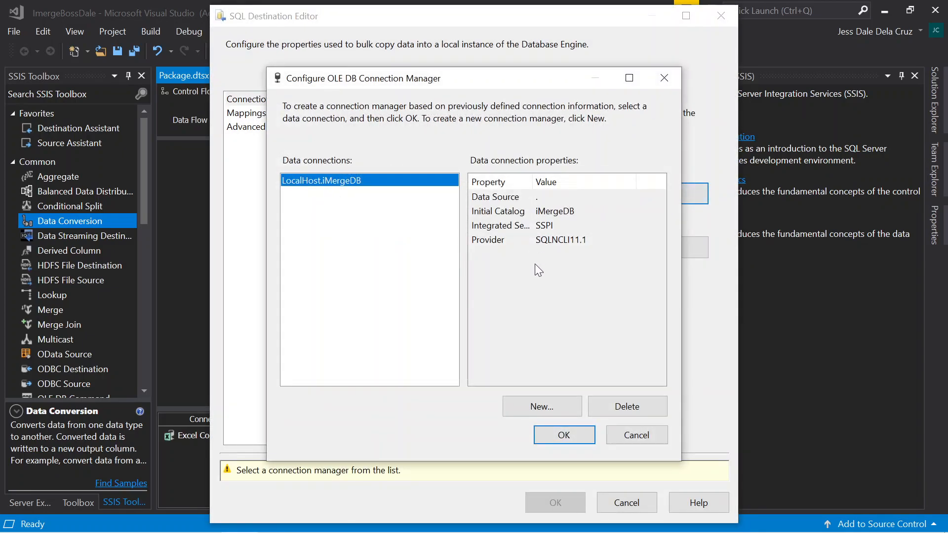
mouse_move(542, 407)
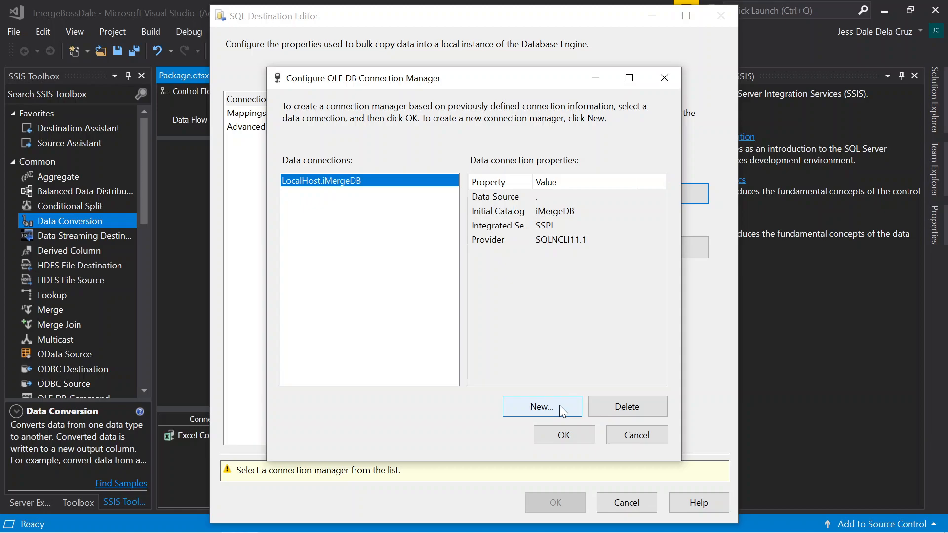
click(540, 406)
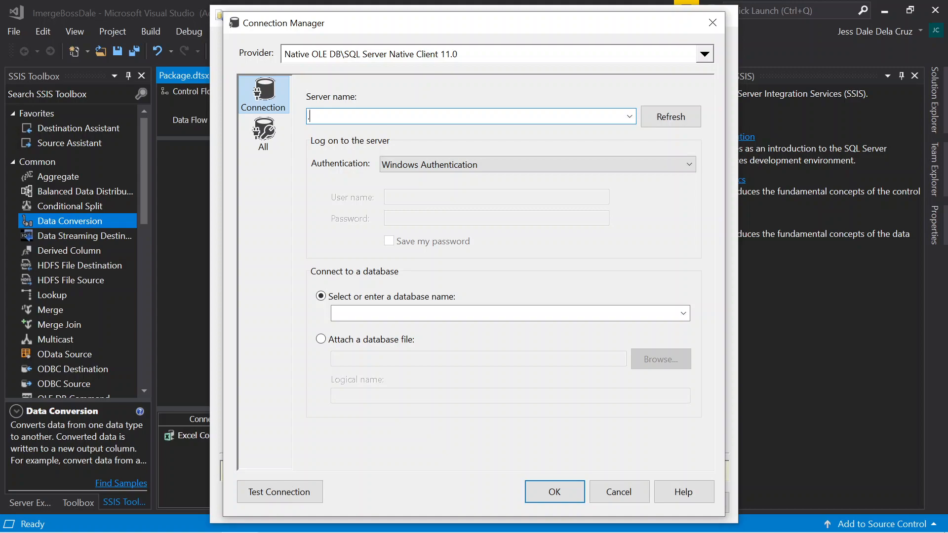
mouse_move(407, 130)
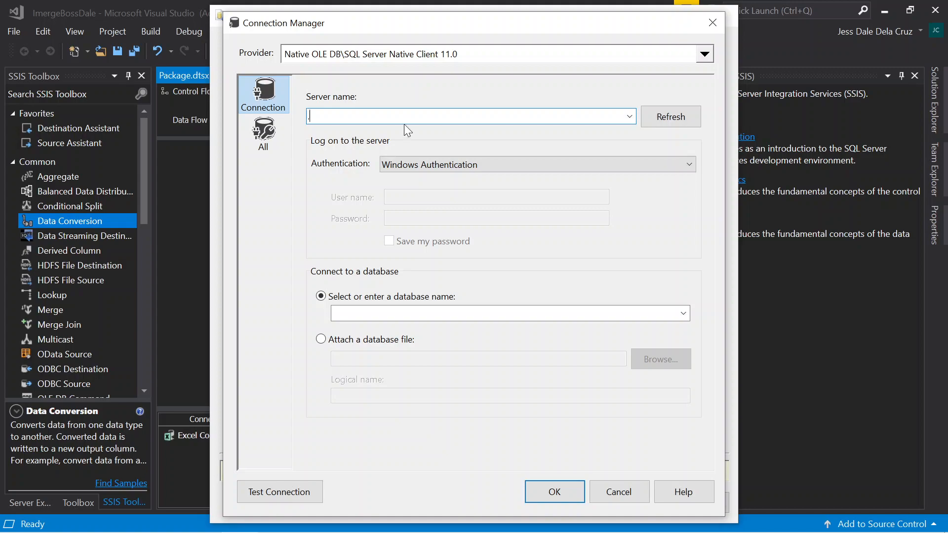
click(683, 312)
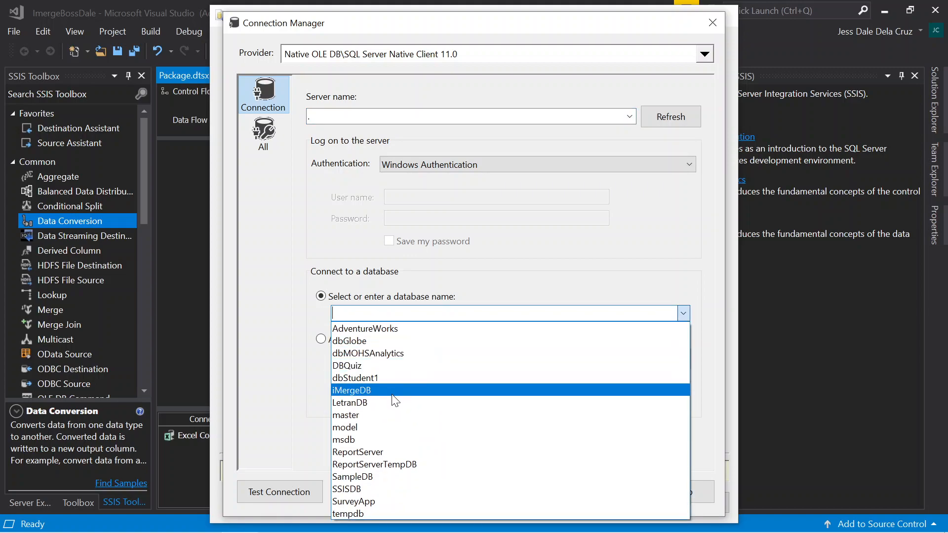
click(279, 491)
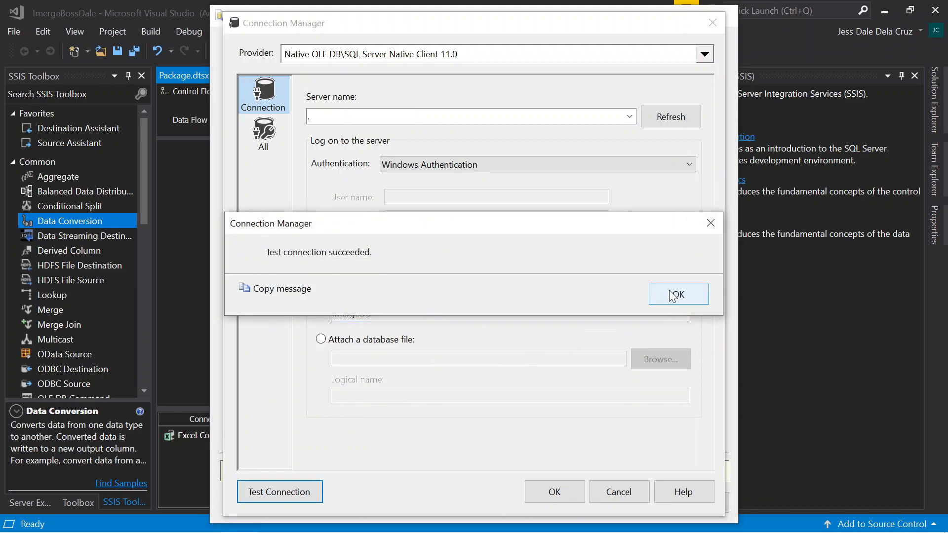
click(678, 294)
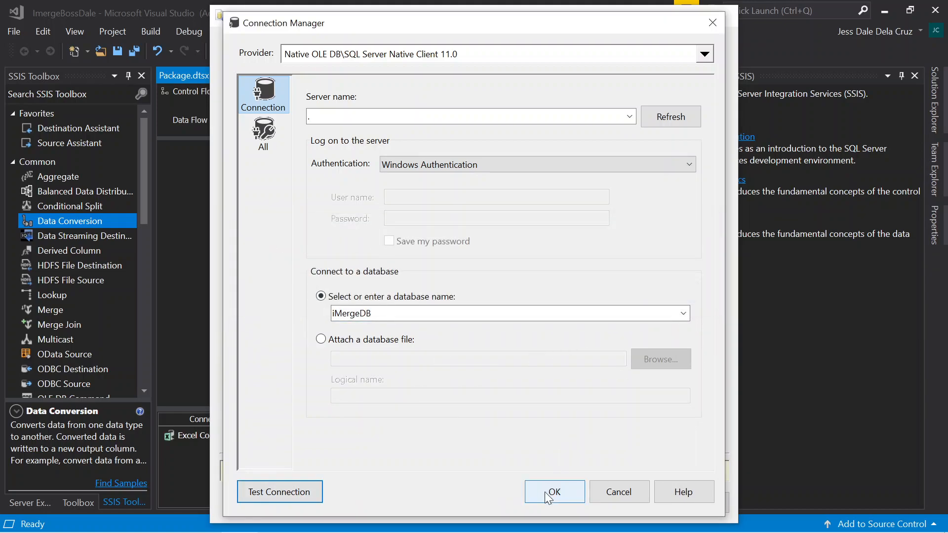
click(553, 492)
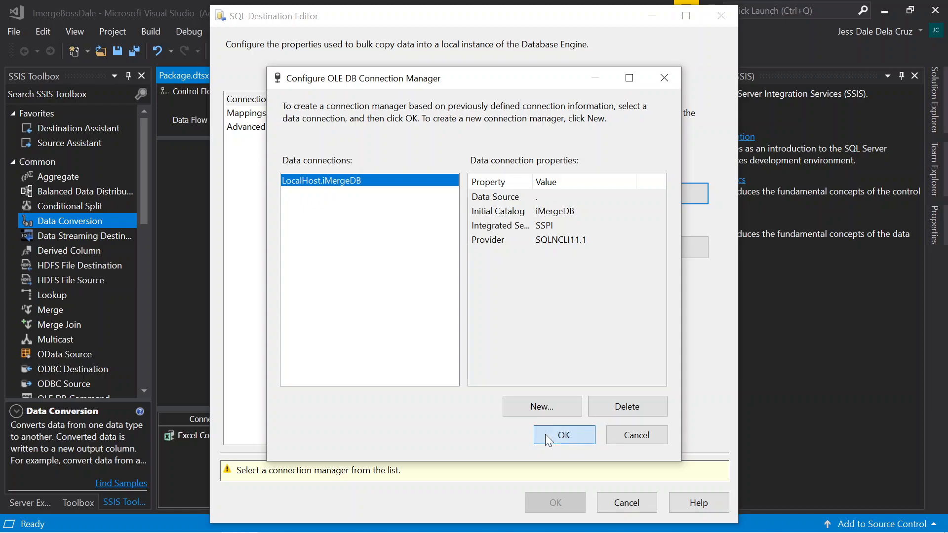
click(563, 434)
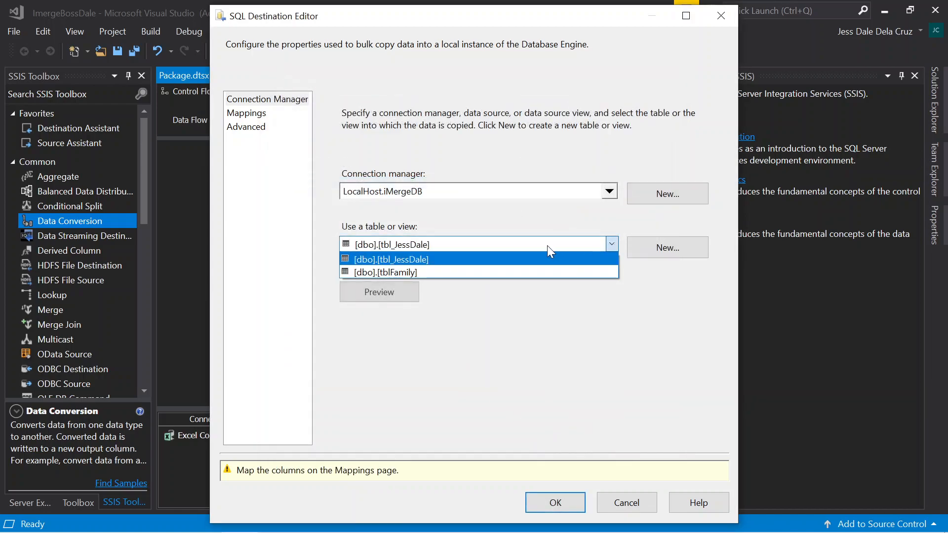
Target [dbo].[tbl_JessDale], review the column mappings and preview, and save the destination.
click(391, 259)
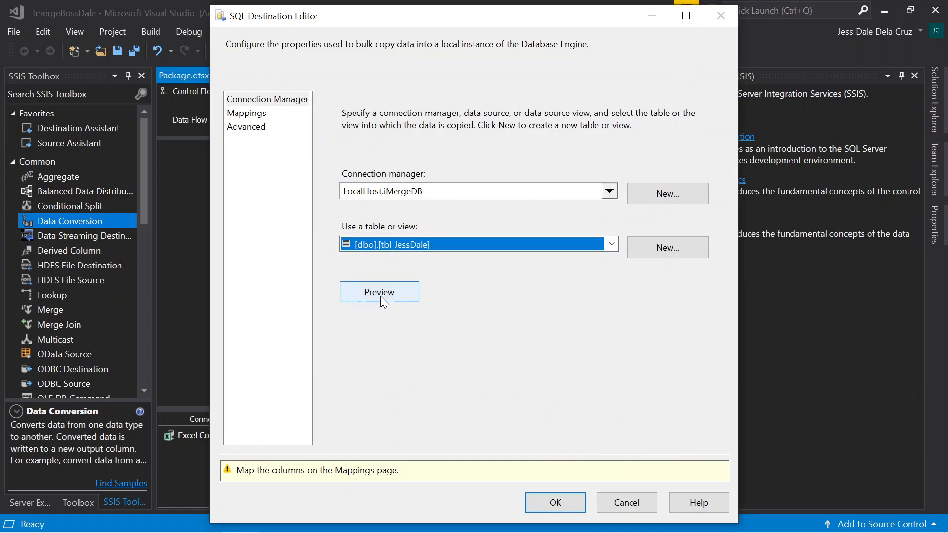
click(246, 113)
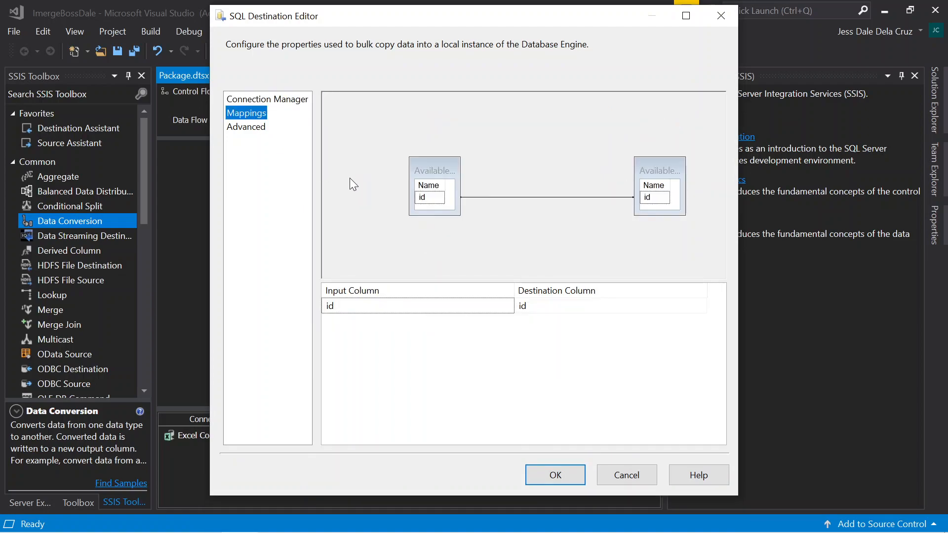
mouse_move(254, 132)
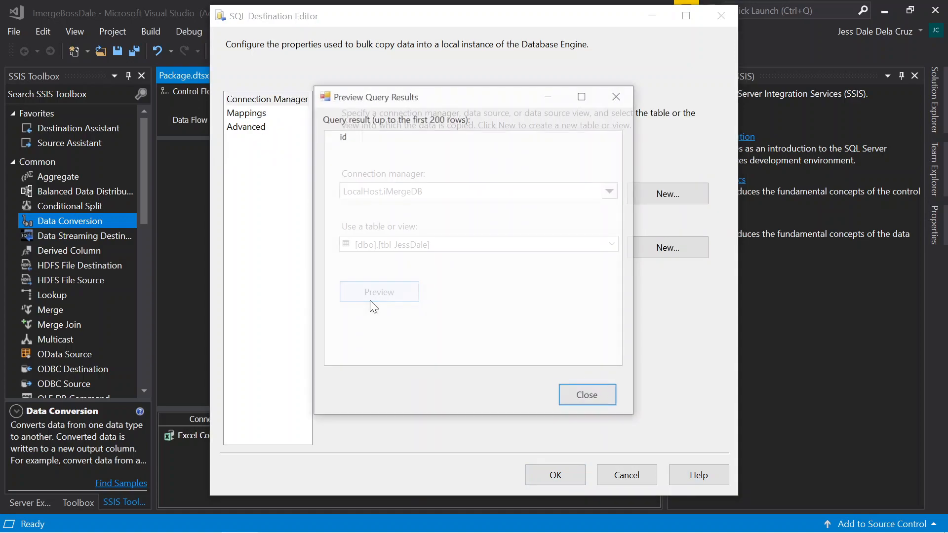
click(586, 394)
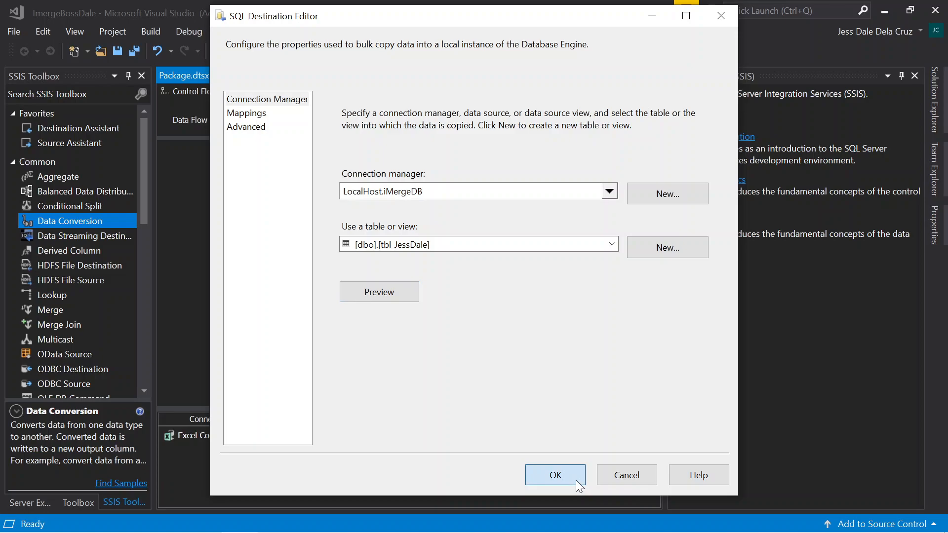
click(554, 475)
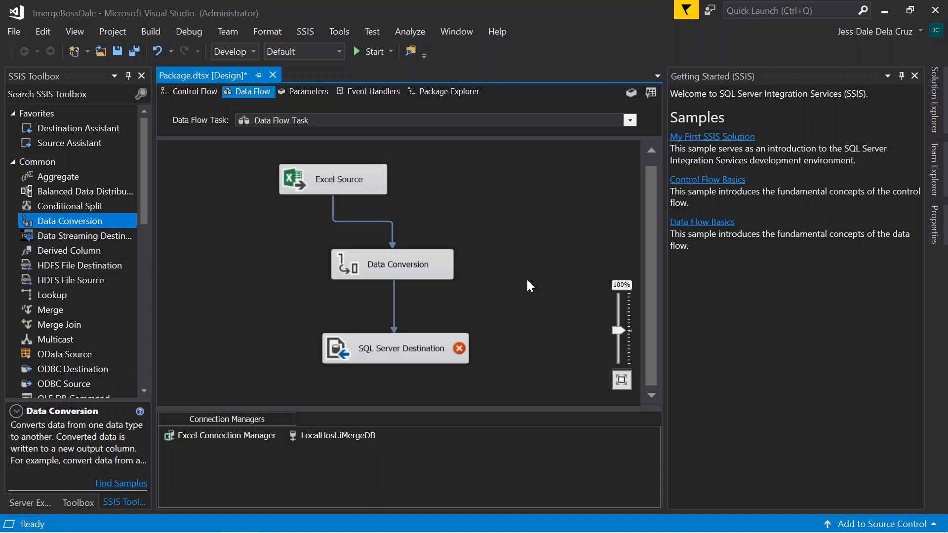
mouse_move(417, 348)
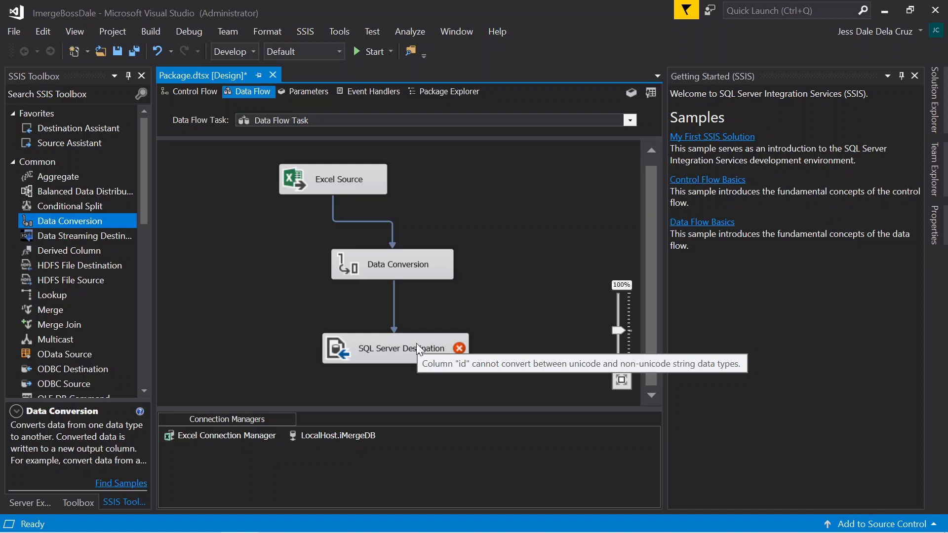
mouse_move(393, 272)
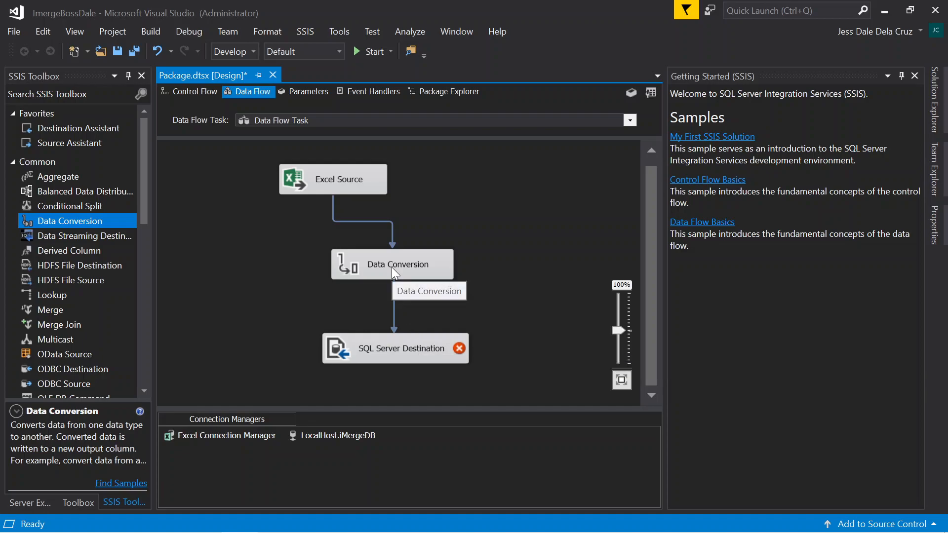
Convert the id column to text stream [DT_TEXT] in Data Conversion.
double_click(392, 264)
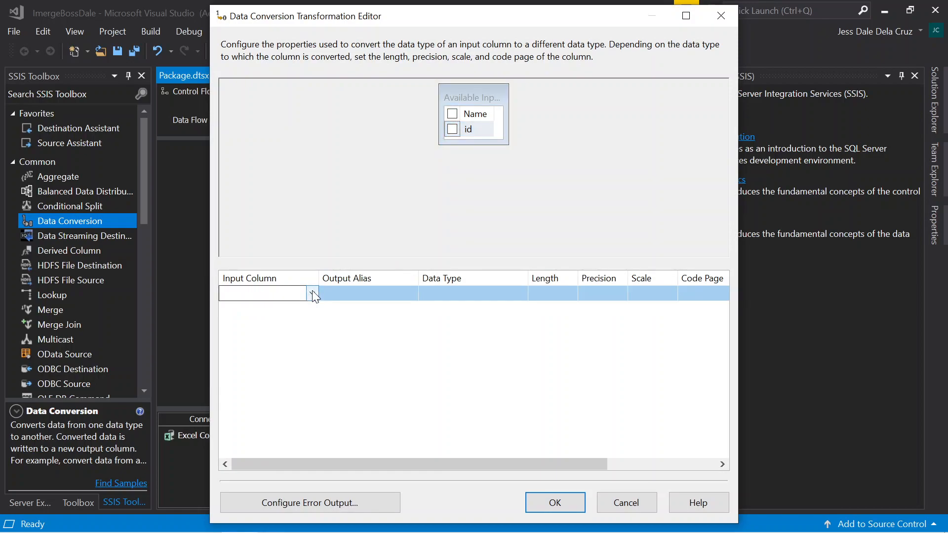
click(452, 129)
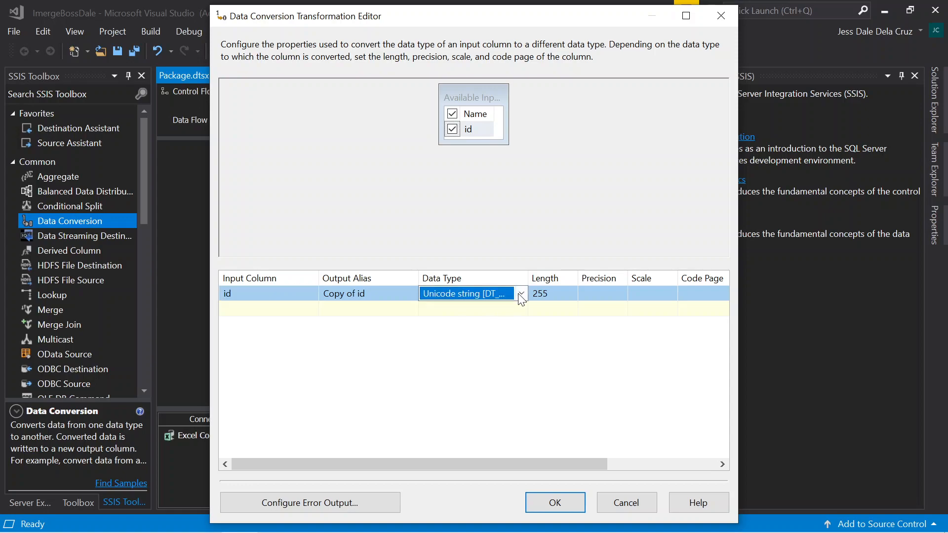
click(520, 293)
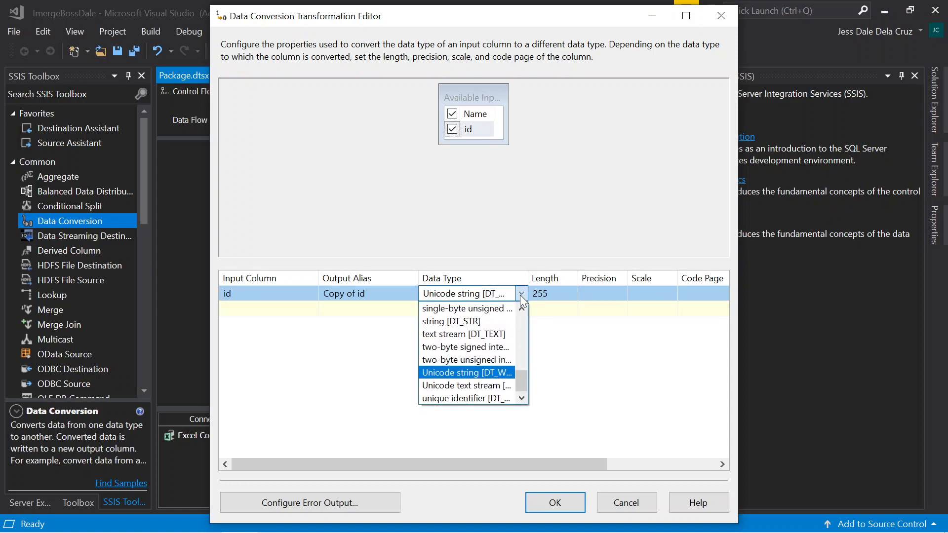
mouse_move(450, 321)
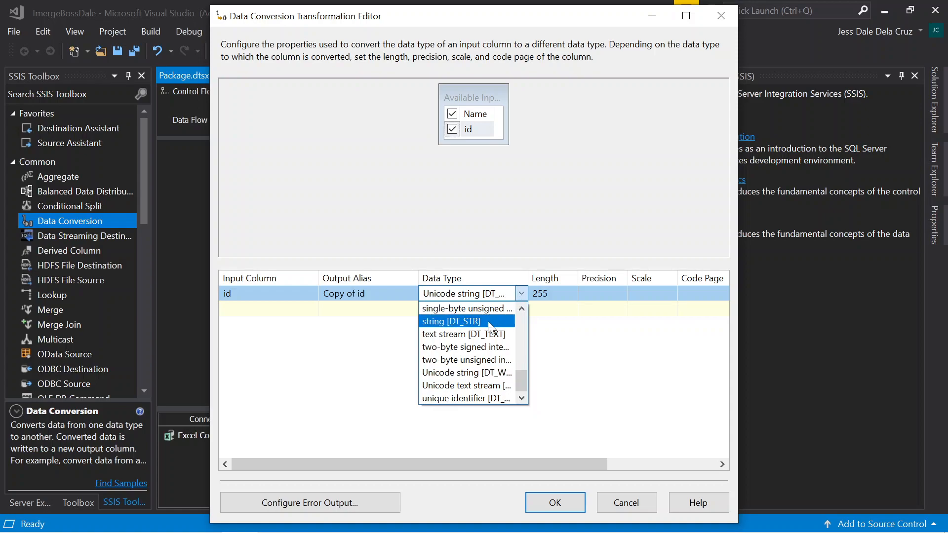
mouse_move(464, 333)
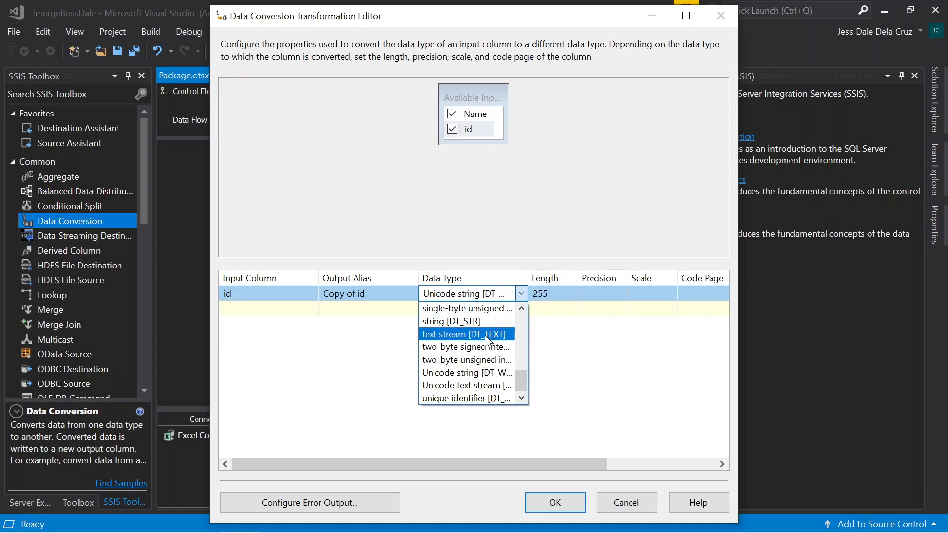
click(464, 334)
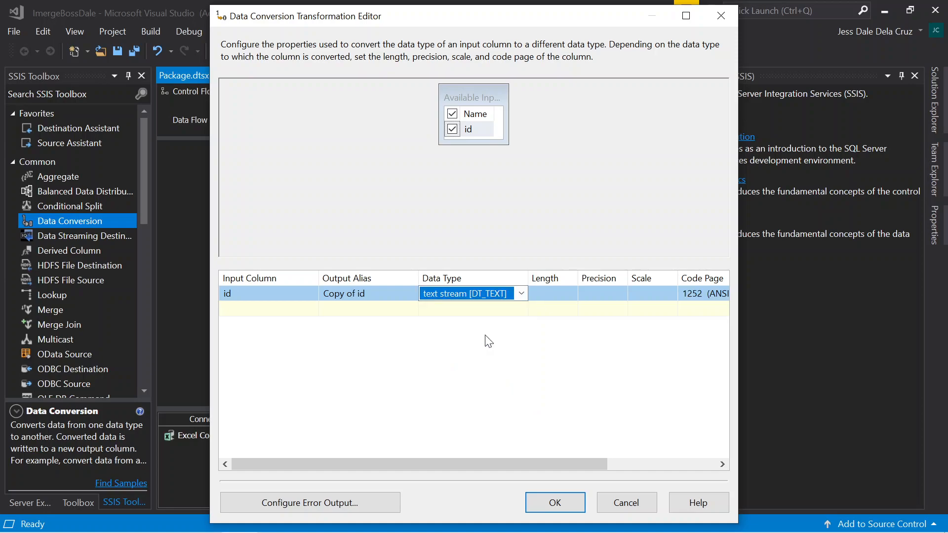
mouse_move(738, 340)
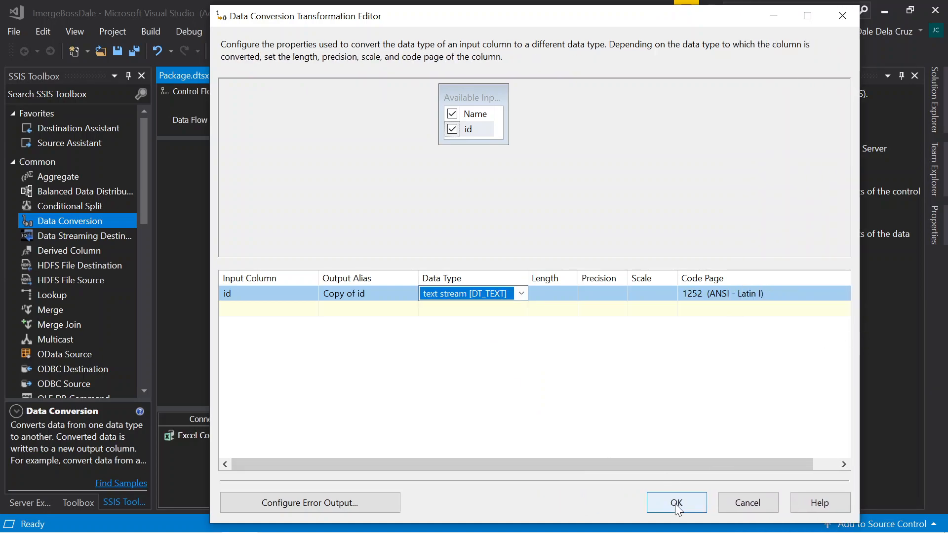
click(676, 503)
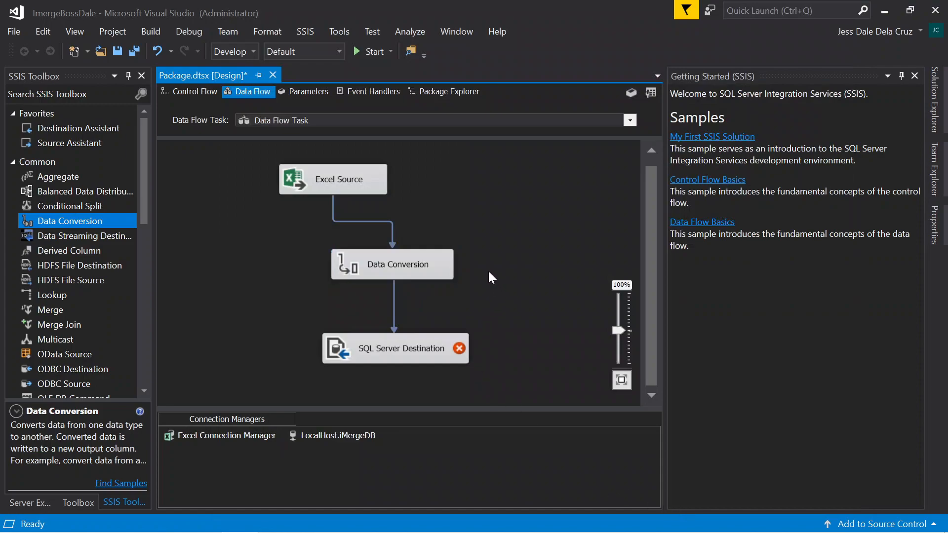
mouse_move(371, 52)
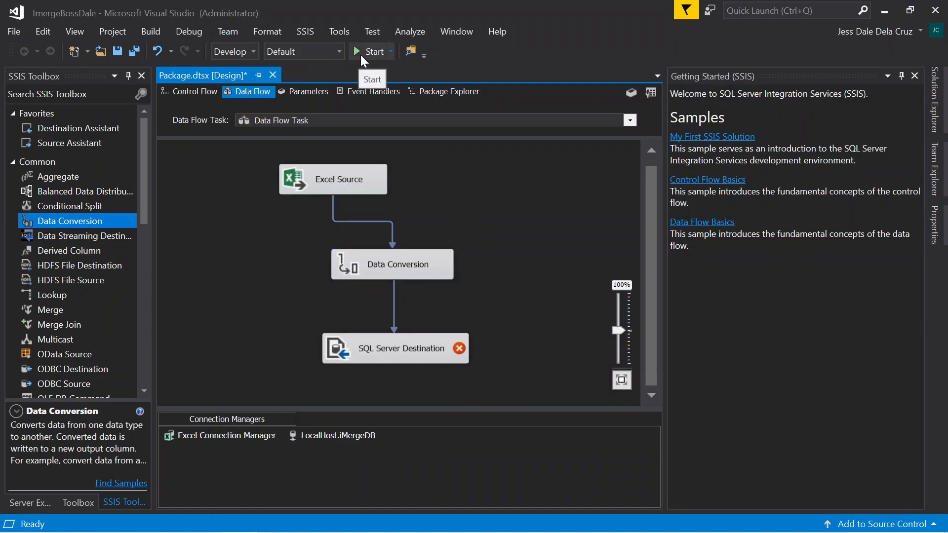
click(374, 51)
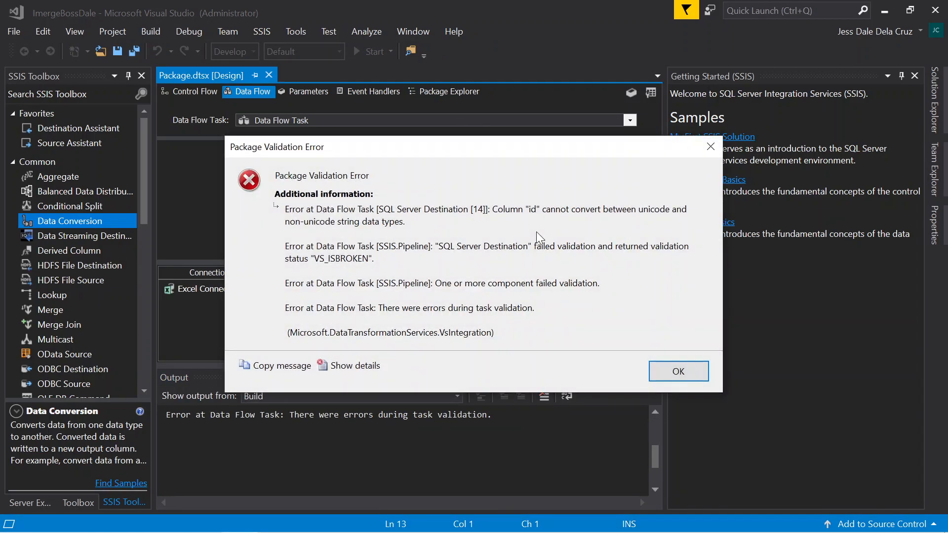
mouse_move(568, 293)
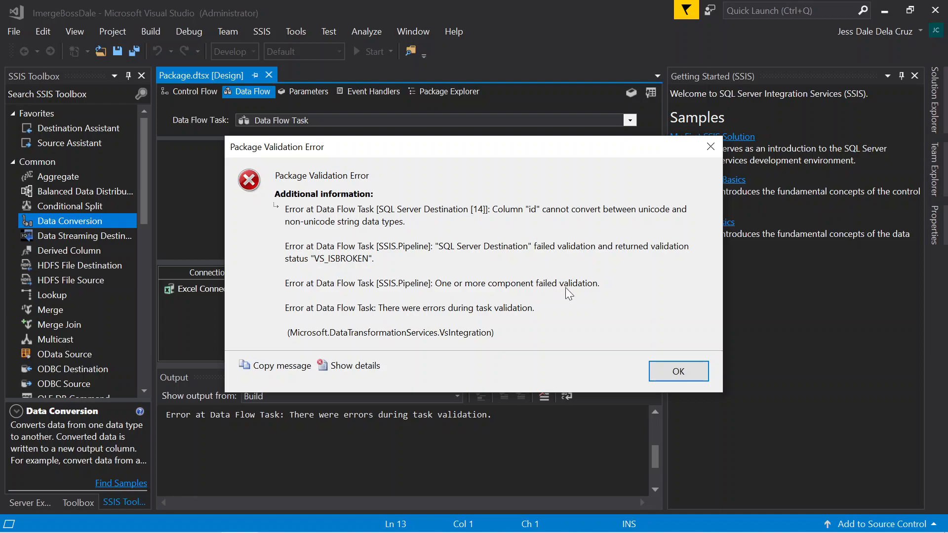
click(678, 371)
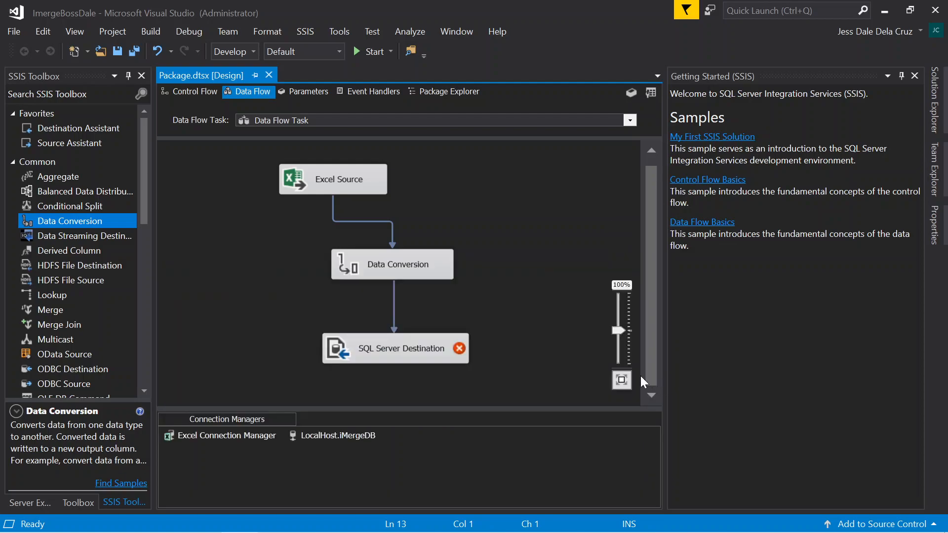
Change id's Data Conversion type to string [DT_STR], length 50.
click(392, 265)
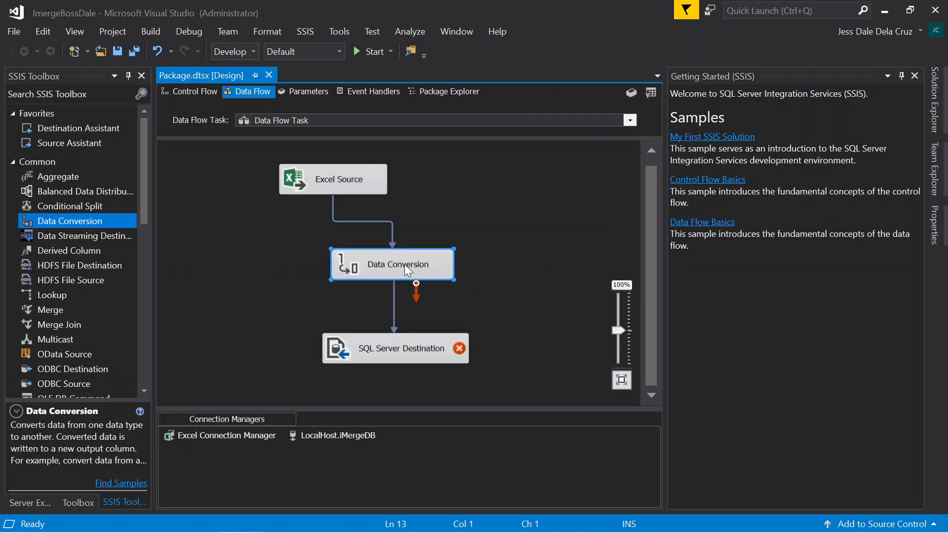
double_click(392, 264)
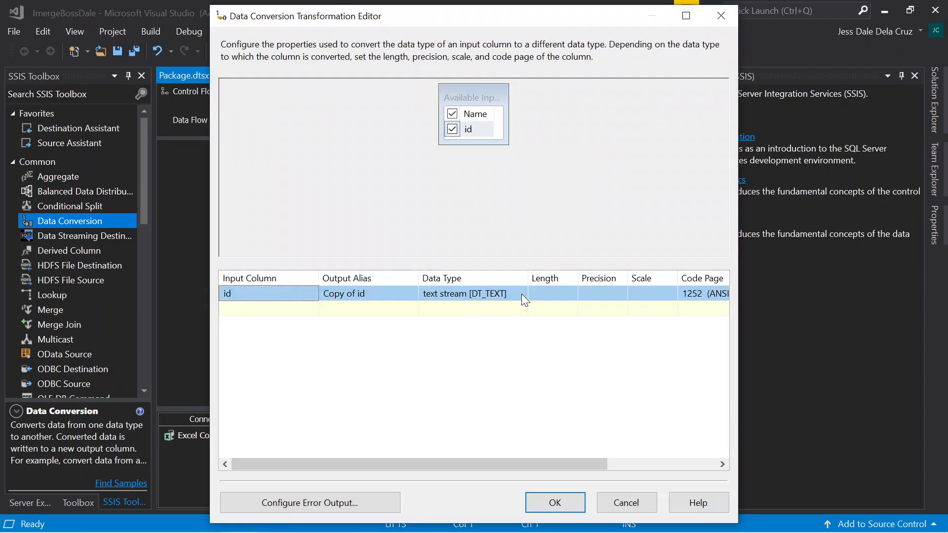
click(519, 293)
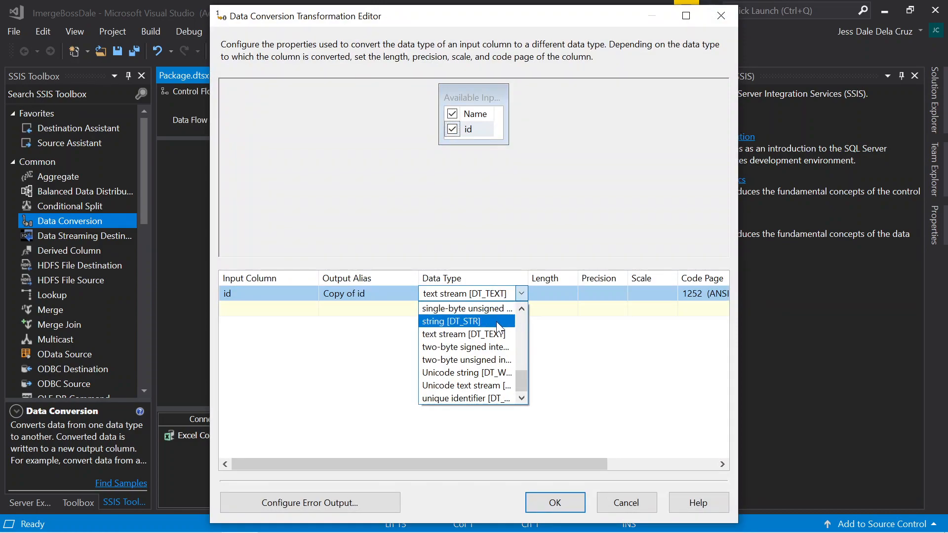
mouse_move(498, 328)
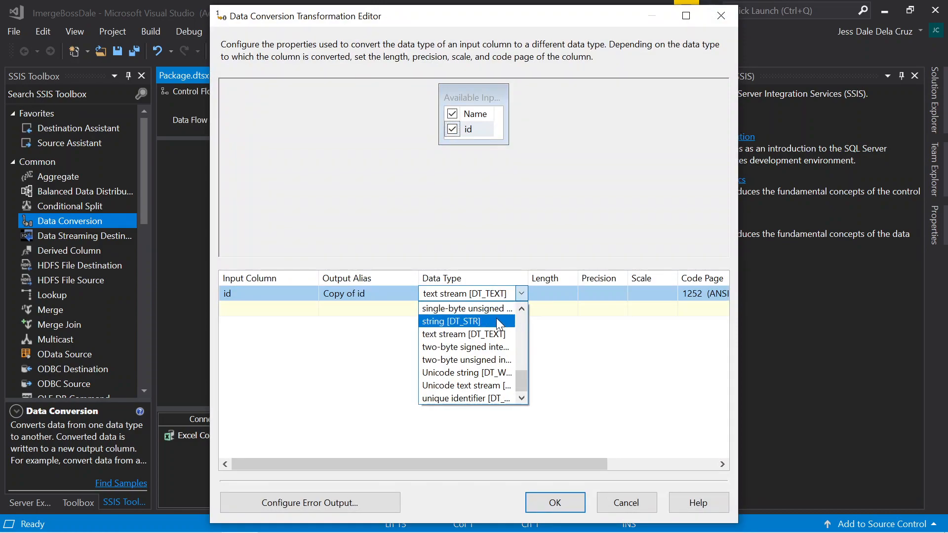
click(449, 321)
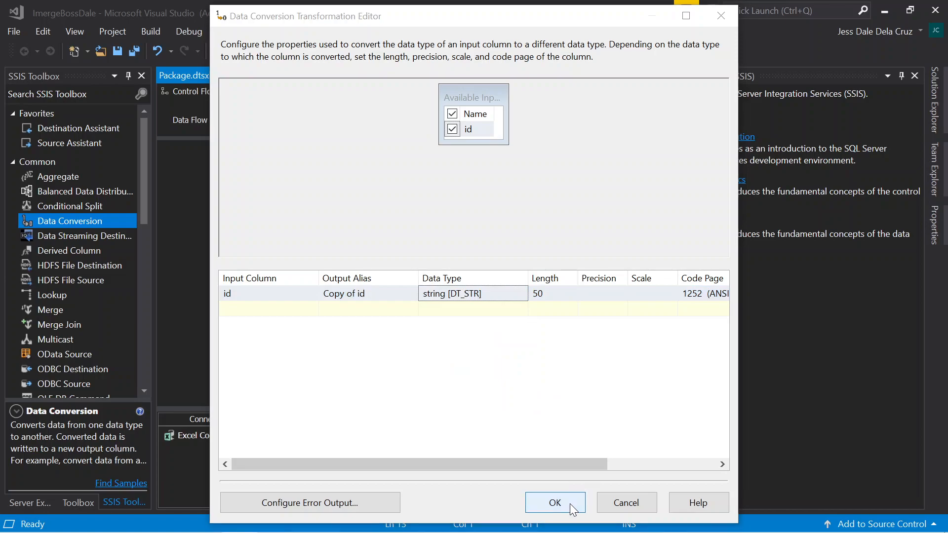
click(554, 503)
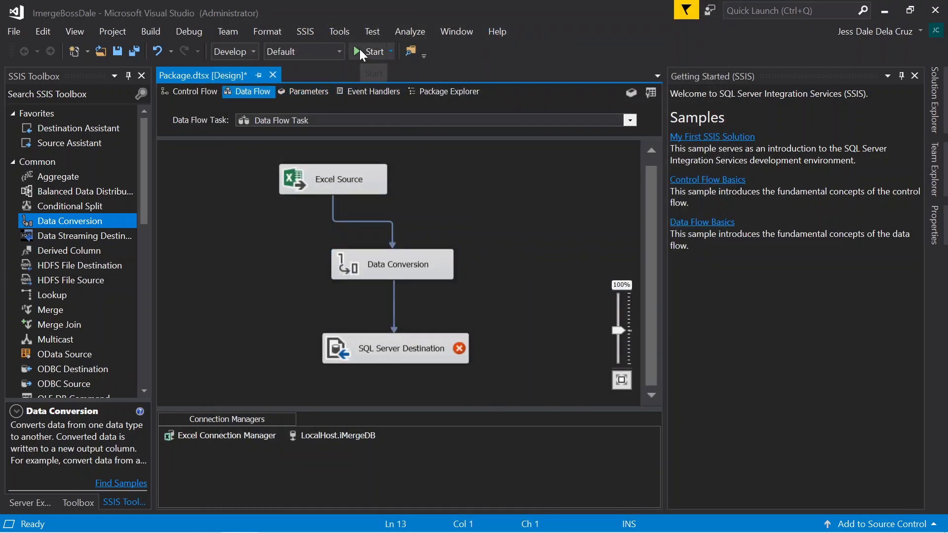
click(373, 51)
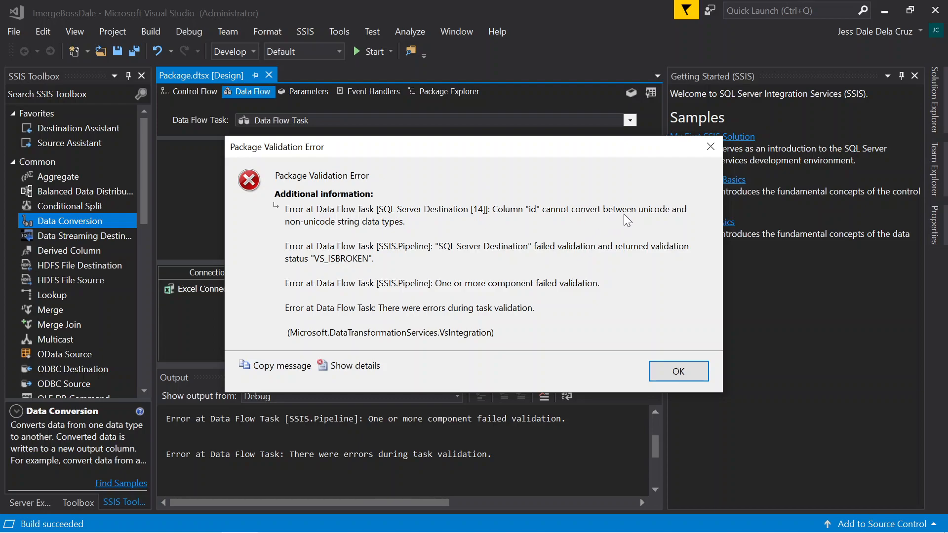
click(677, 371)
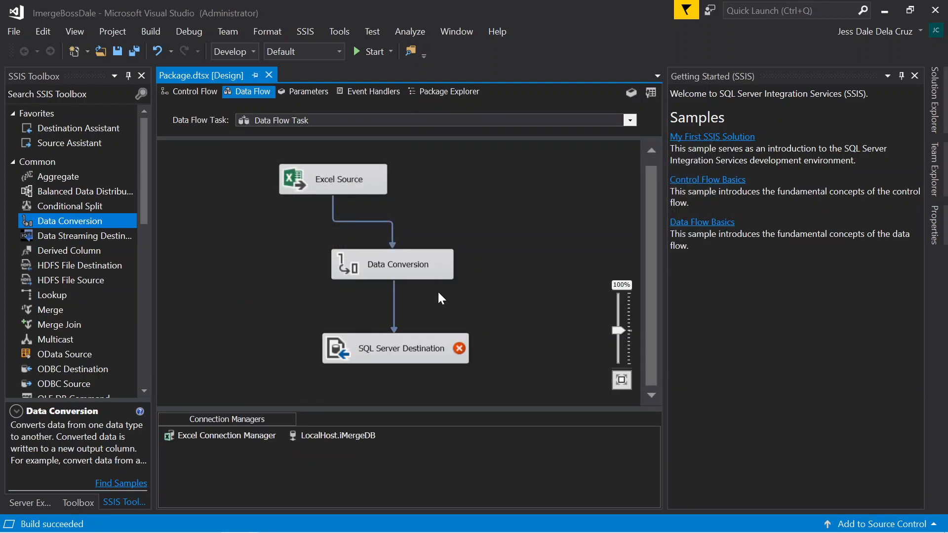
mouse_move(432, 269)
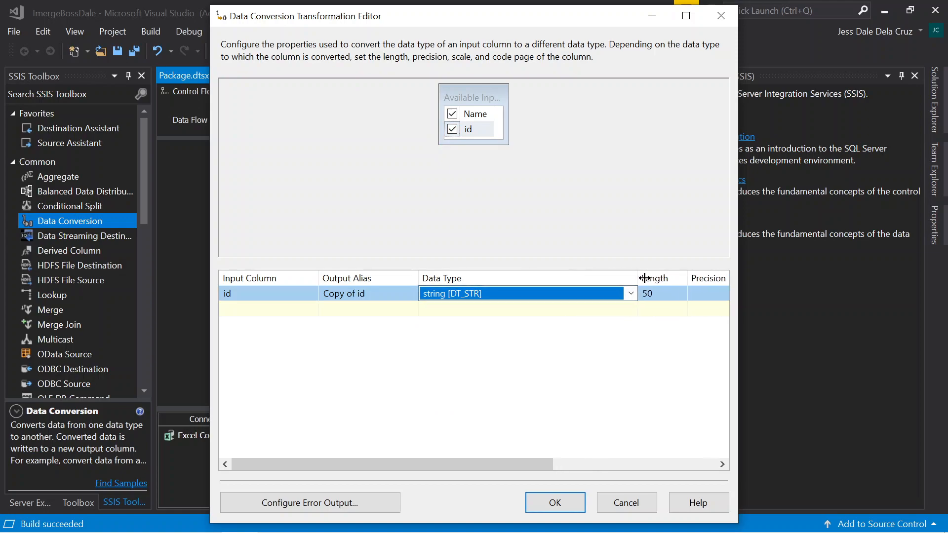
Switch id's conversion data type to Unicode string [DT_WSTR].
click(630, 293)
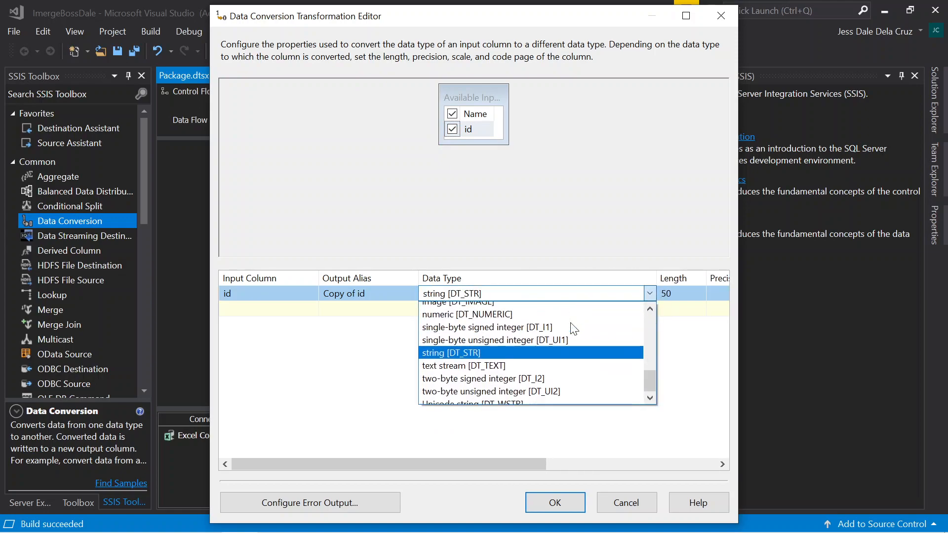
scroll(down, 3)
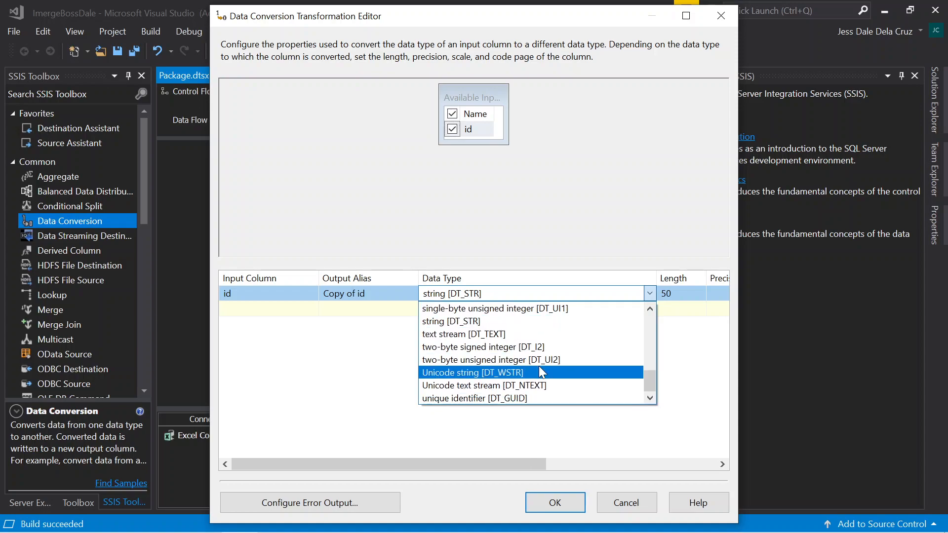
mouse_move(531, 386)
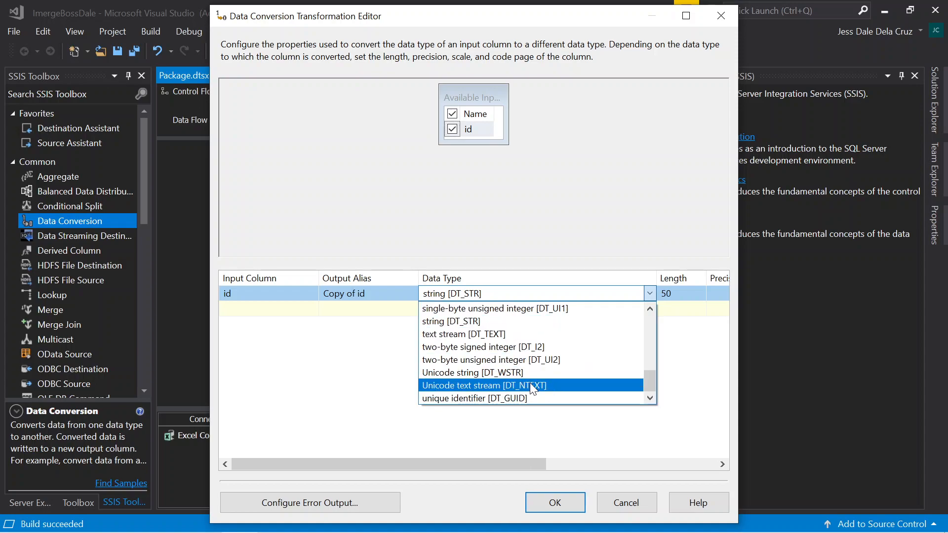
click(471, 372)
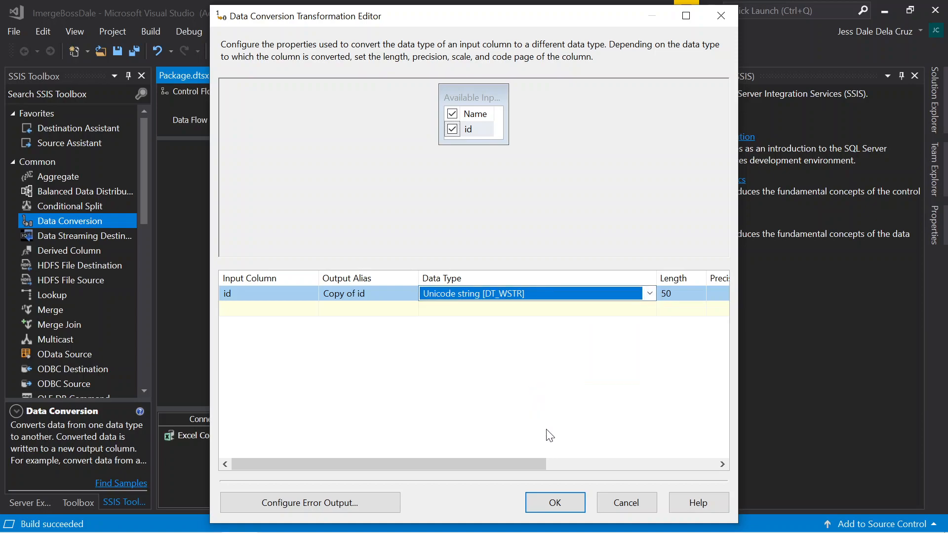
click(554, 503)
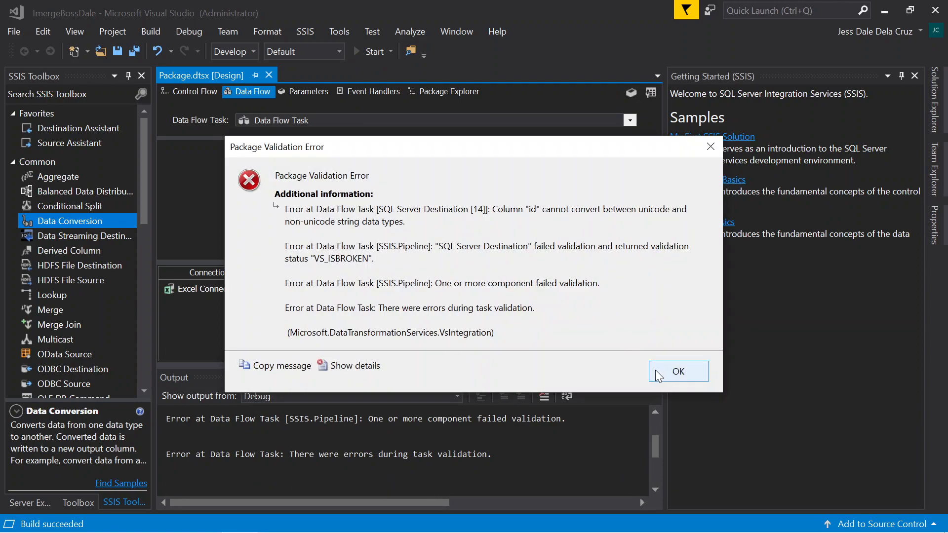
click(678, 371)
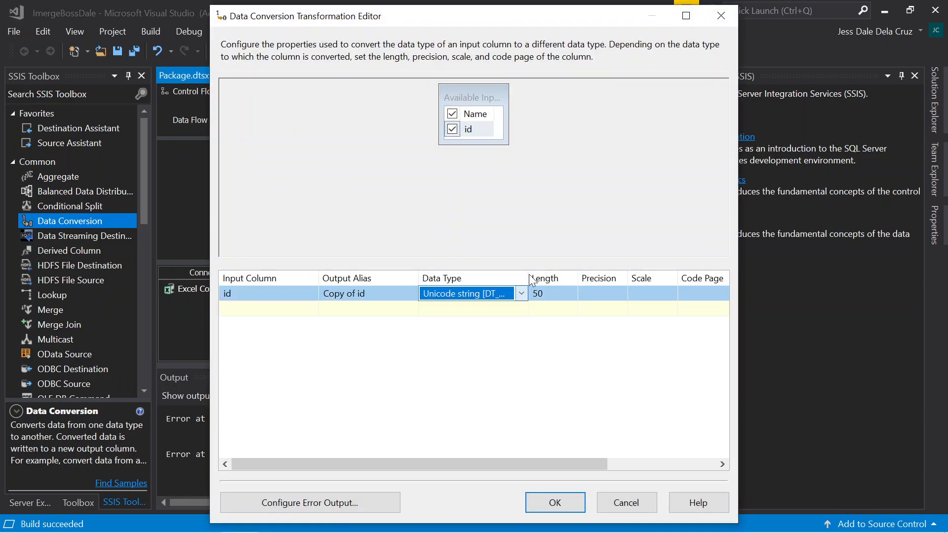
click(594, 304)
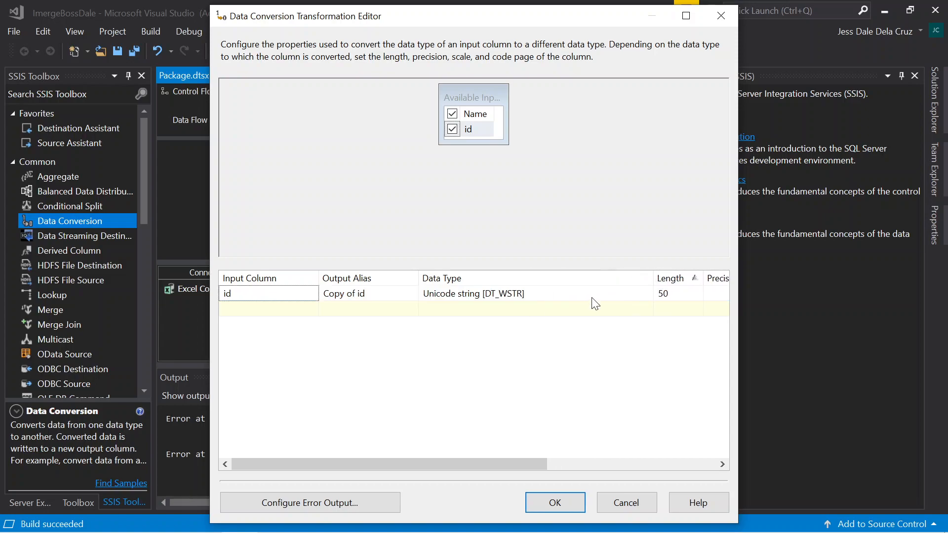
click(645, 293)
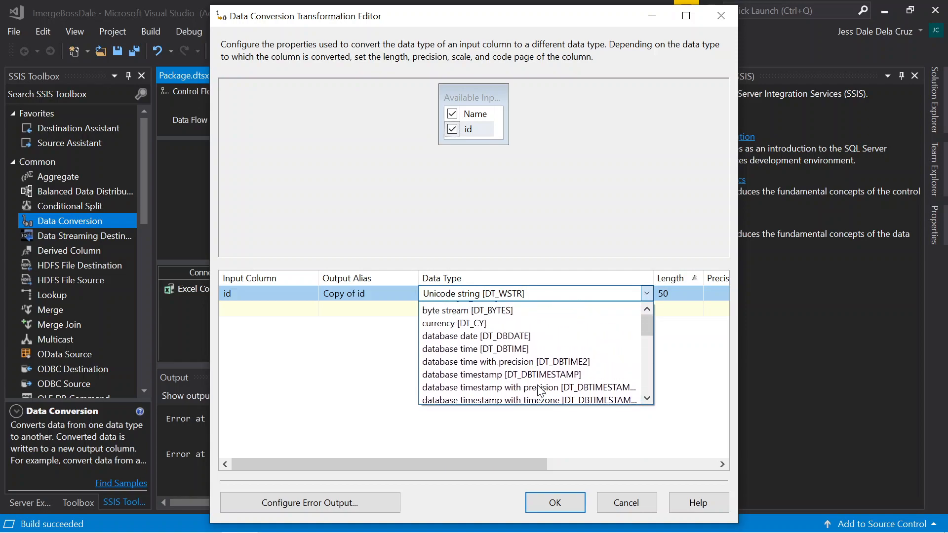
scroll(down, 3)
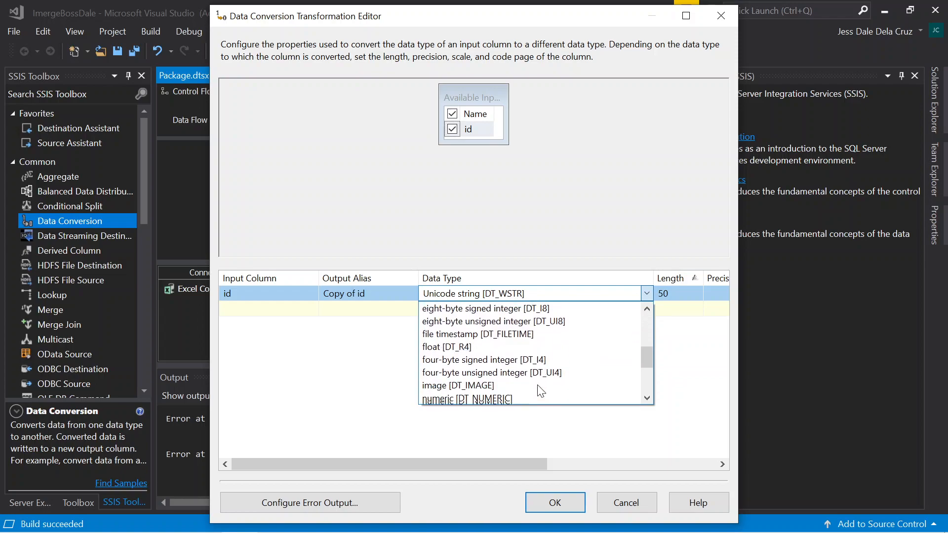
scroll(down, 3)
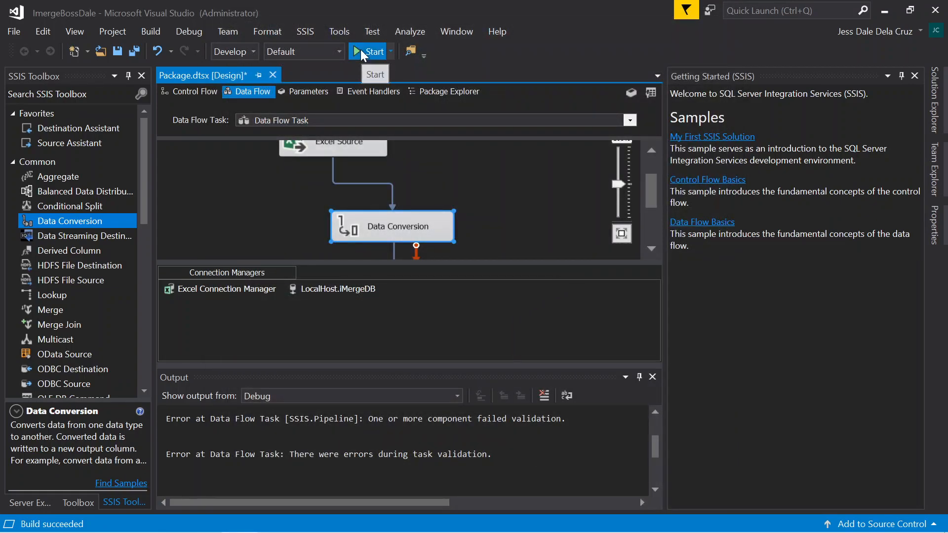
Run the package again, hitting the id unicode/non-unicode validation error.
click(369, 51)
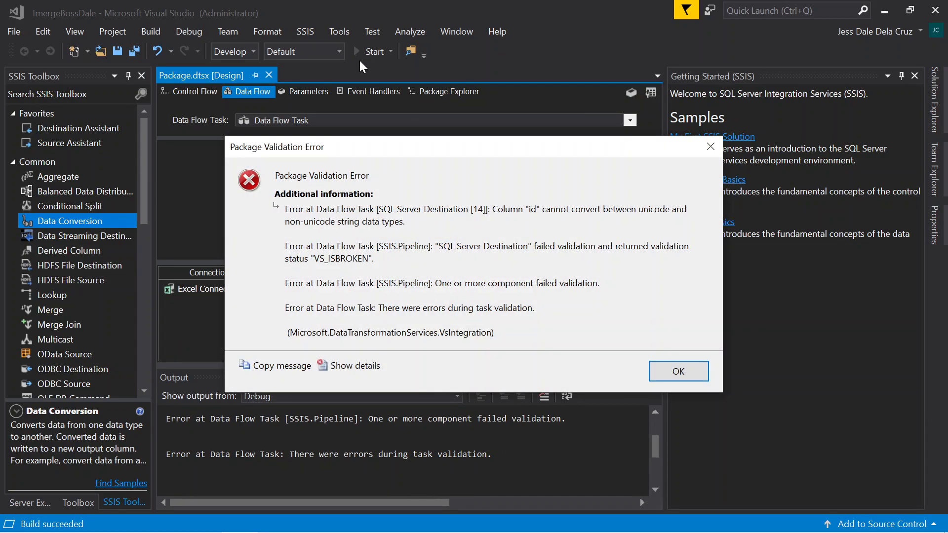
mouse_move(609, 220)
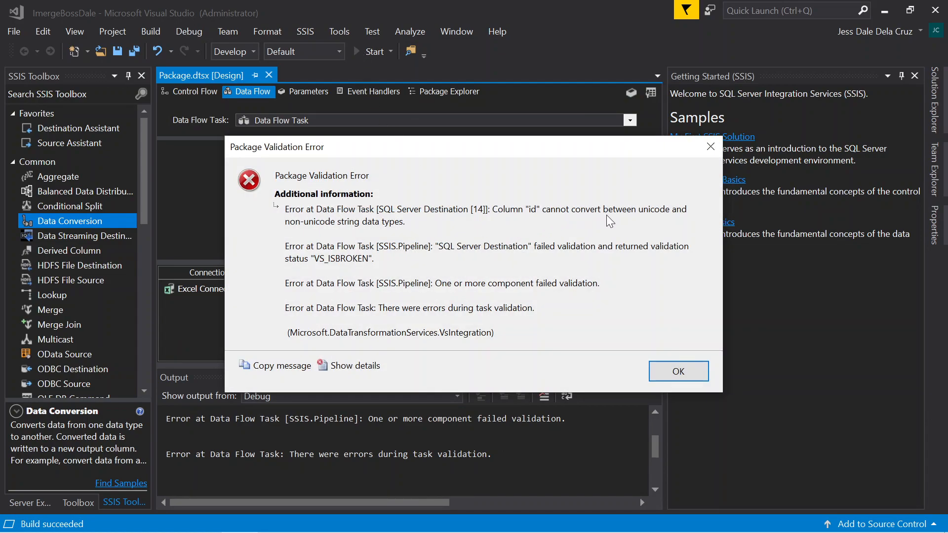
mouse_move(388, 238)
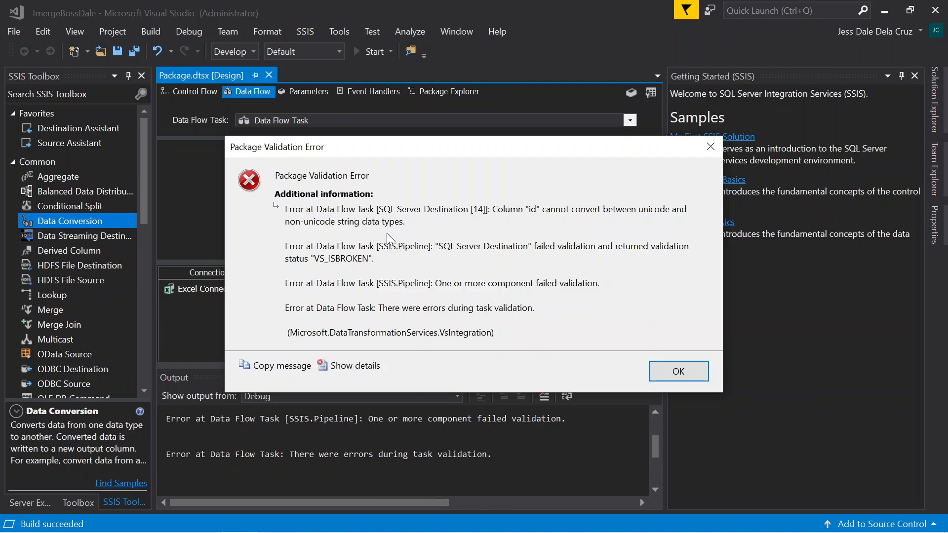
mouse_move(390, 233)
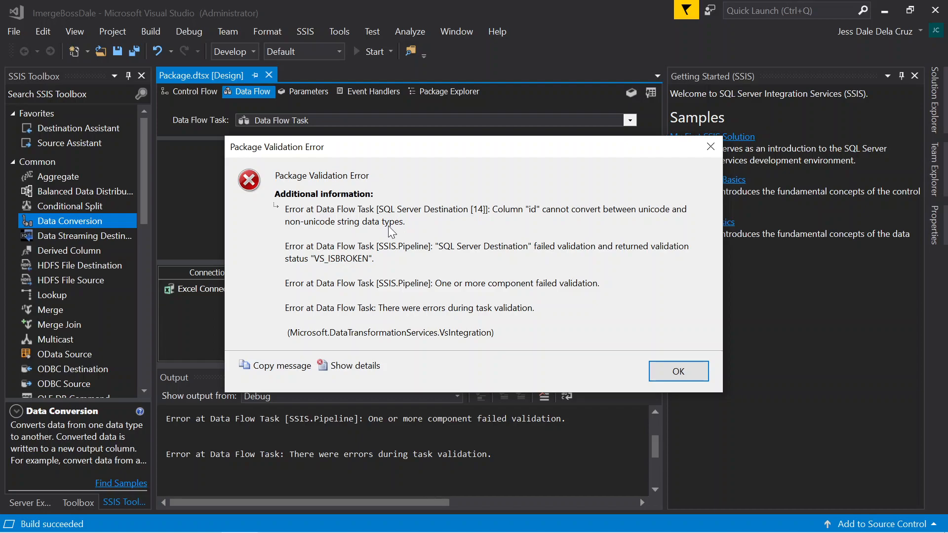
mouse_move(390, 235)
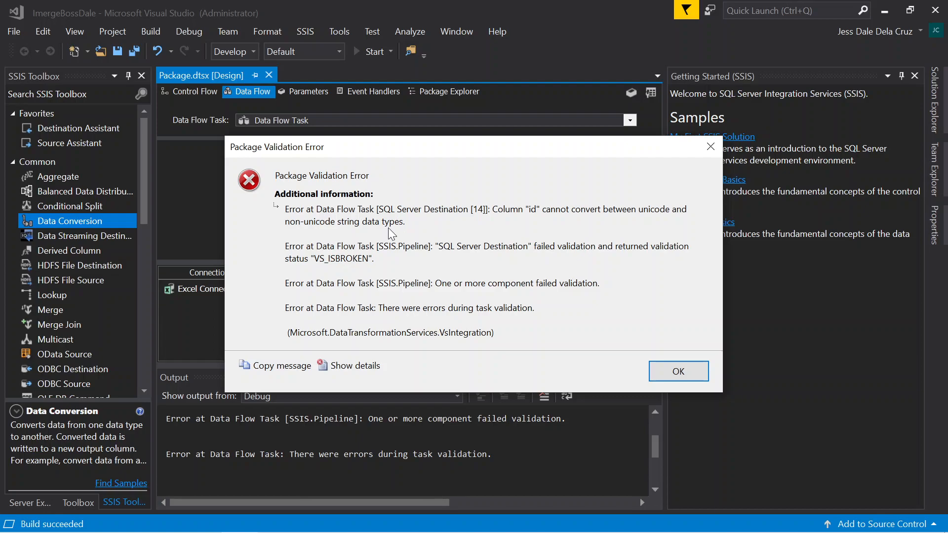
Map Copy of id to the id column in SQL Server Destination.
click(678, 371)
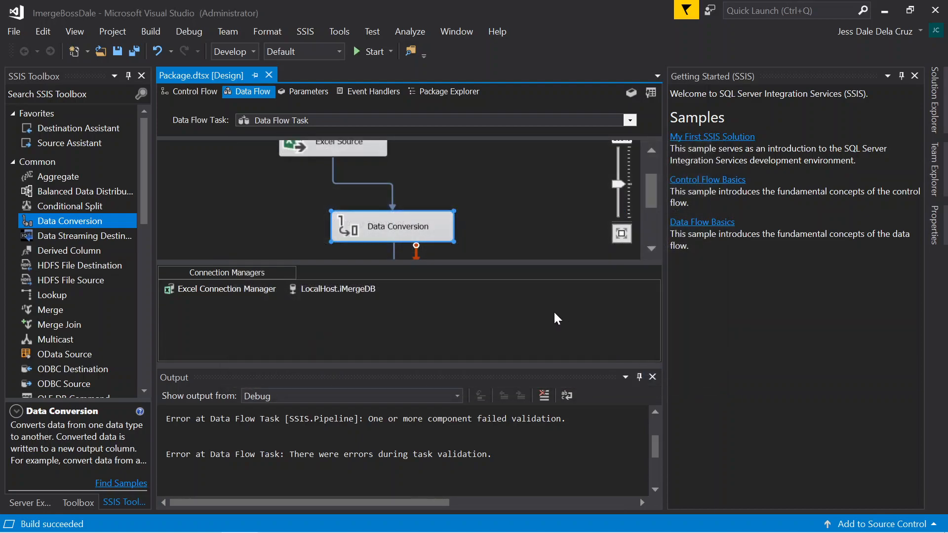
mouse_move(573, 264)
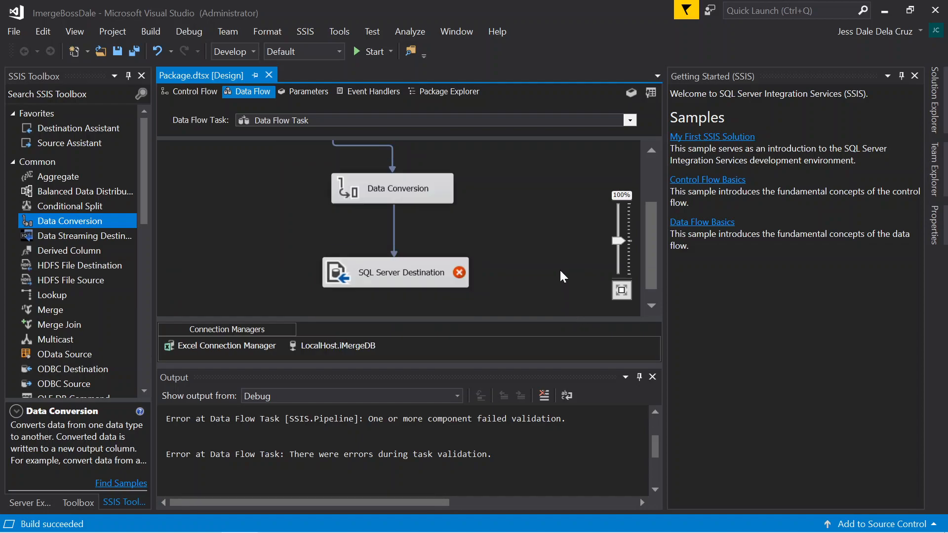
mouse_move(460, 277)
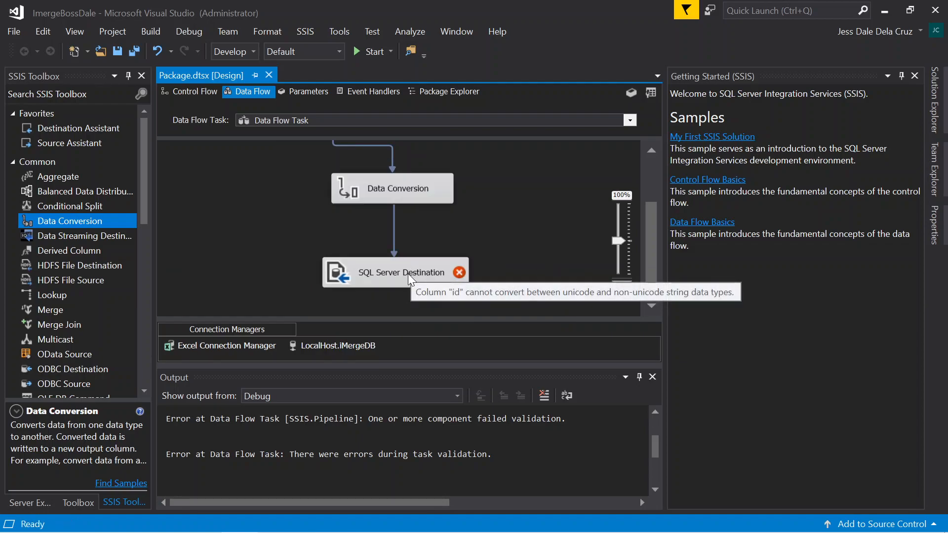
double_click(393, 272)
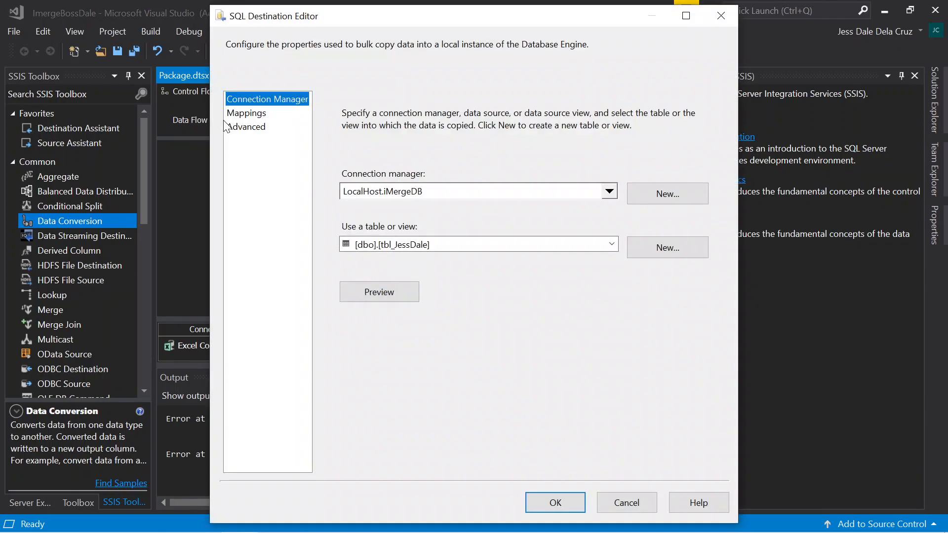
click(246, 113)
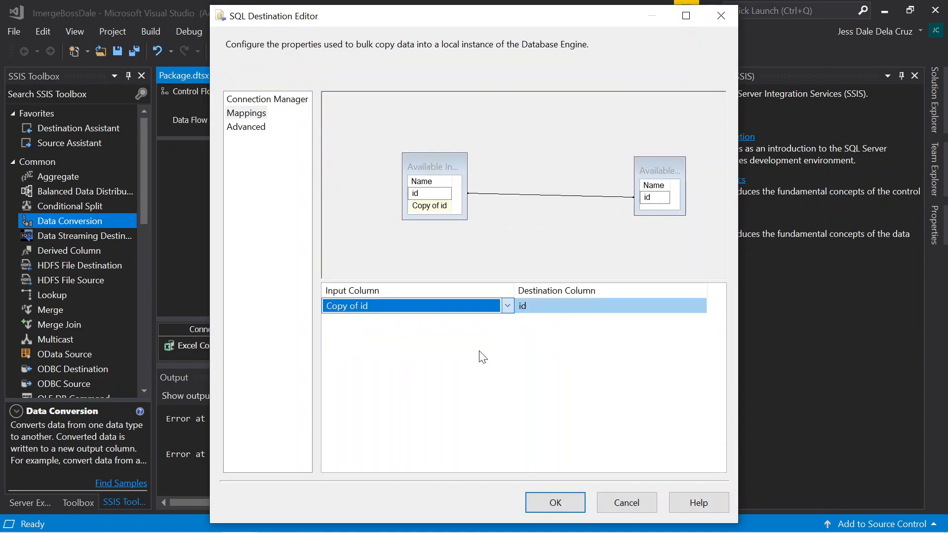
click(554, 503)
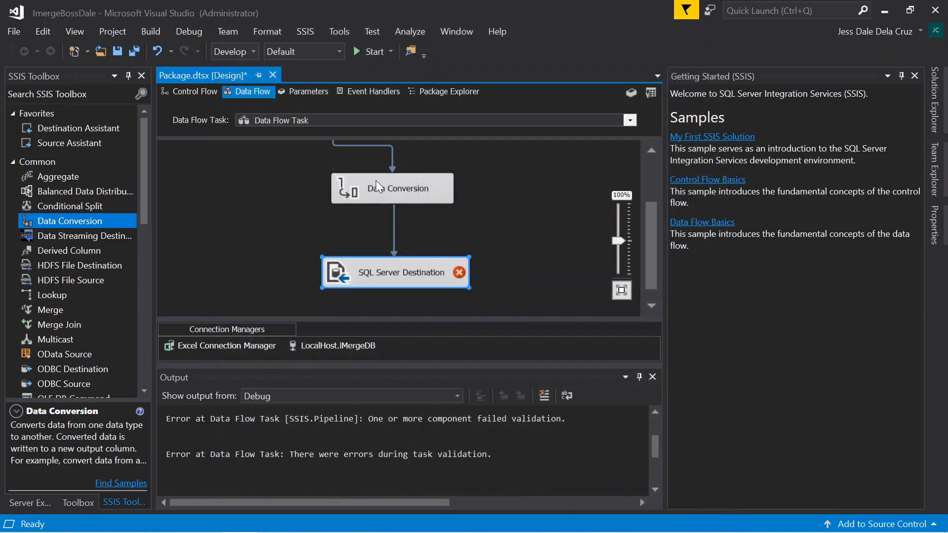
Set id's Data Conversion type back to text stream [DT_TEXT].
double_click(391, 188)
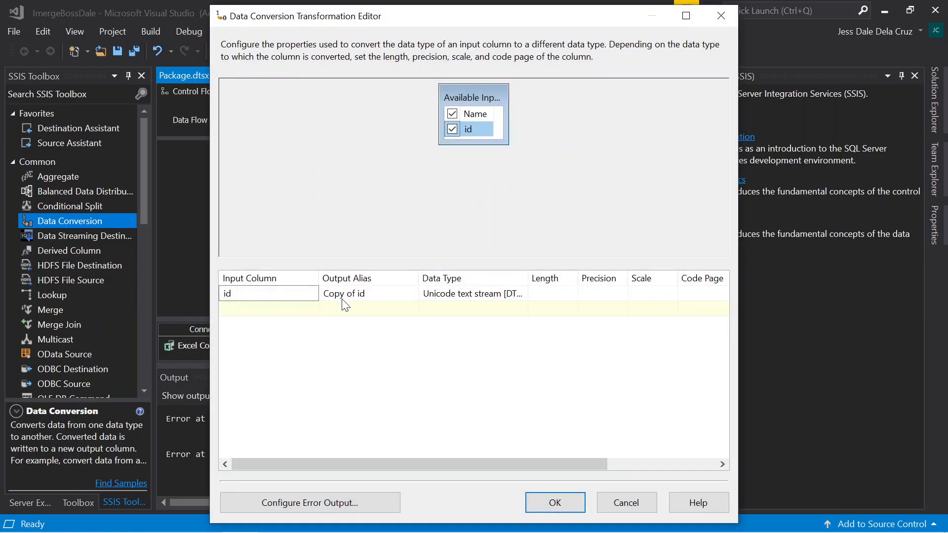
mouse_move(514, 303)
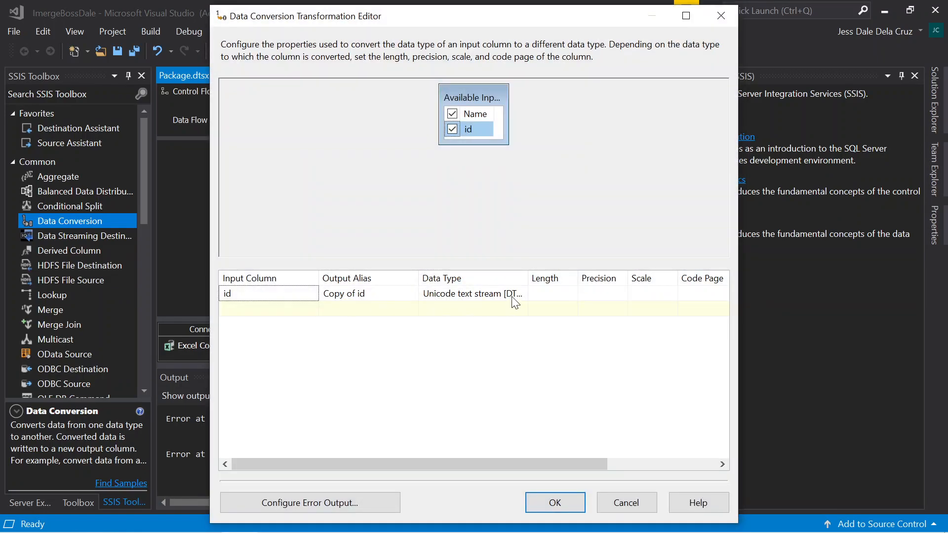
click(567, 293)
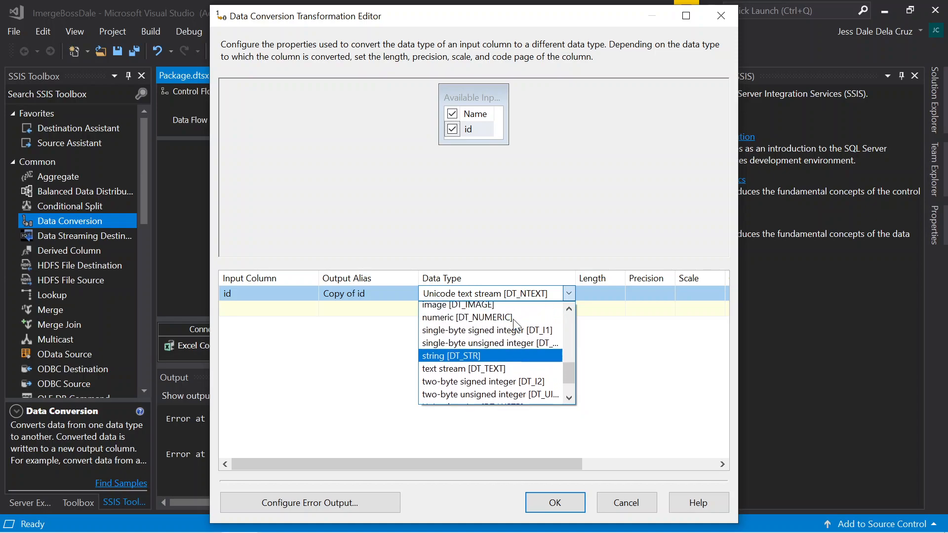
click(463, 369)
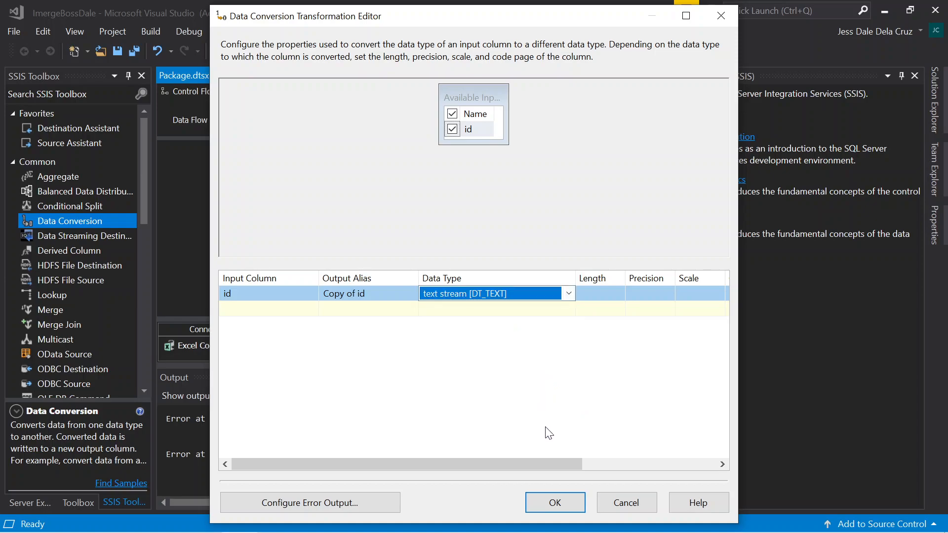
click(554, 502)
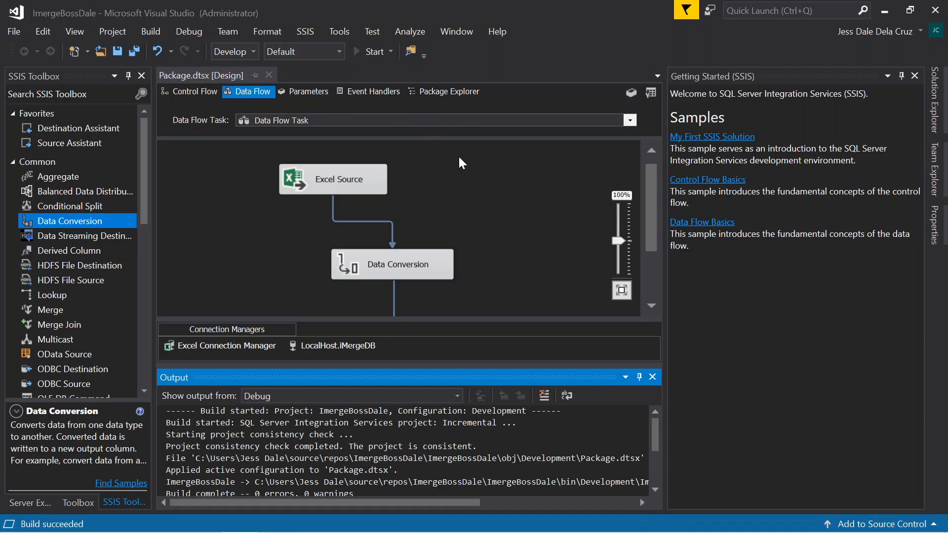
Run the package and view the Progress errors about Microsoft.Jet.OLEDB.4.0.
click(374, 52)
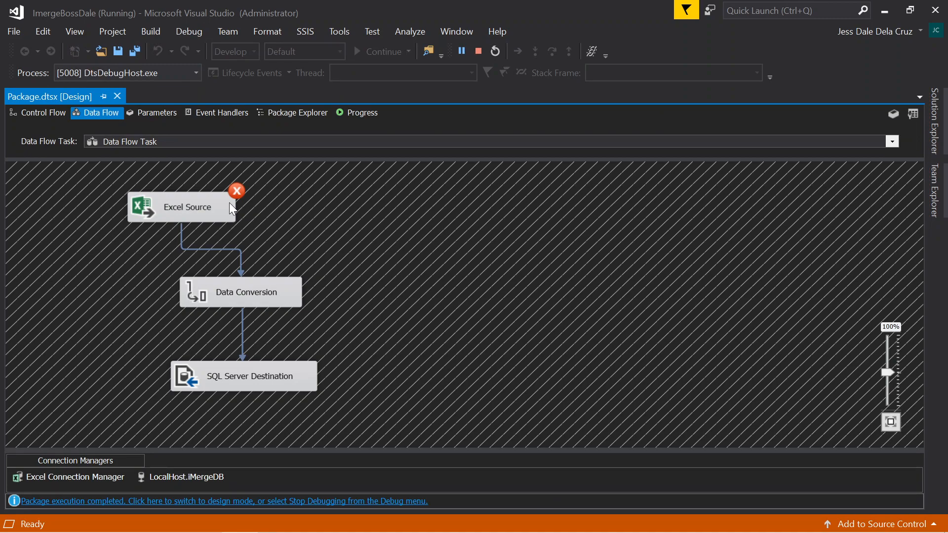
click(361, 112)
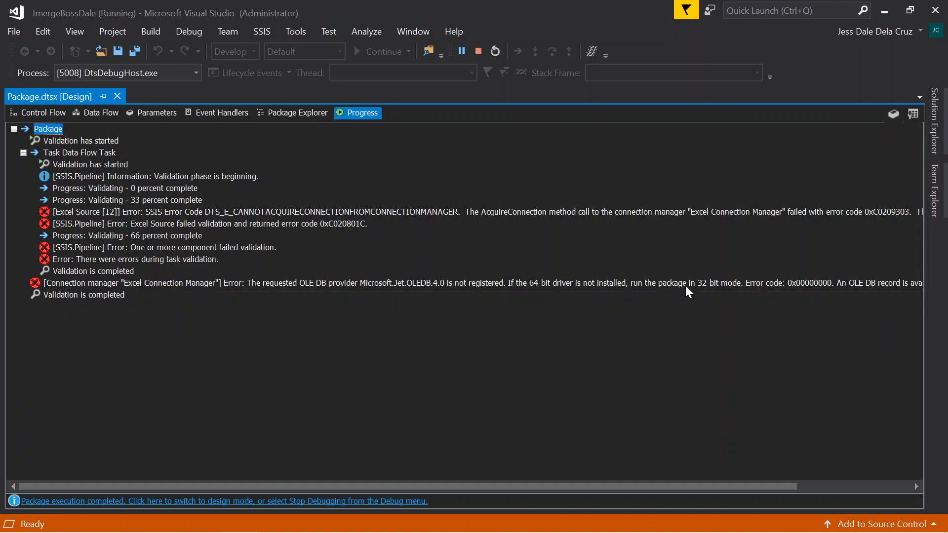
mouse_move(500, 97)
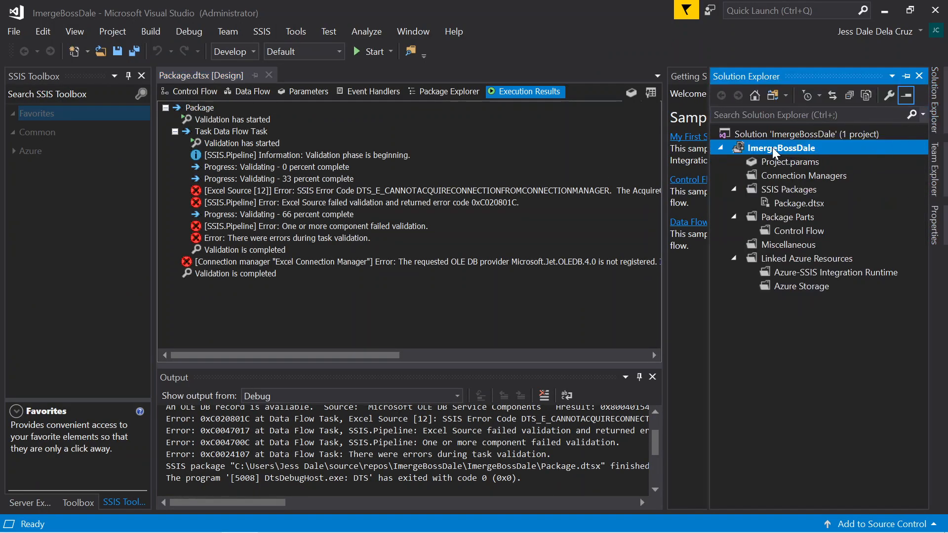
Review ImergeBossDale's Debugging properties, where Run64BitRuntime is True.
right_click(781, 147)
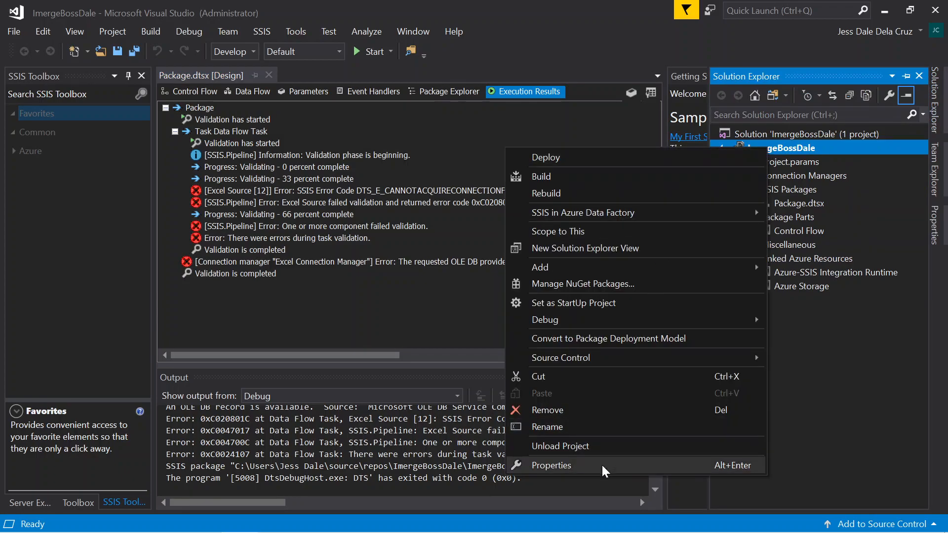
click(551, 465)
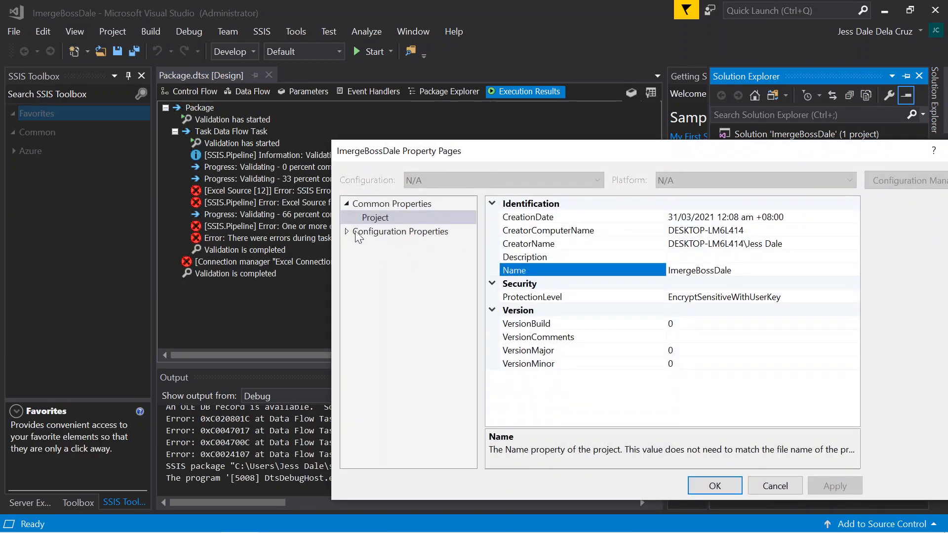
click(384, 286)
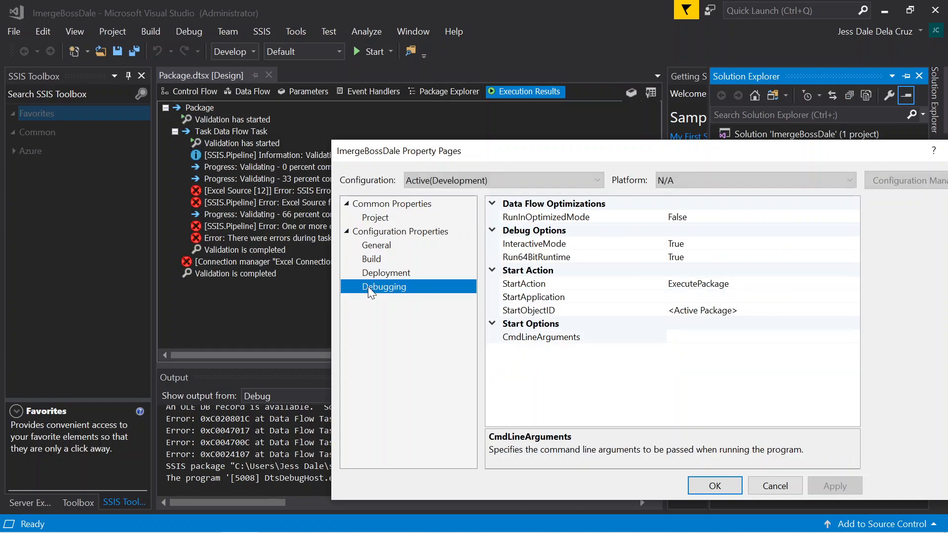
mouse_move(649, 296)
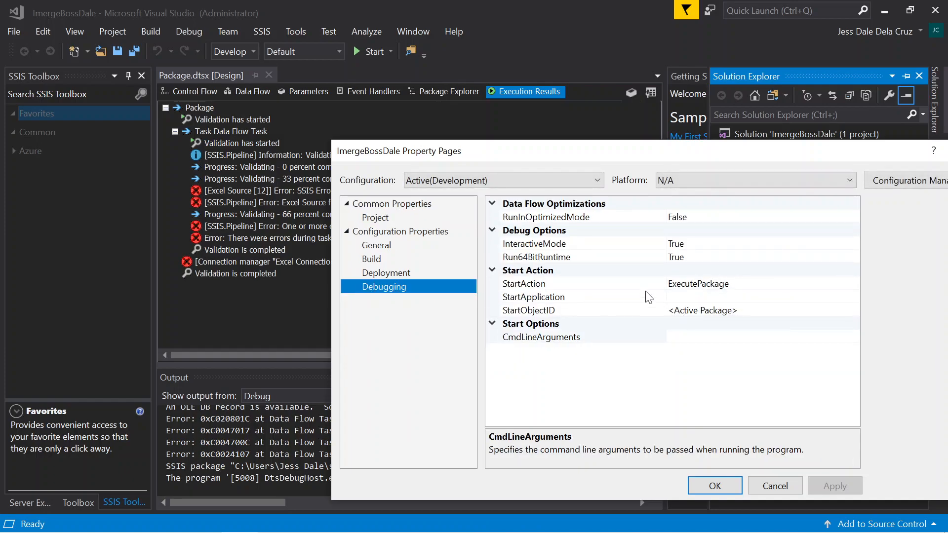
mouse_move(698, 262)
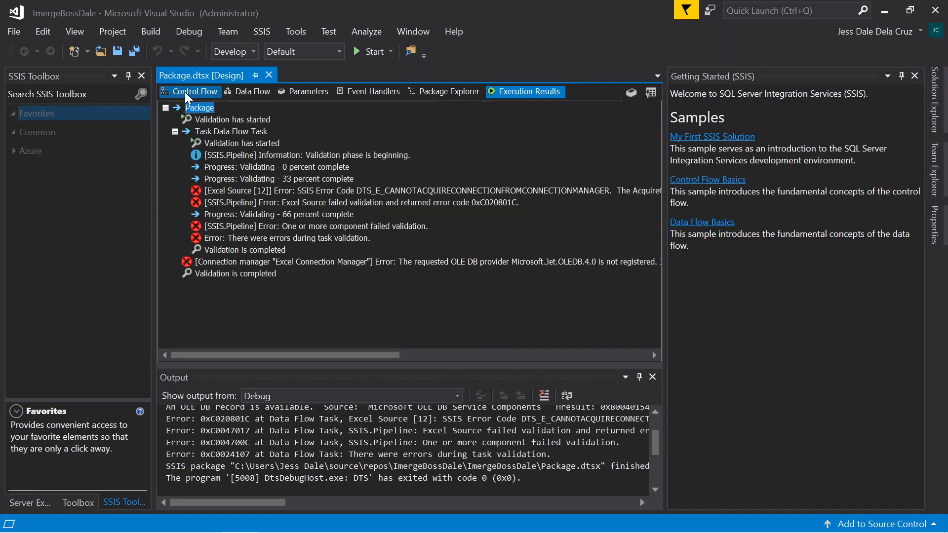
Run the package from the Data Flow, moving 5 rows successfully.
click(253, 92)
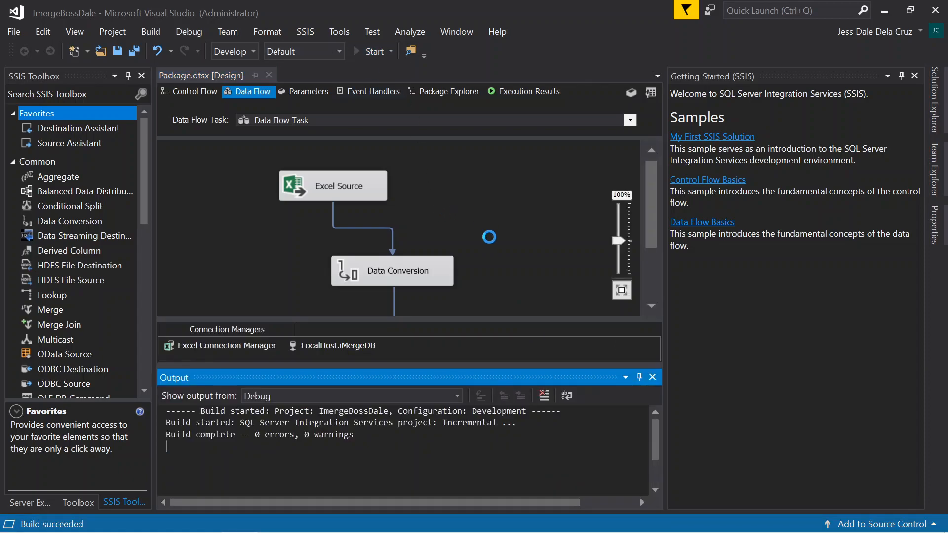
click(373, 51)
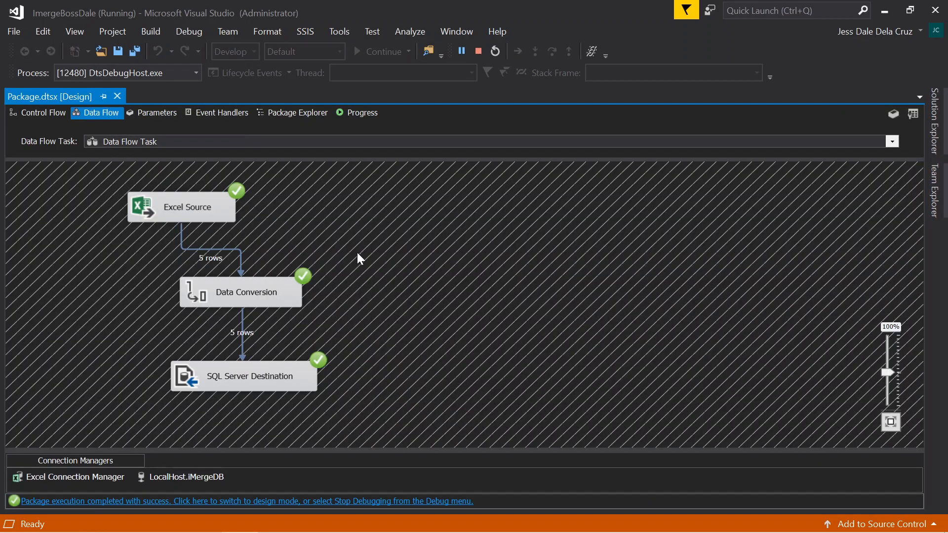
mouse_move(212, 268)
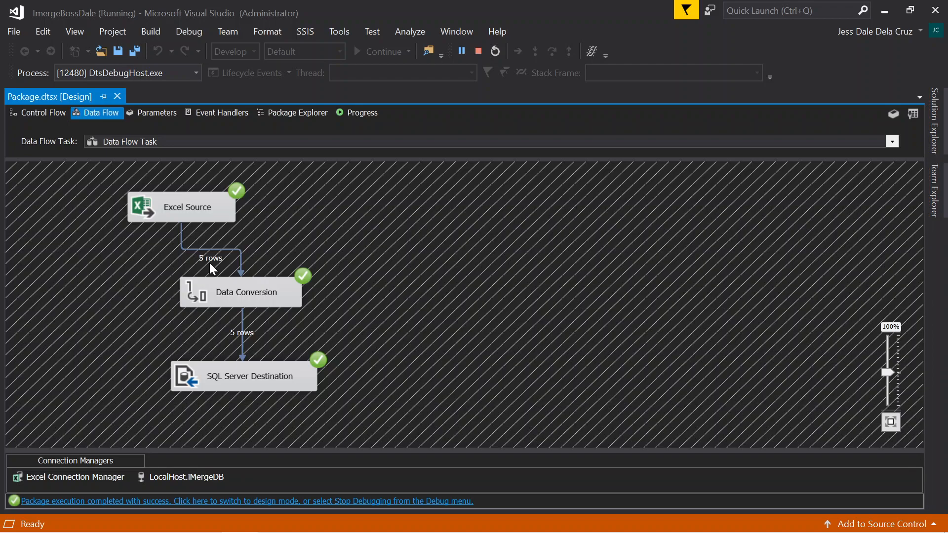
mouse_move(202, 218)
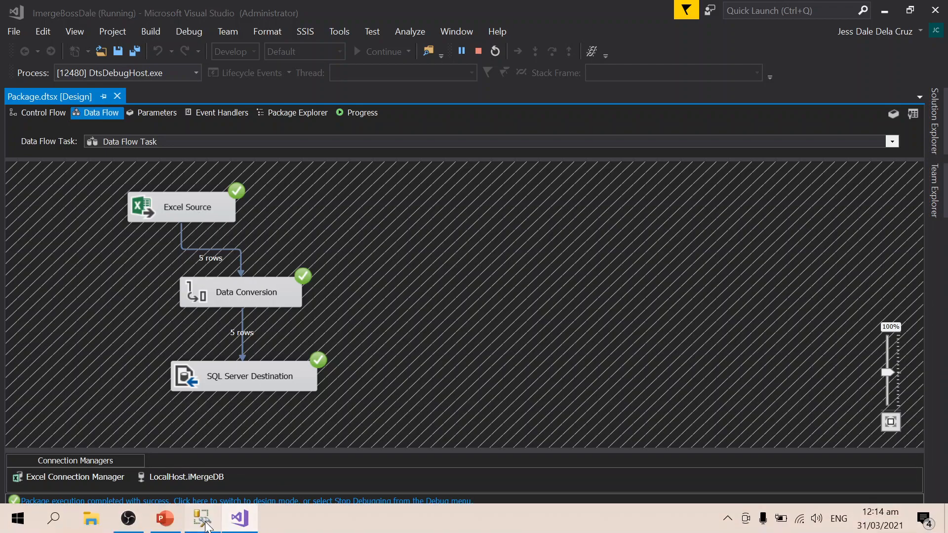
Execute SELECT on tbl_JessDale in SSMS, returning dale, rupert, seven, chlaire, jazz.
click(201, 518)
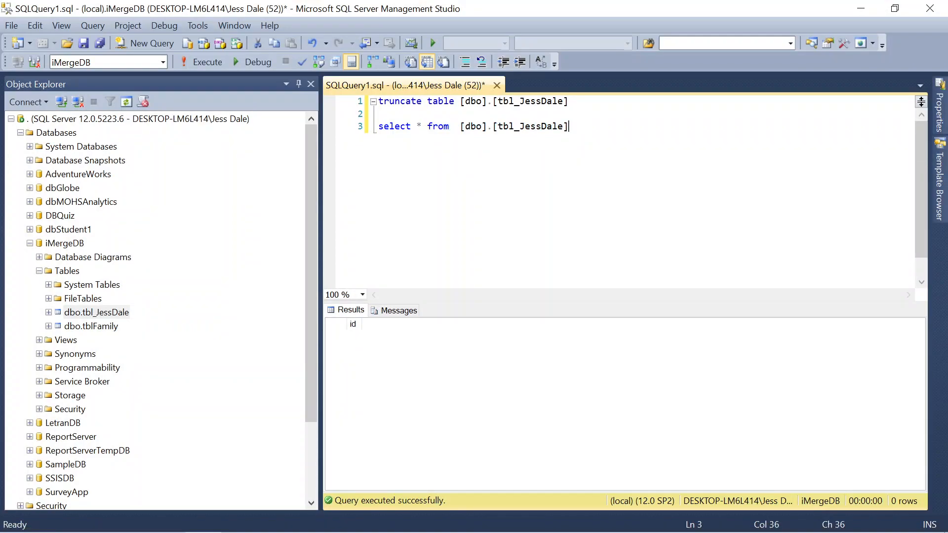
click(207, 61)
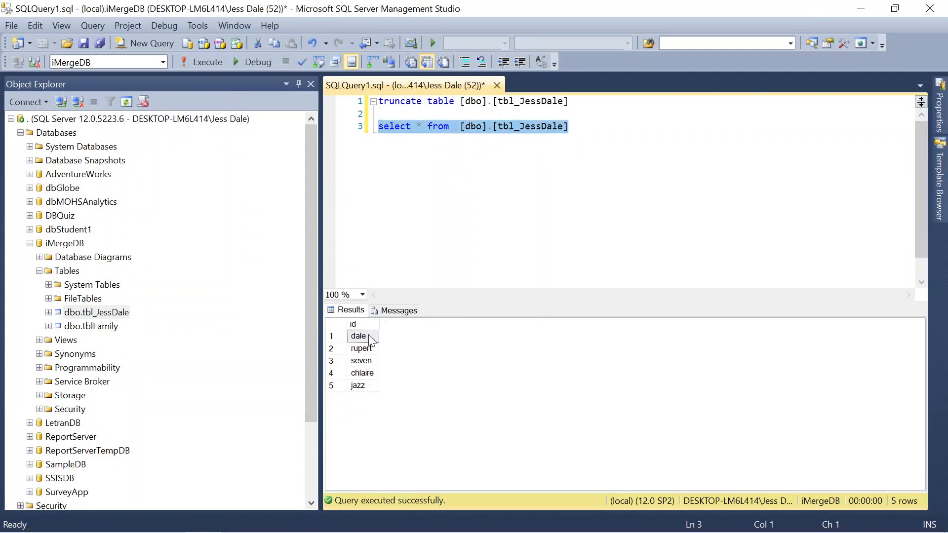
click(358, 385)
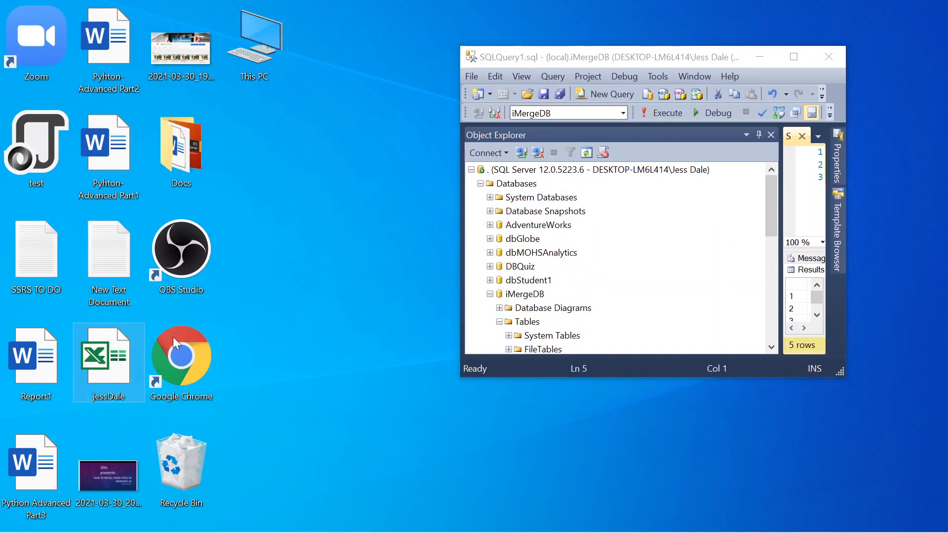
Open jessDale.xlsx from the desktop and place the tbl_JessDale query results beside it.
double_click(108, 354)
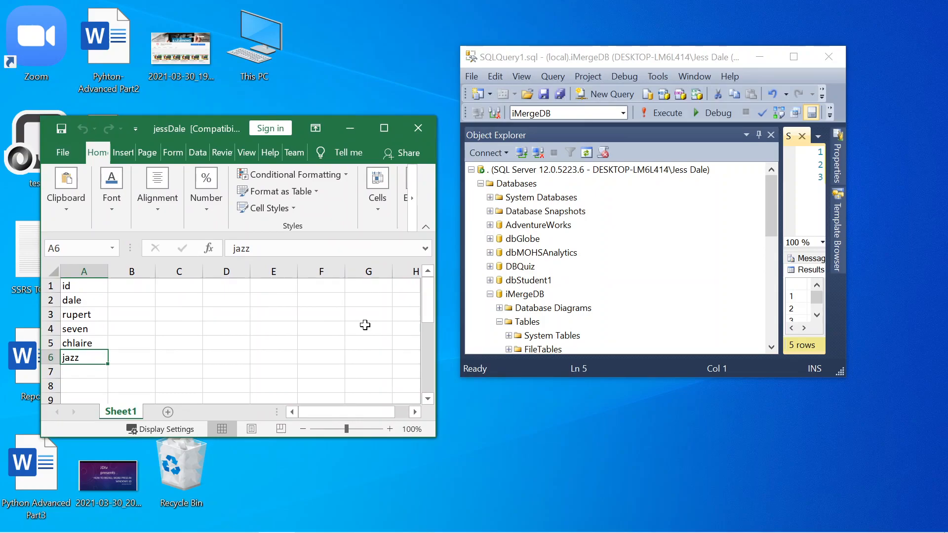
click(667, 113)
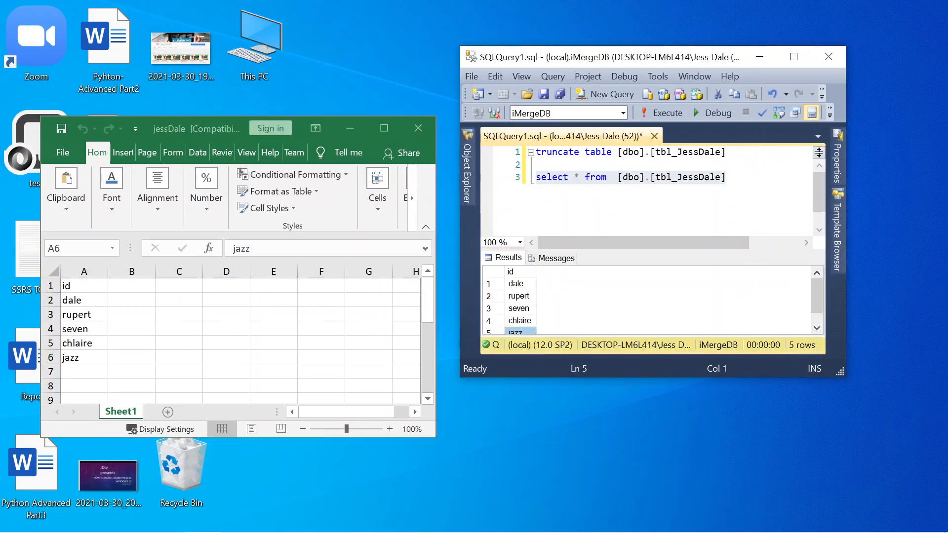